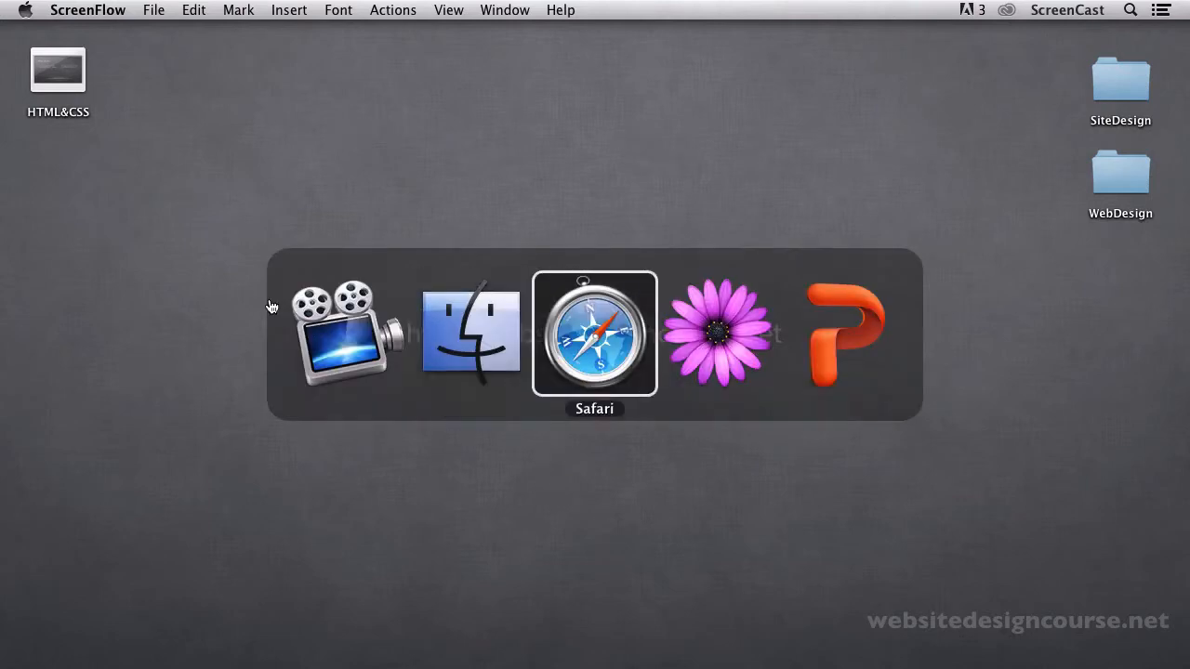
mouse_move(717, 333)
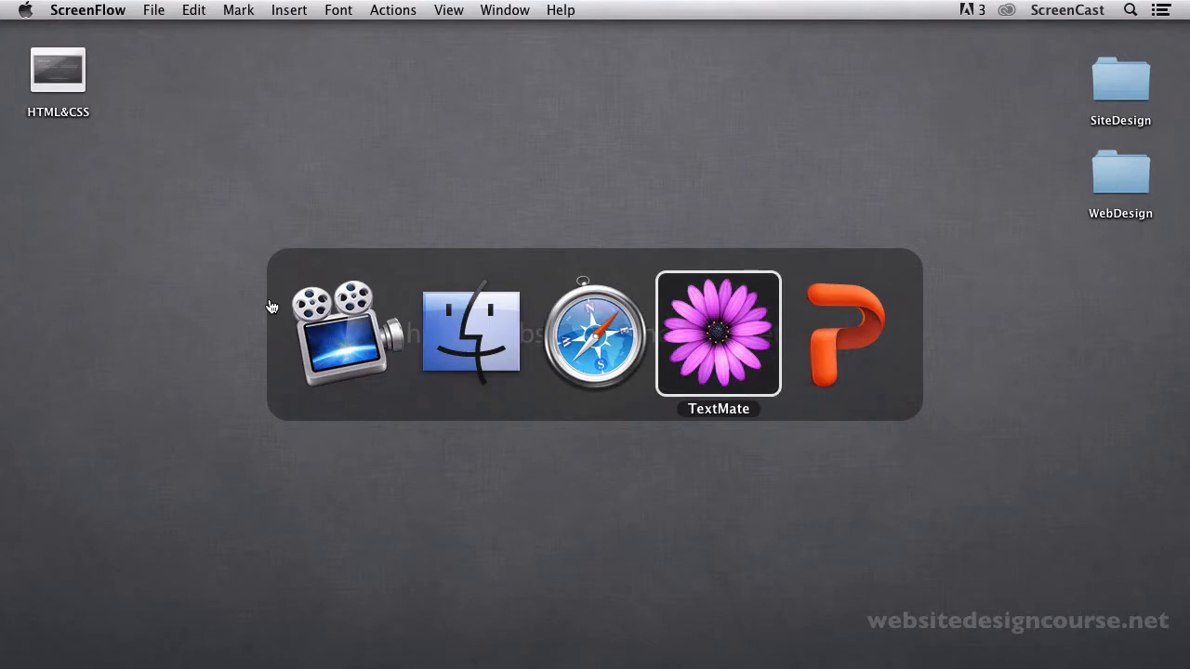
- Switch to Safari from the application switcher
left_click(717, 333)
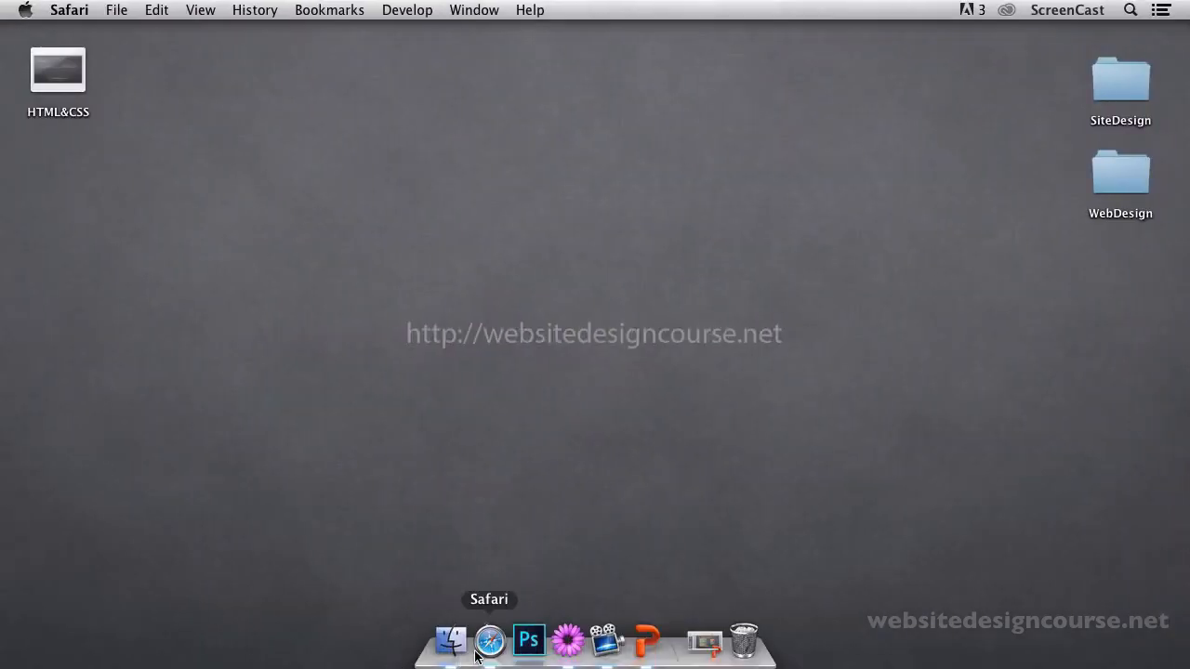
- Search for "note" in Safari's address bar and pick a suggestion
left_click(489, 640)
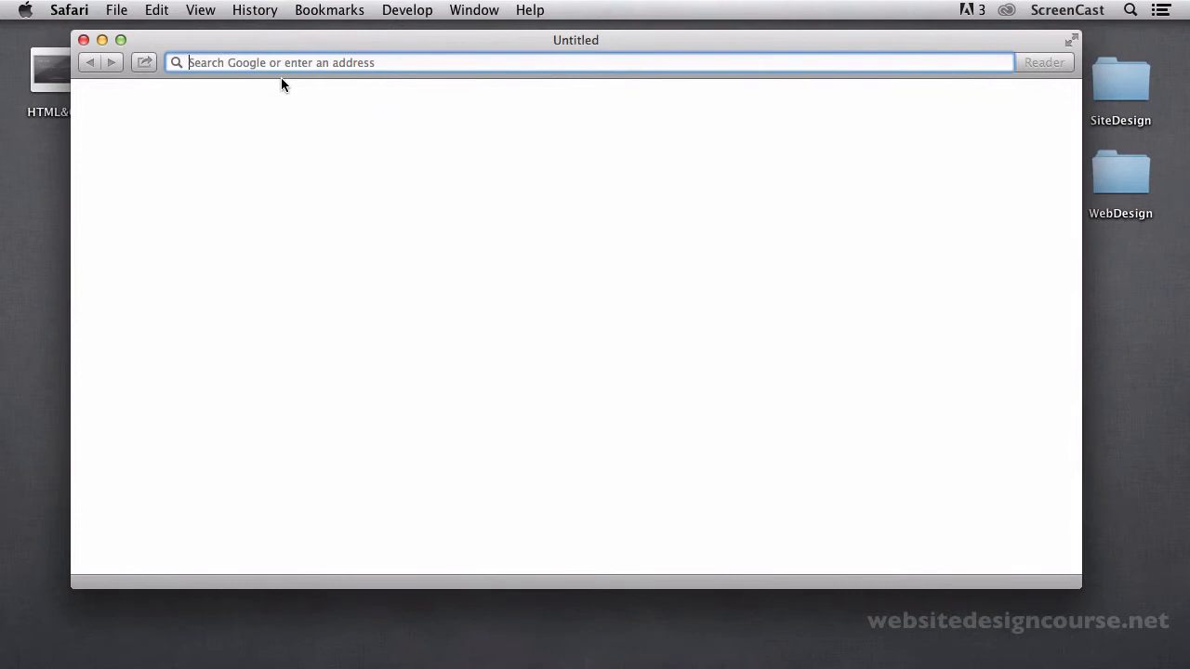
type("note")
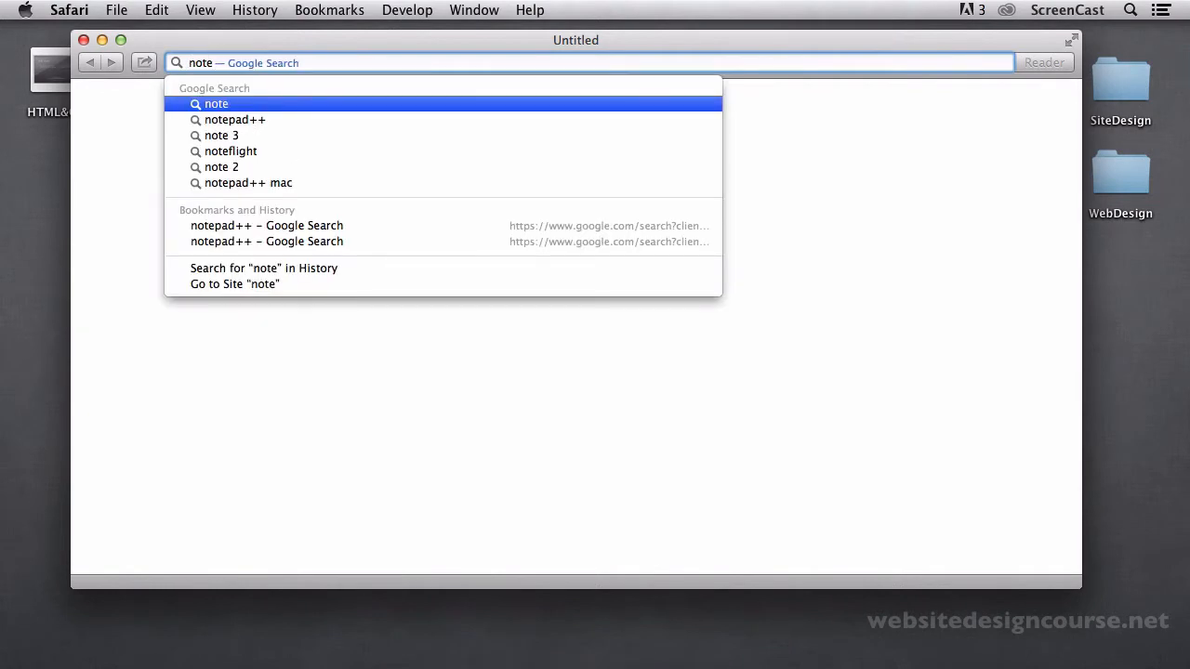
left_click(234, 119)
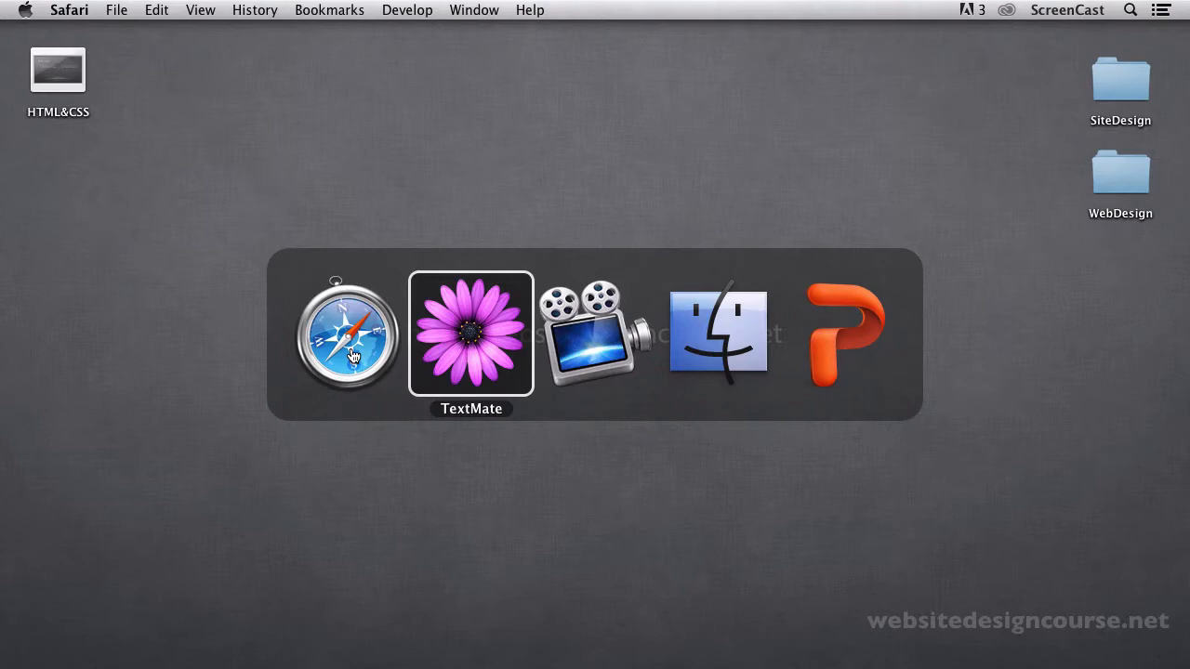
- Switch over to TextMate's untitled document
left_click(471, 332)
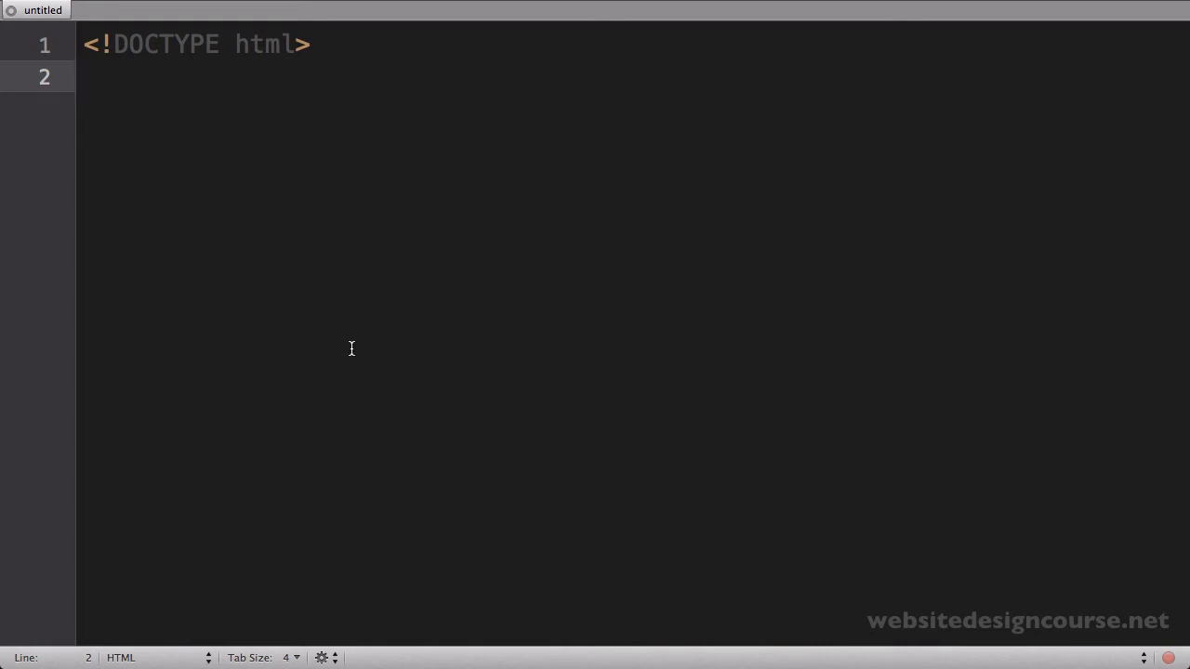
mouse_move(283, 243)
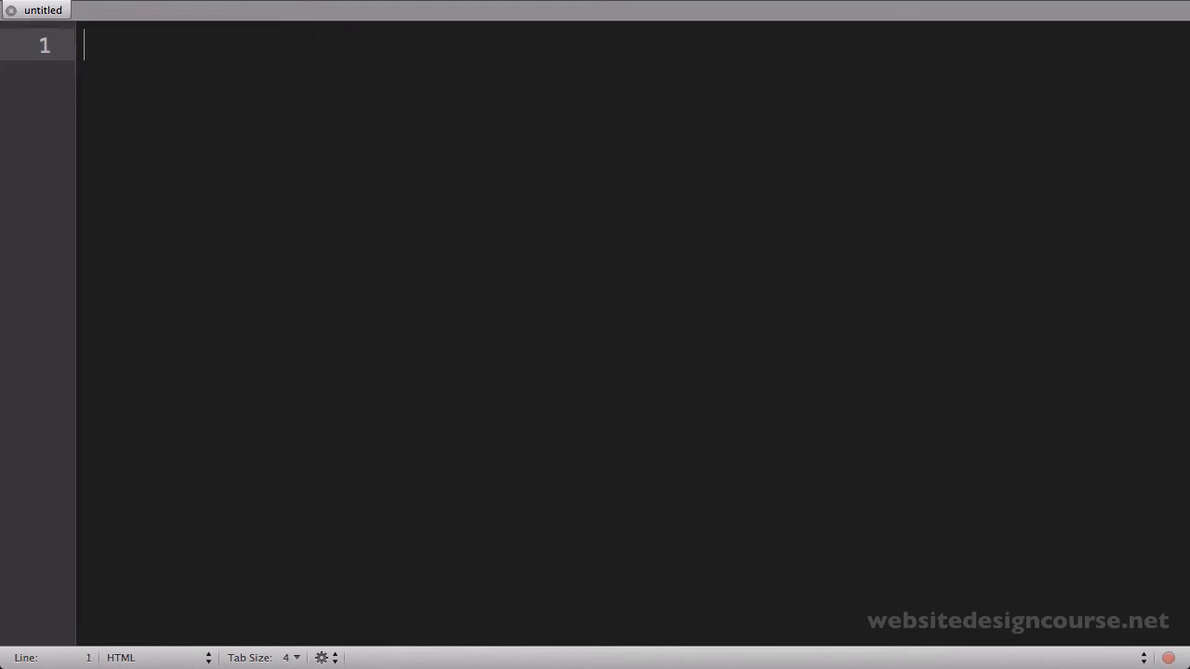
mouse_move(251, 174)
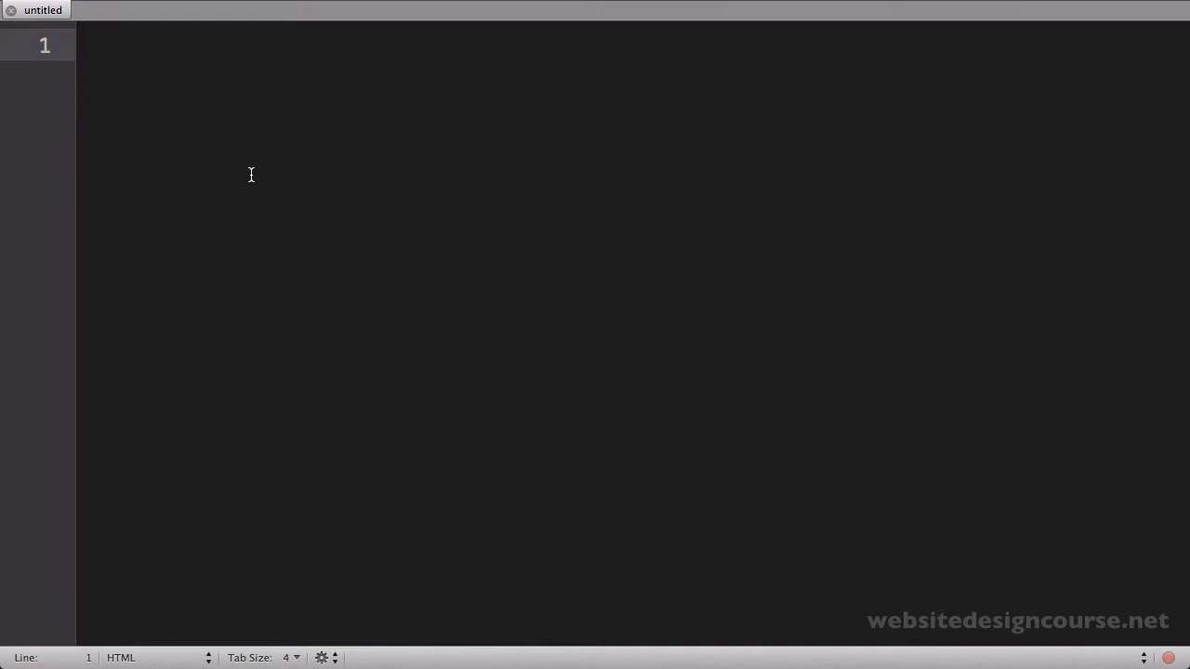
- Save the untitled document to the Desktop as index.html
left_click(138, 11)
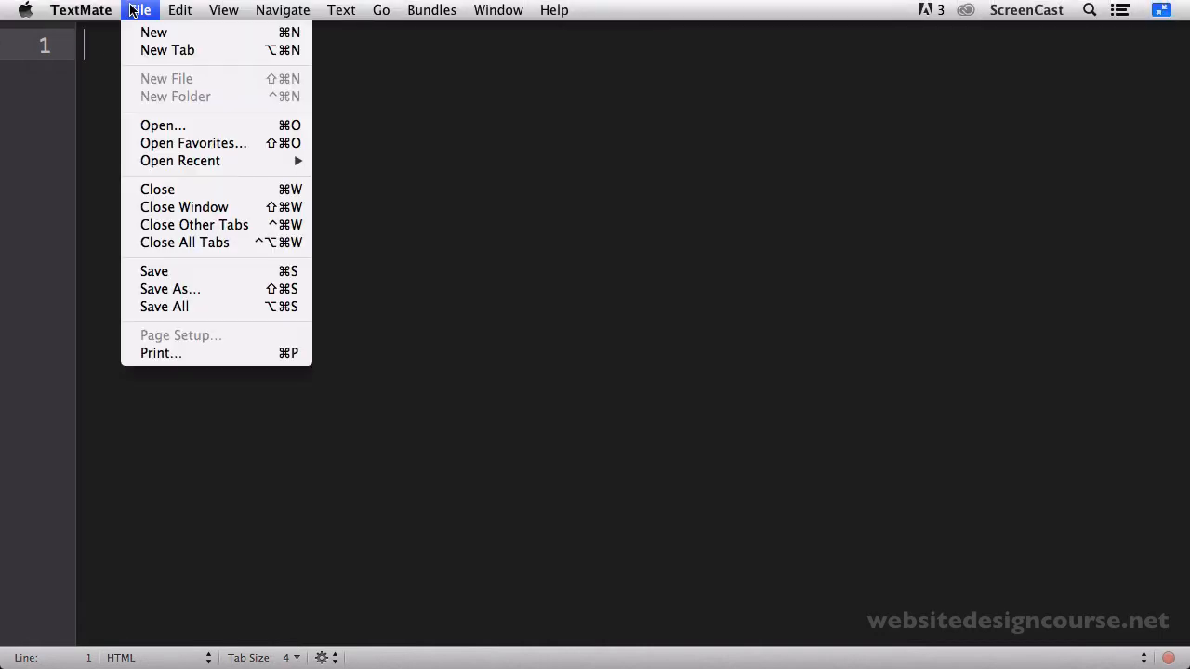
mouse_move(154, 271)
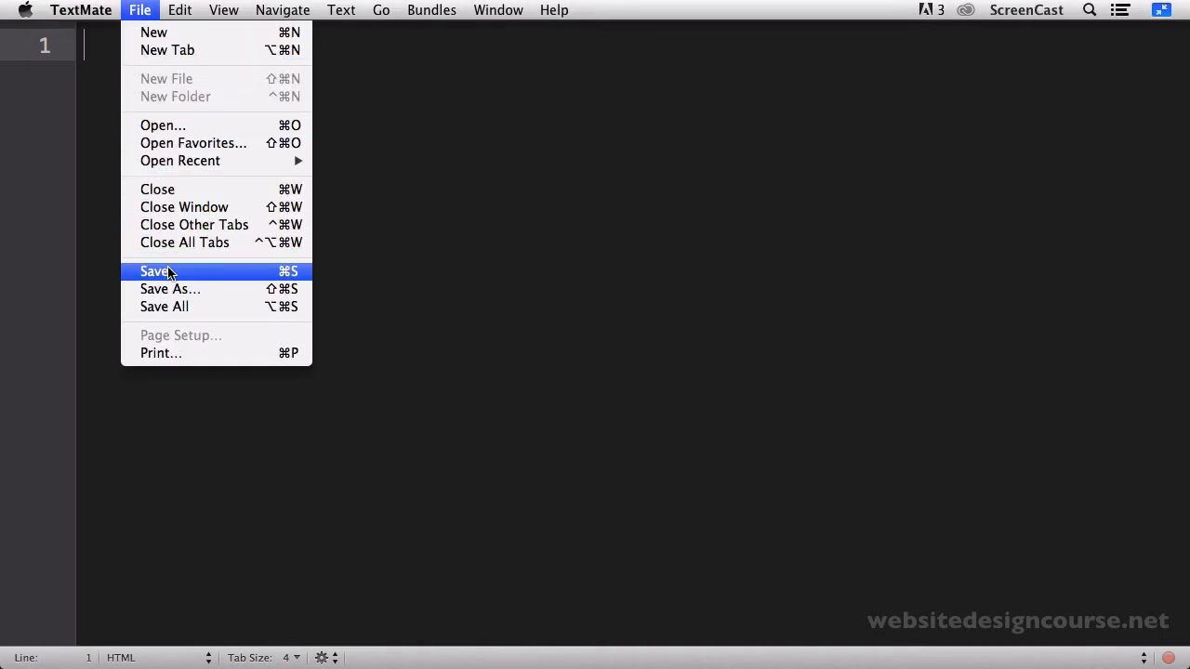
left_click(156, 271)
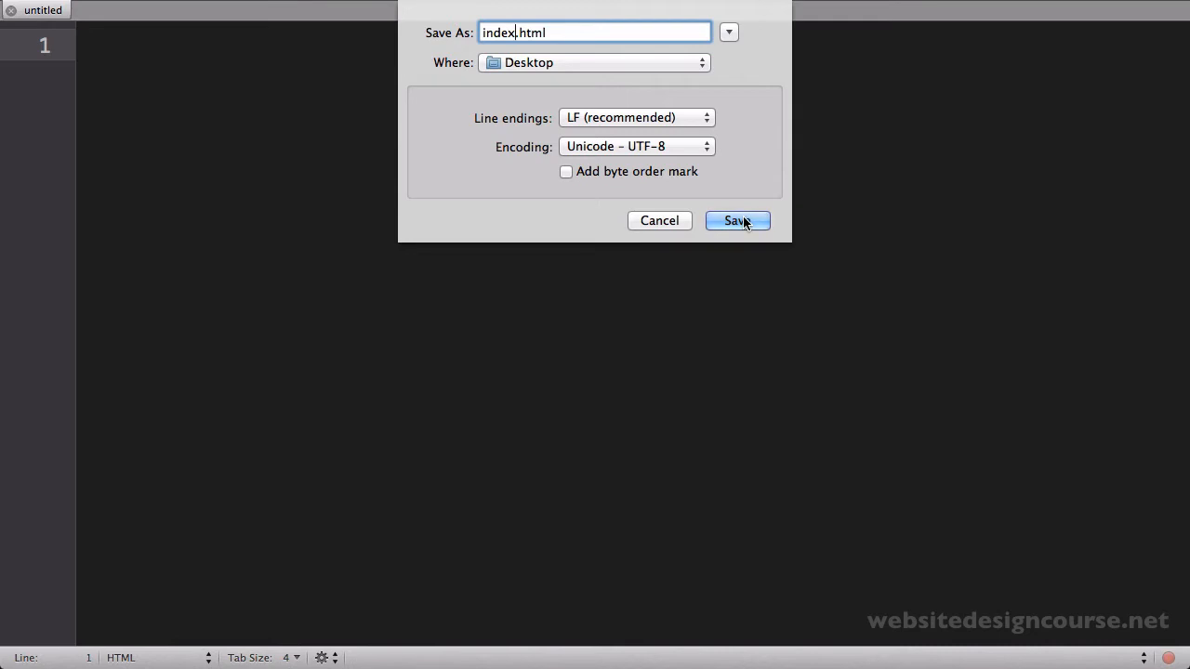
mouse_move(610, 86)
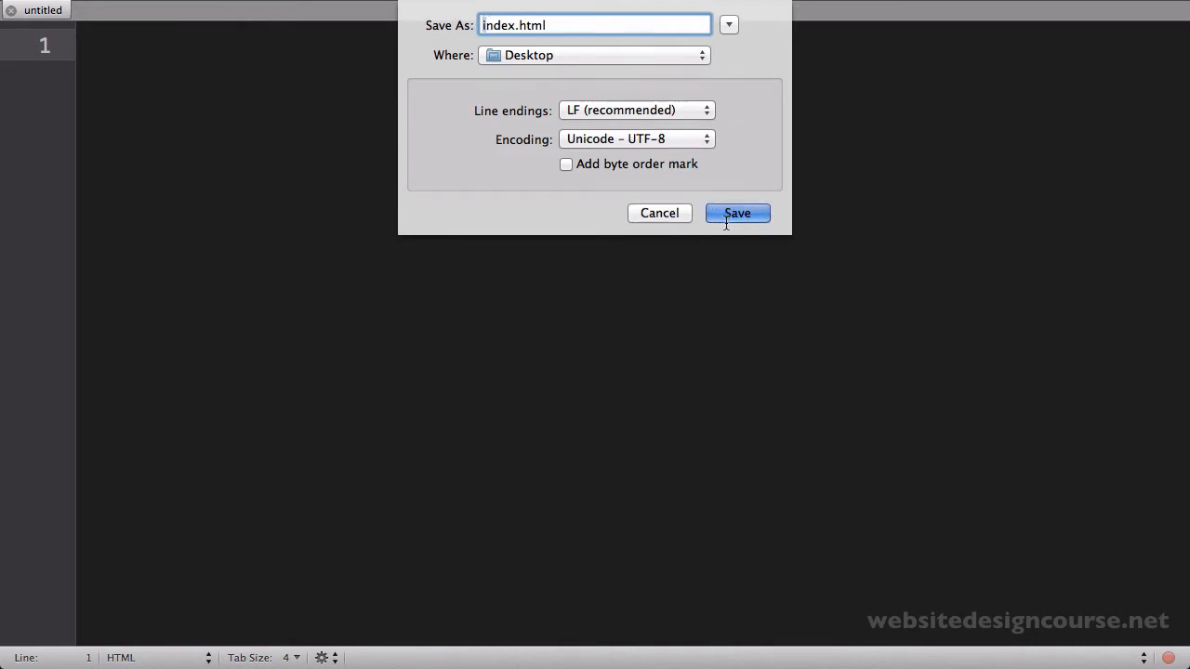
left_click(736, 212)
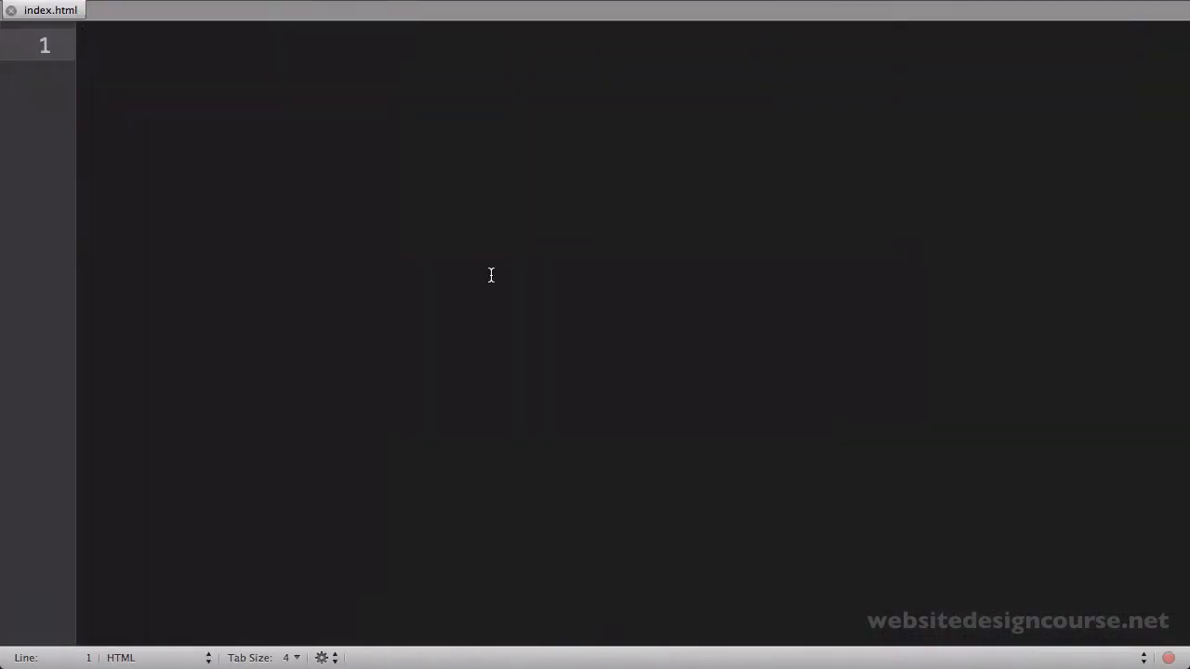
- Write <!DOCTYPE html> on line 1 with blank lines below it
type("<>")
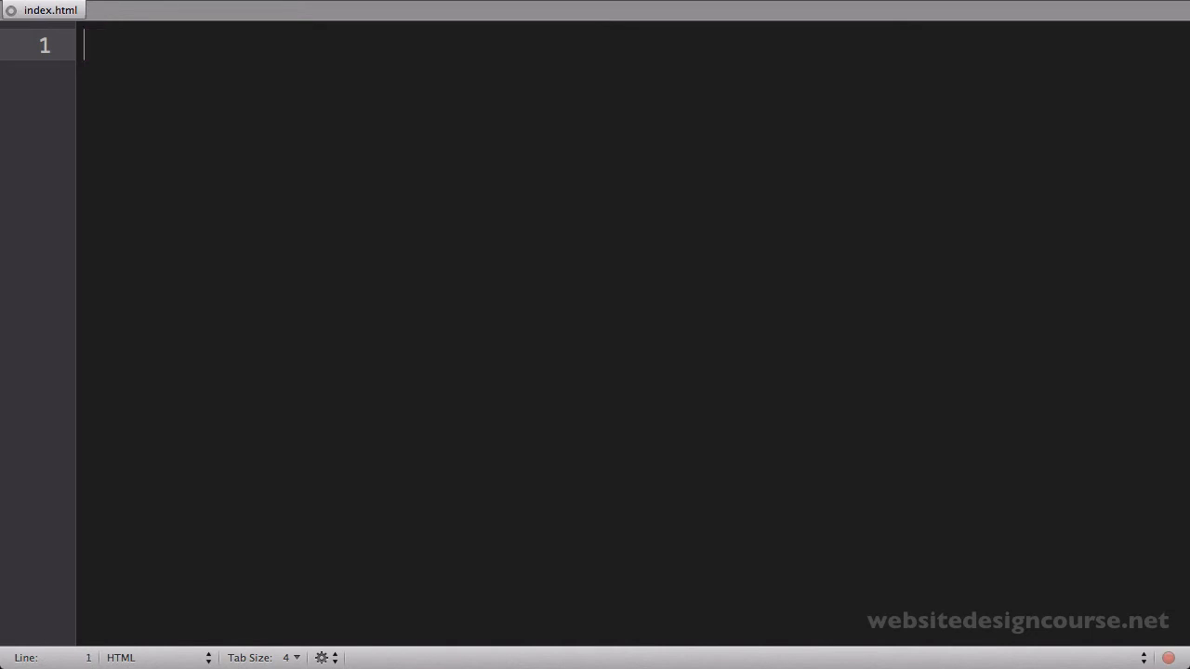
type("<>")
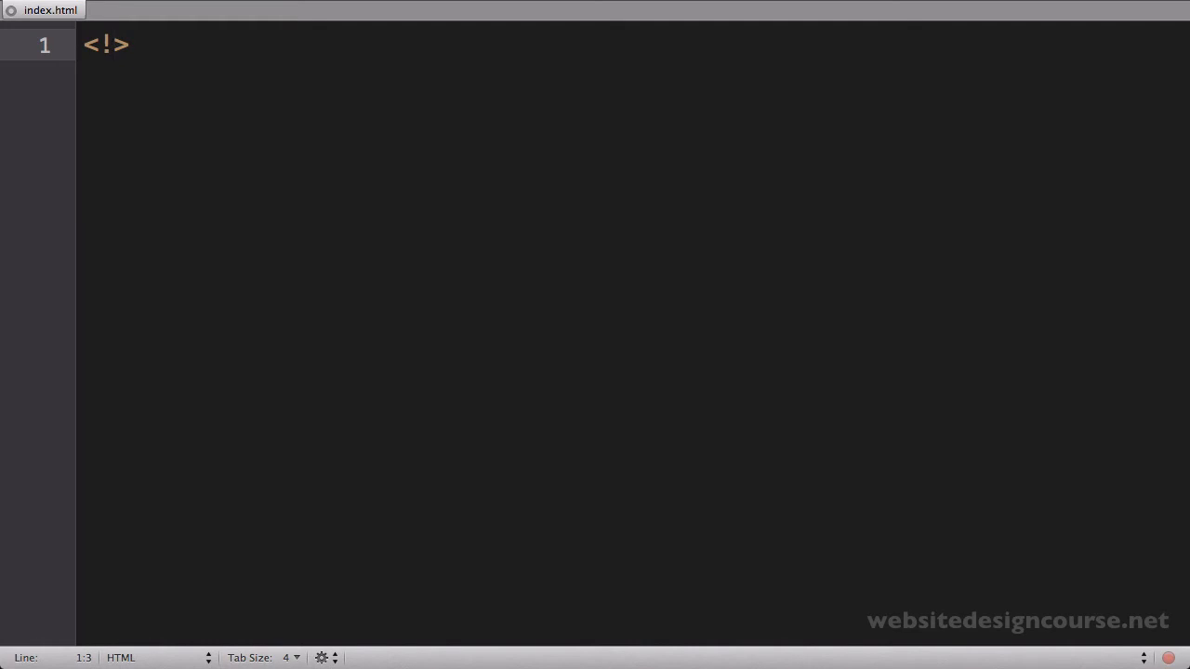
type("DOCTYPE")
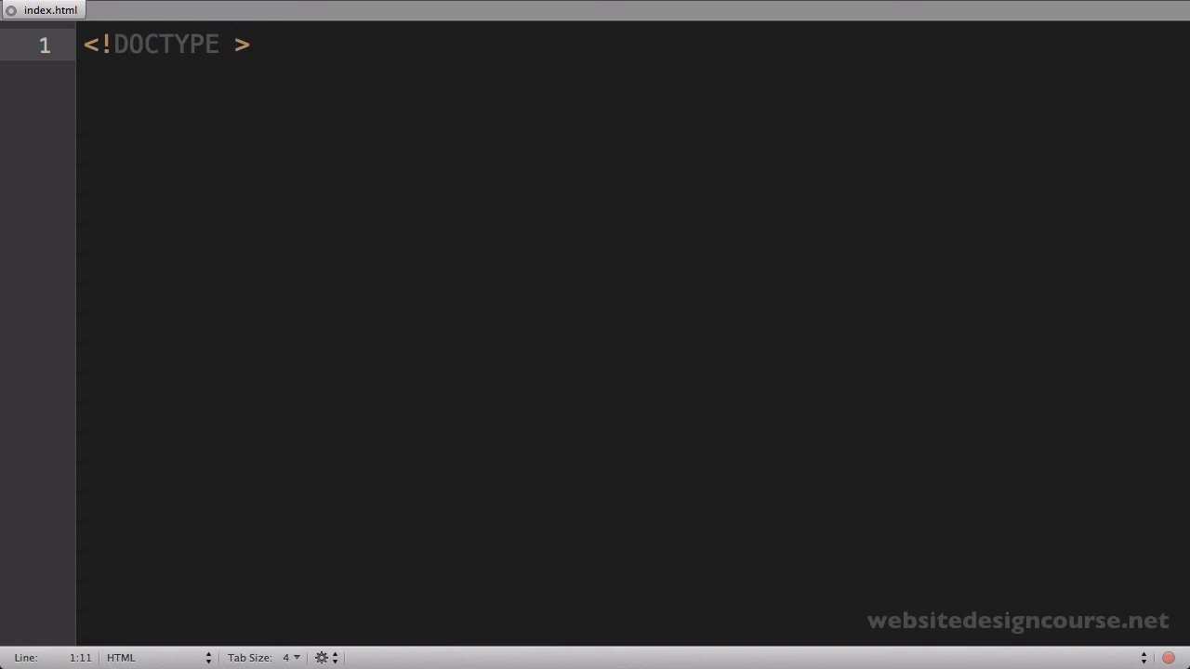
type("html")
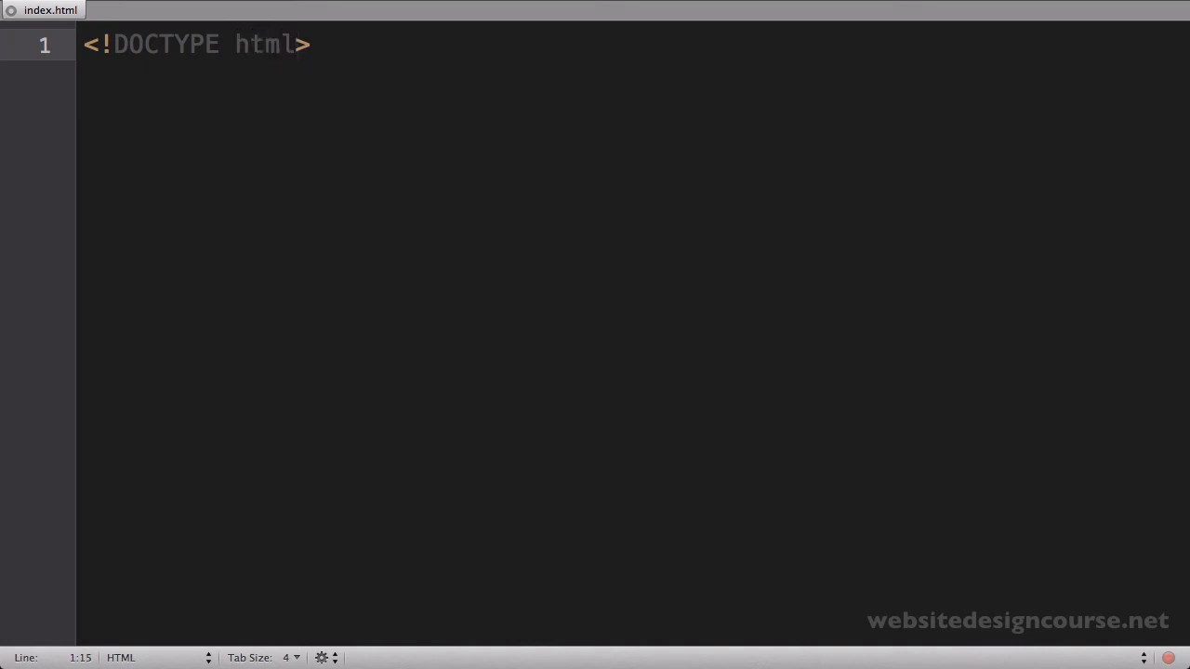
key("cmd+tab")
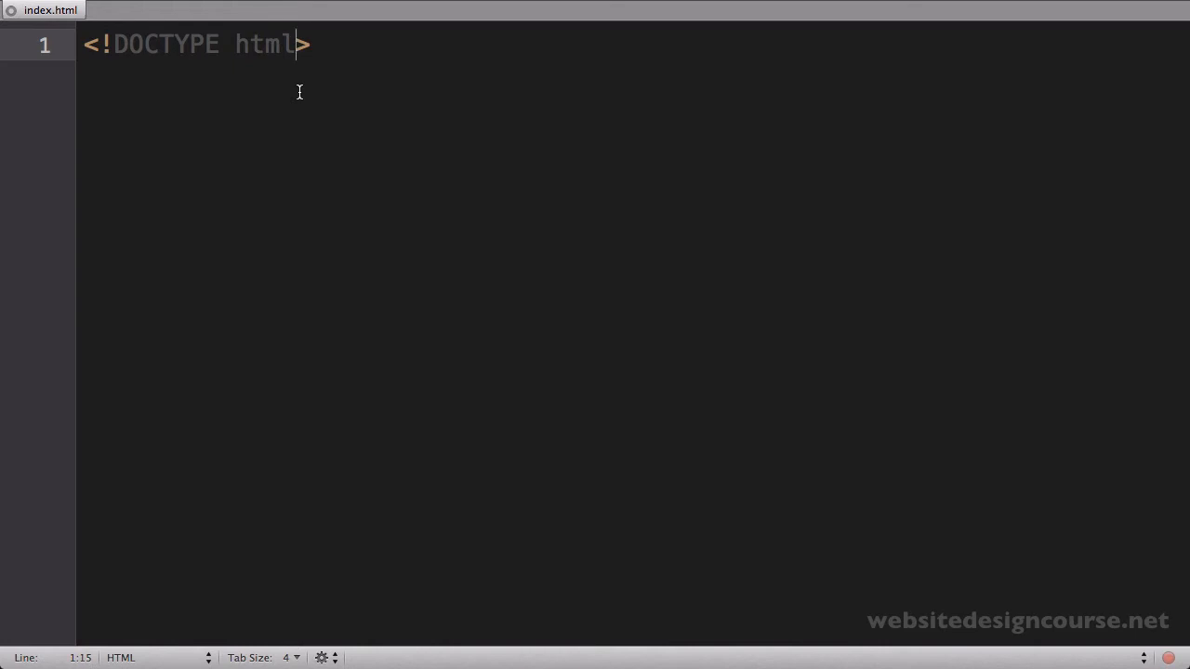
key("Enter")
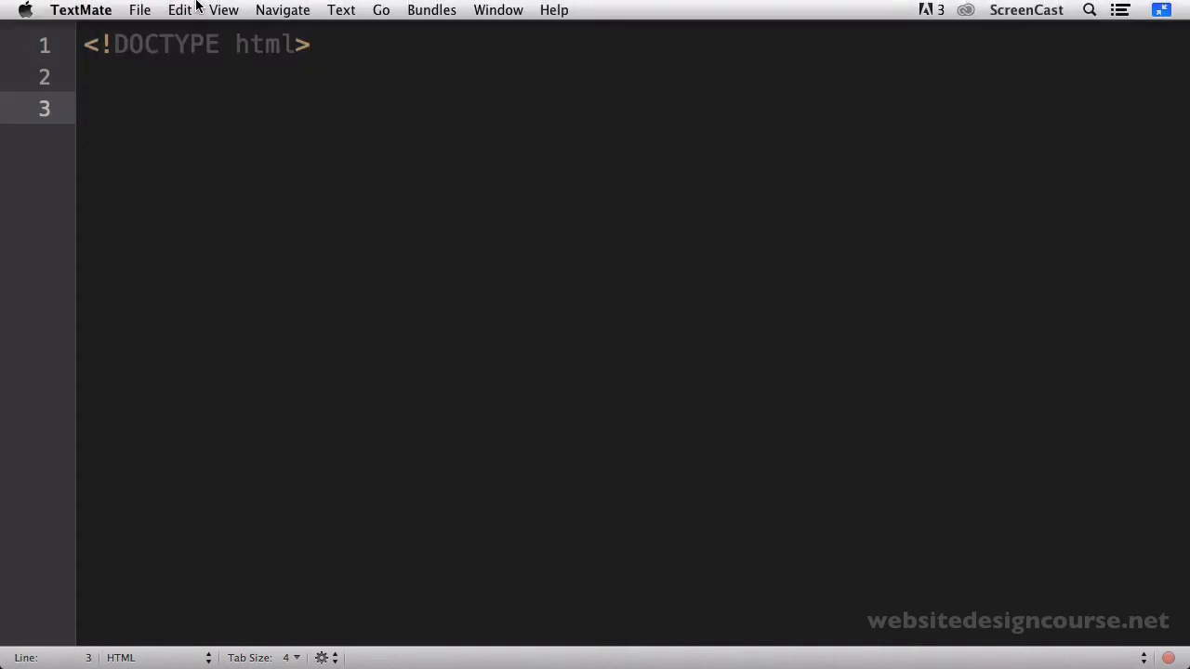
- Select and delete the inserted HTML 4.01 Transitional doctype lines
left_click(431, 12)
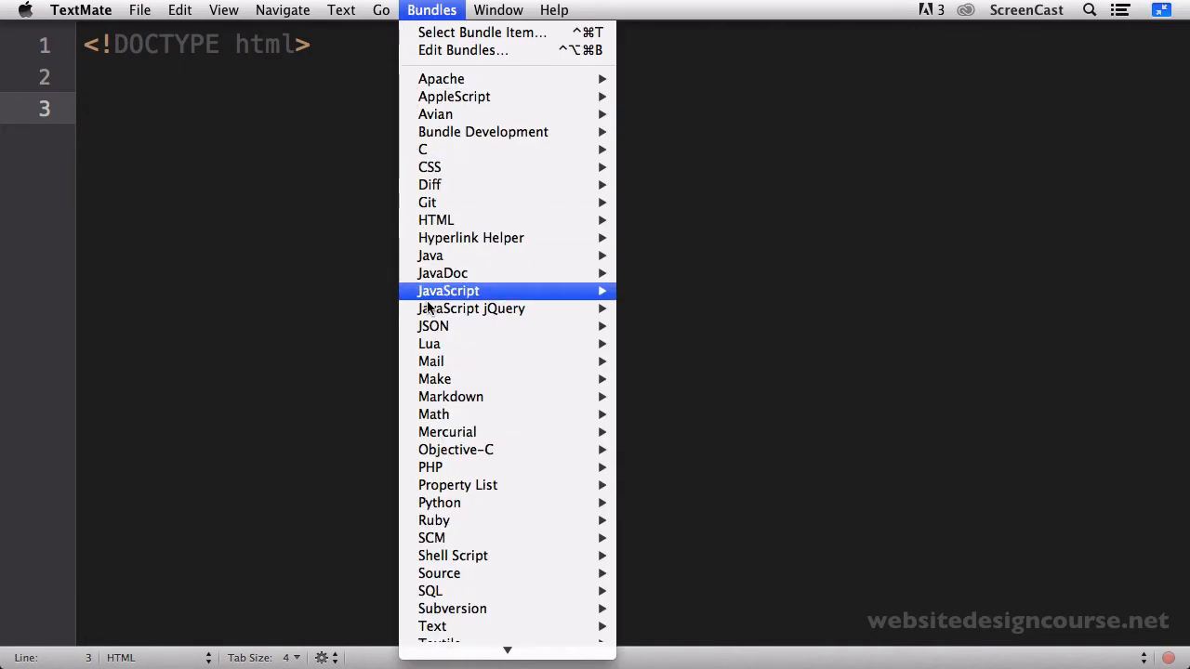
mouse_move(435, 219)
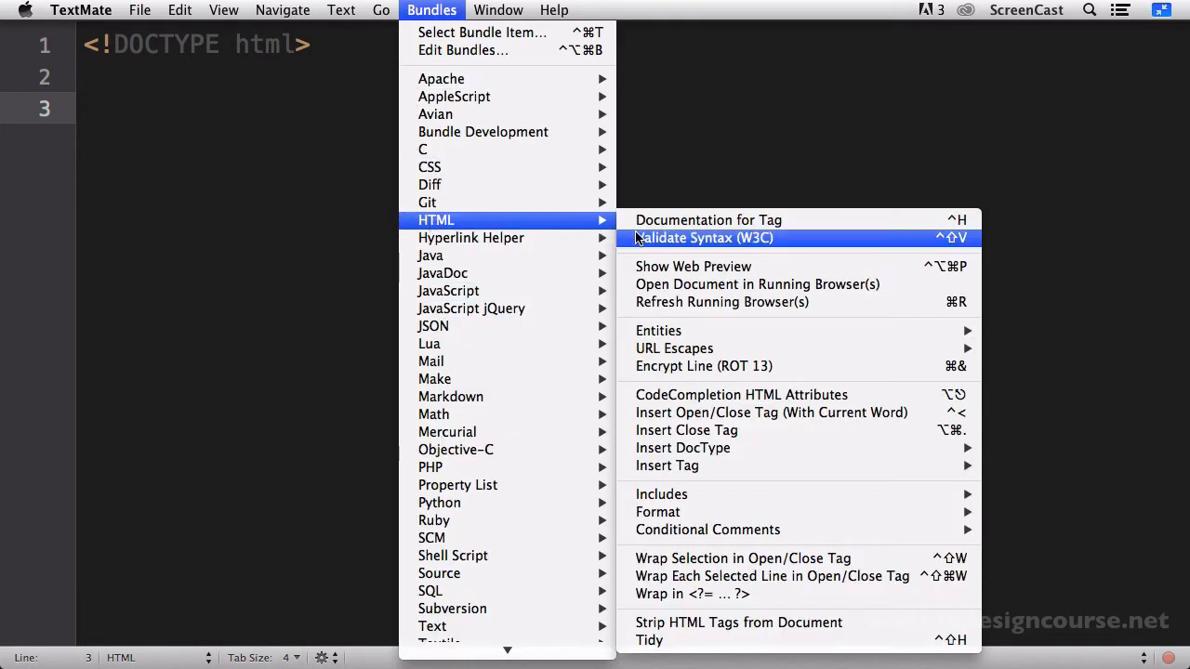
mouse_move(692, 268)
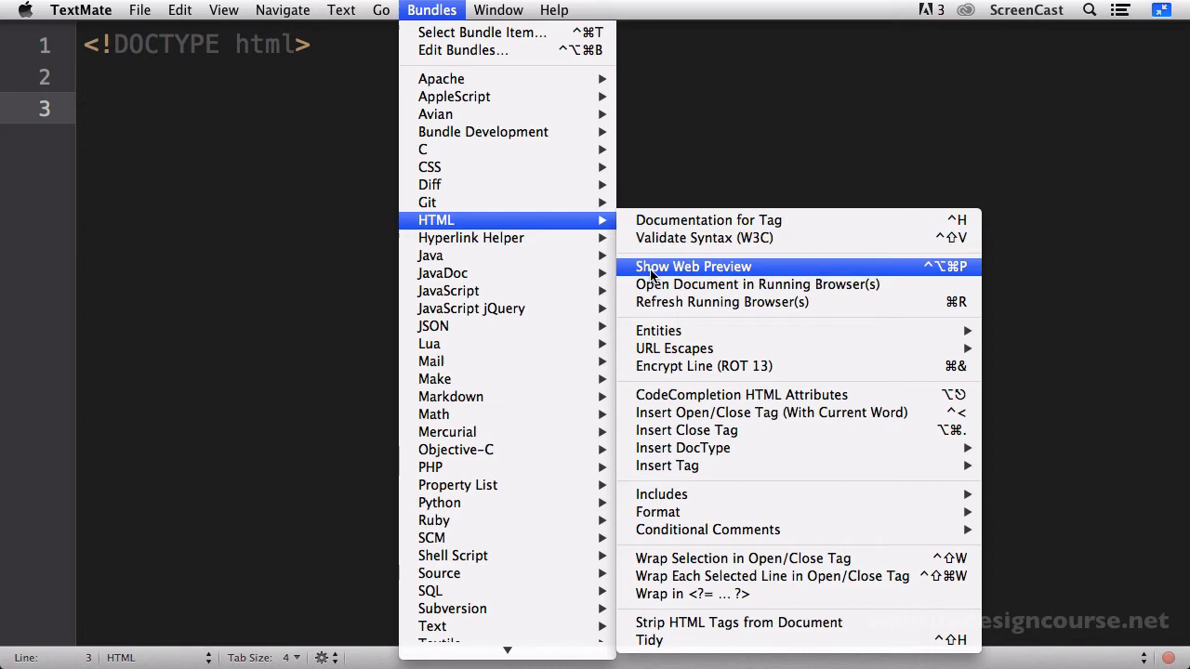
mouse_move(658, 331)
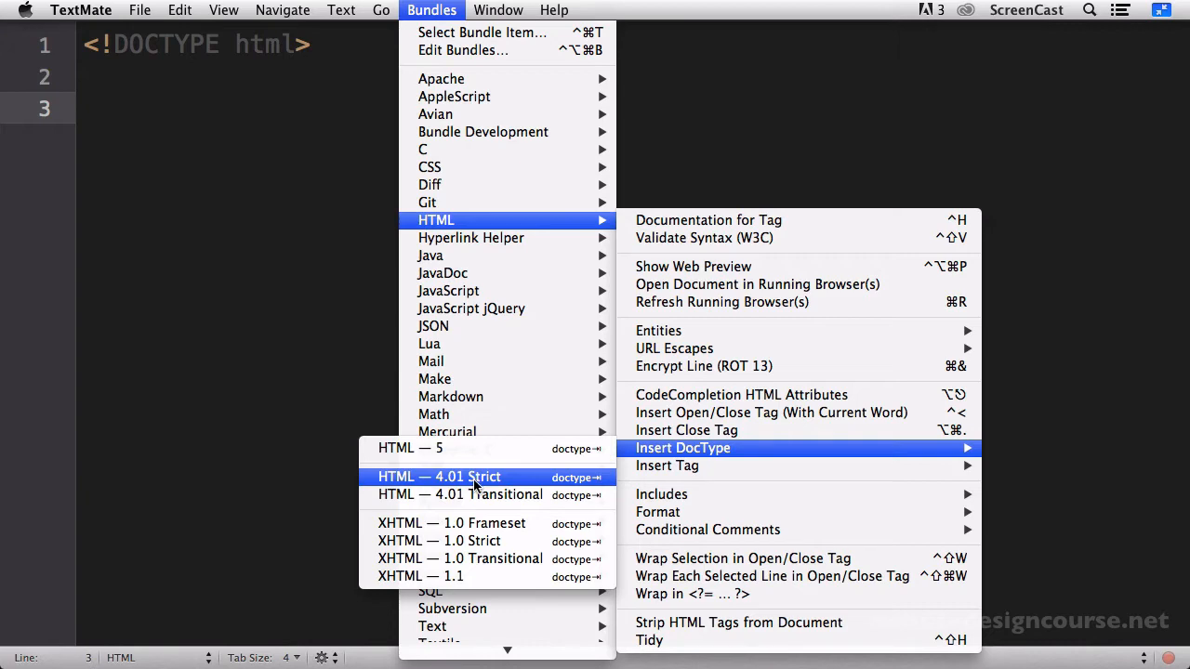
mouse_move(461, 494)
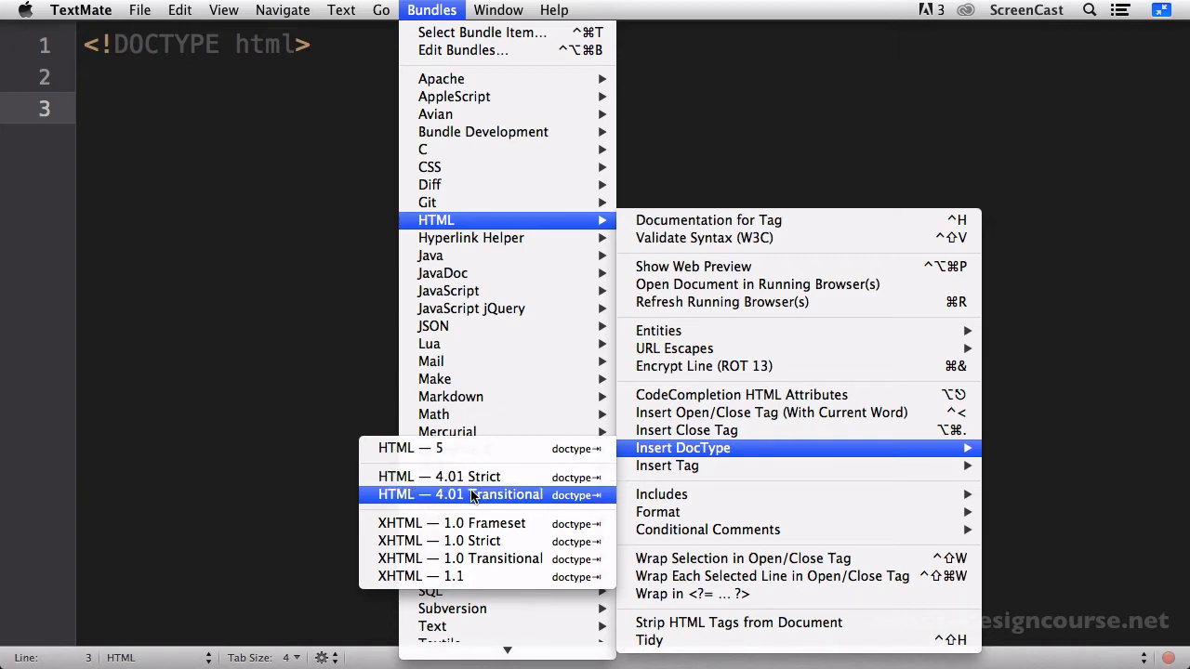
left_click(459, 495)
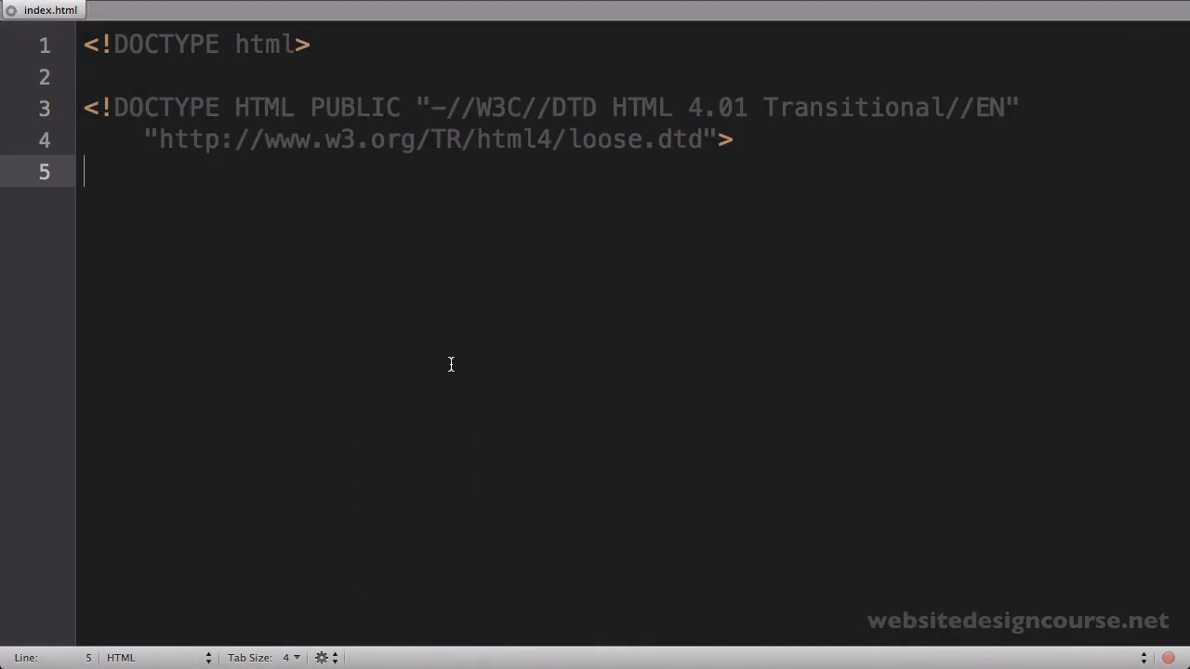
mouse_move(585, 167)
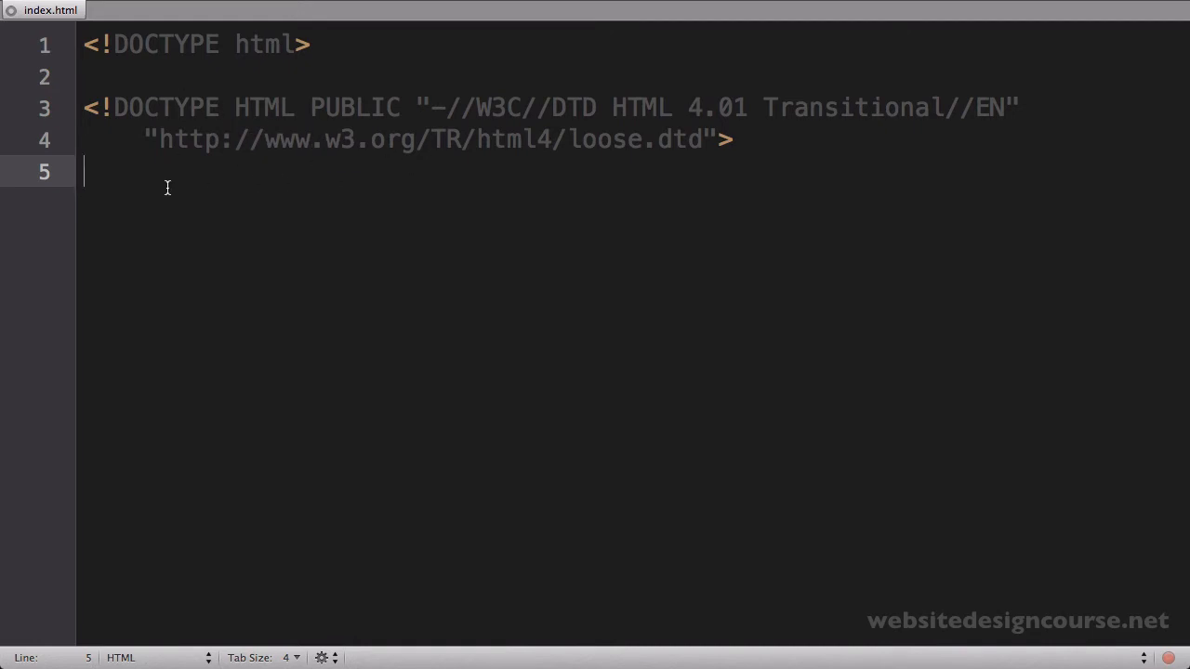
mouse_move(93, 184)
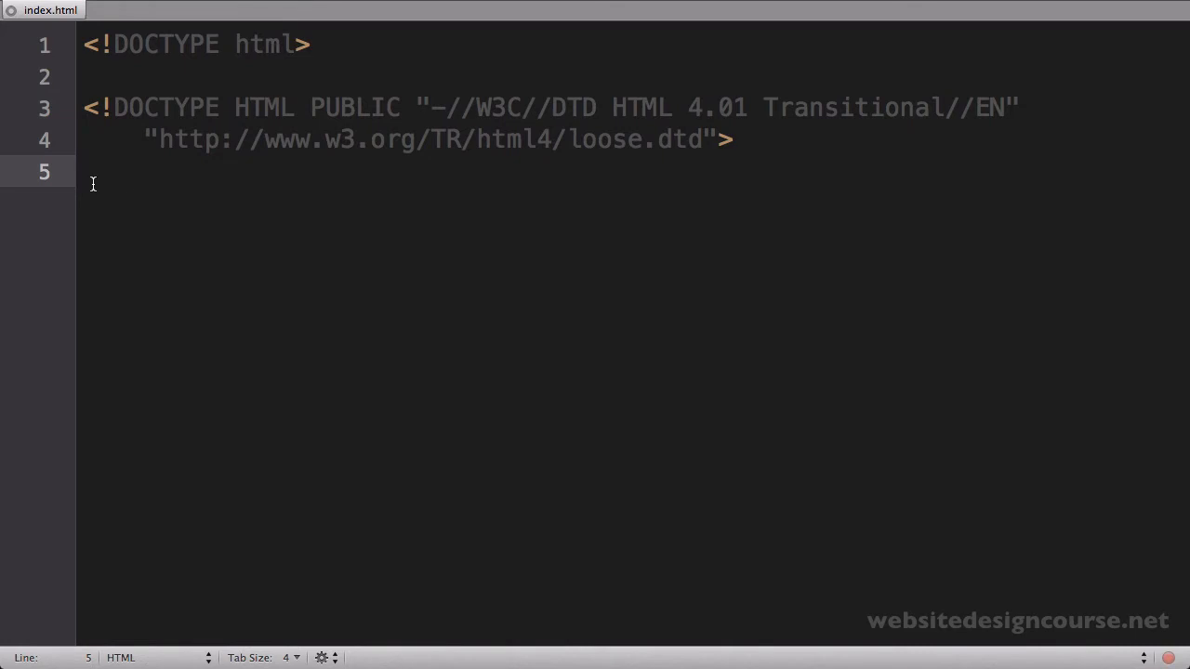
left_click_drag(93, 171, 93, 106)
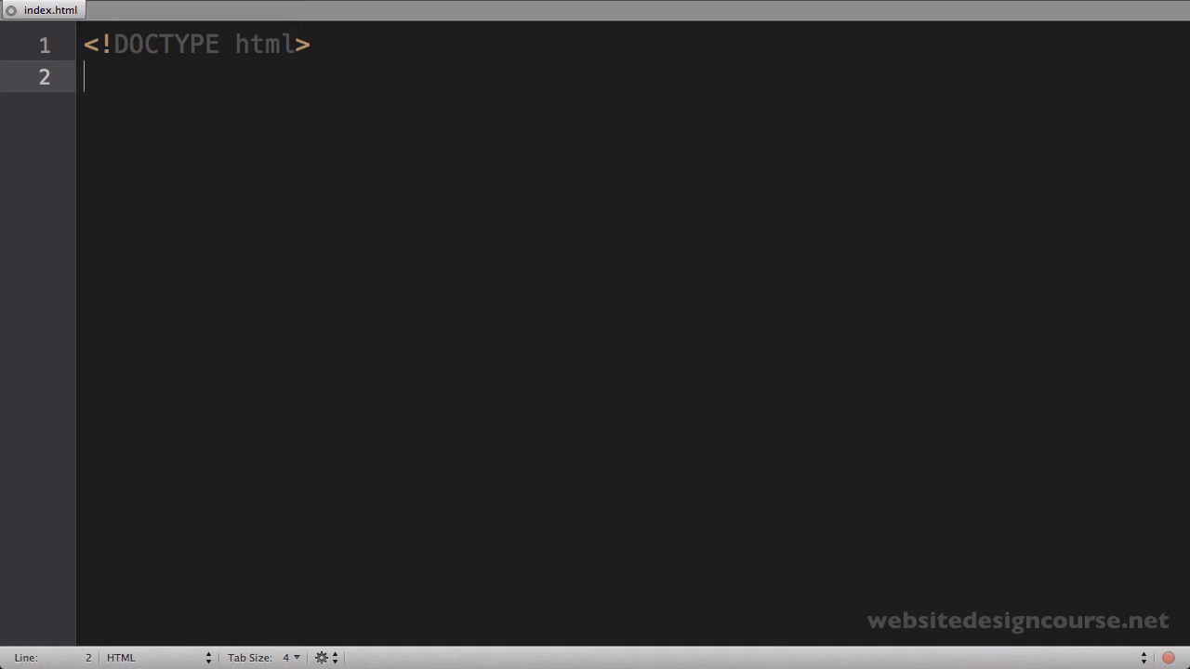
- Write the opening <html lang="en"> tag on line 2
key("cmd+tab")
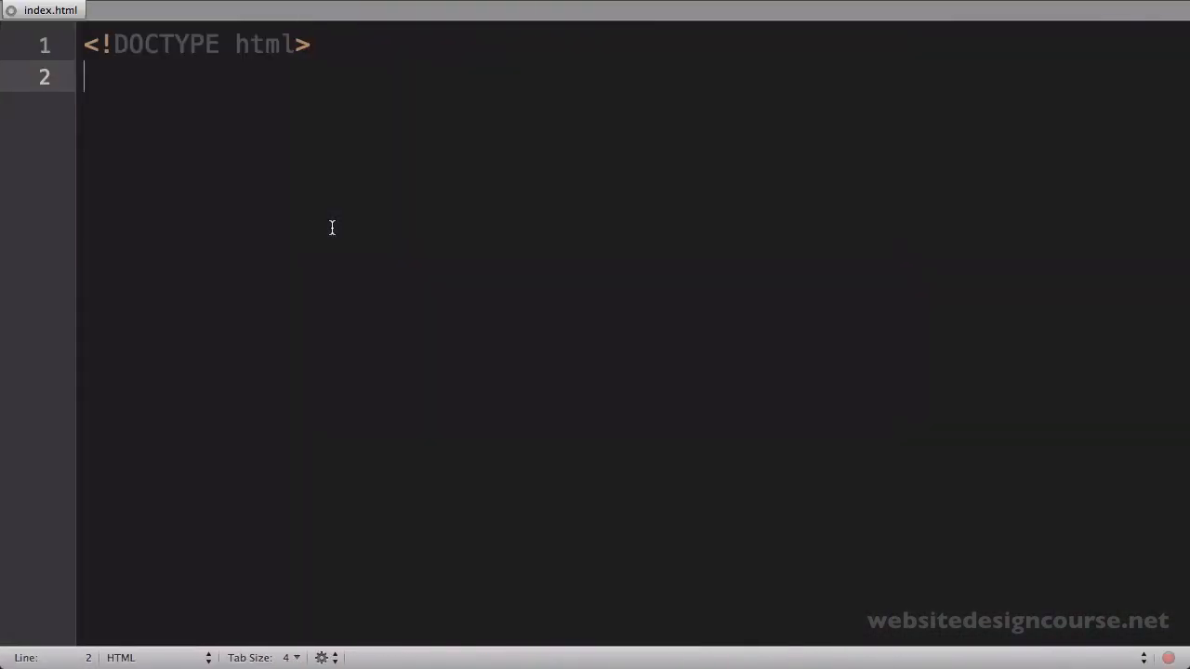
type("<html>")
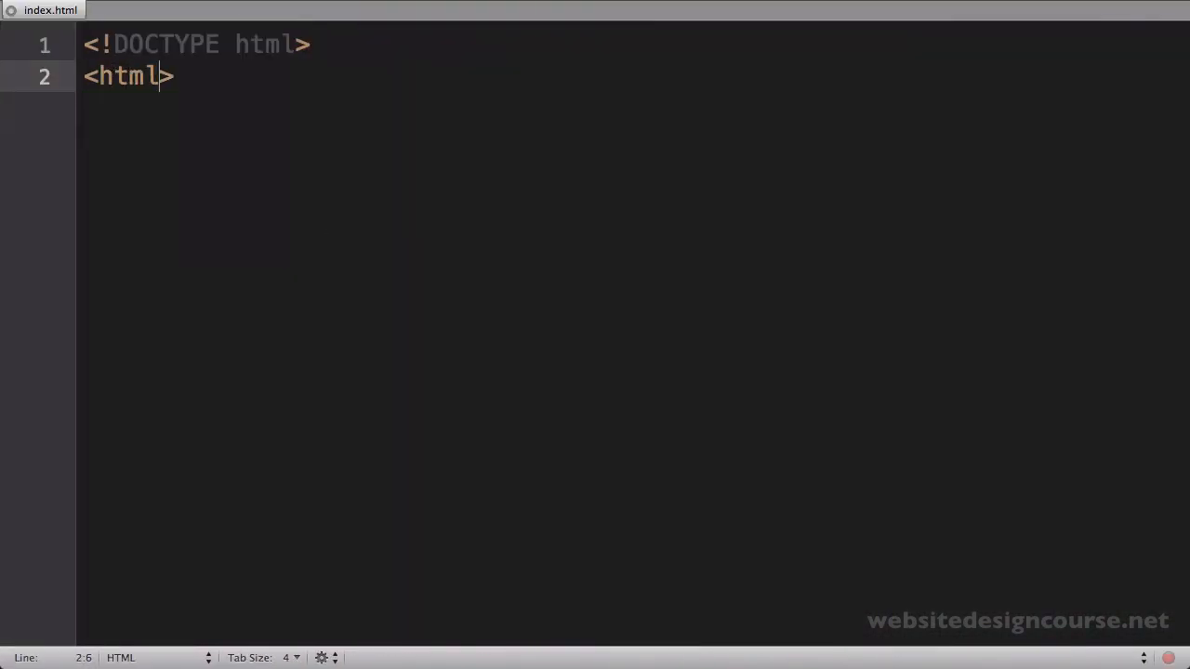
type("lang")
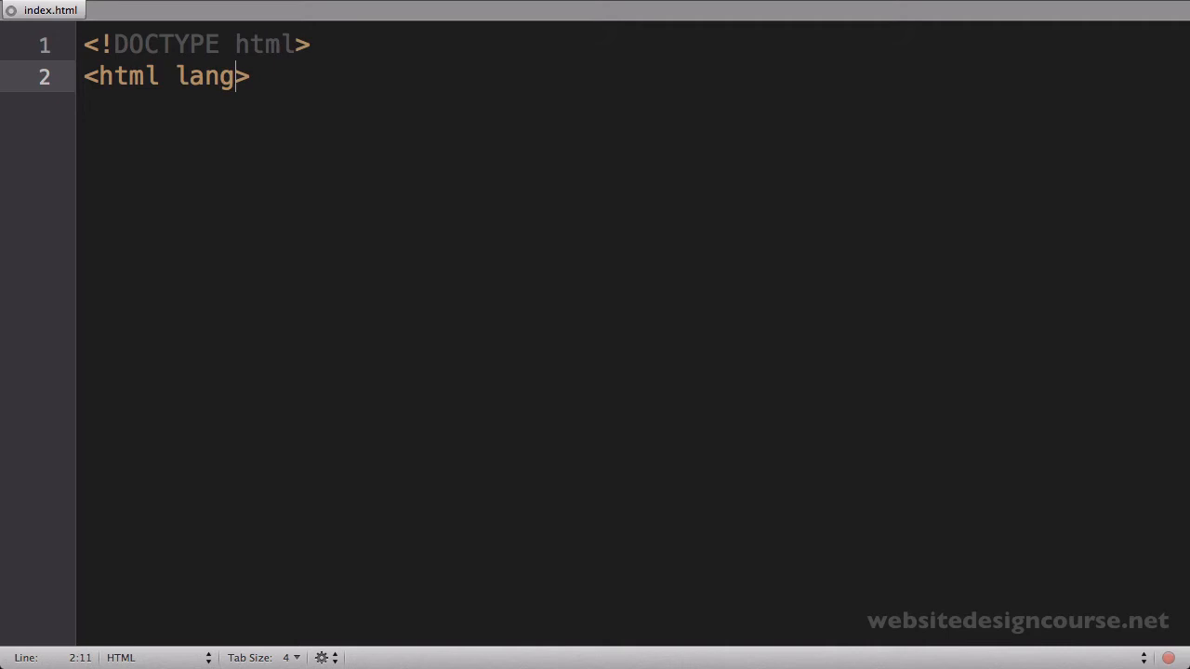
type("=\"en\"")
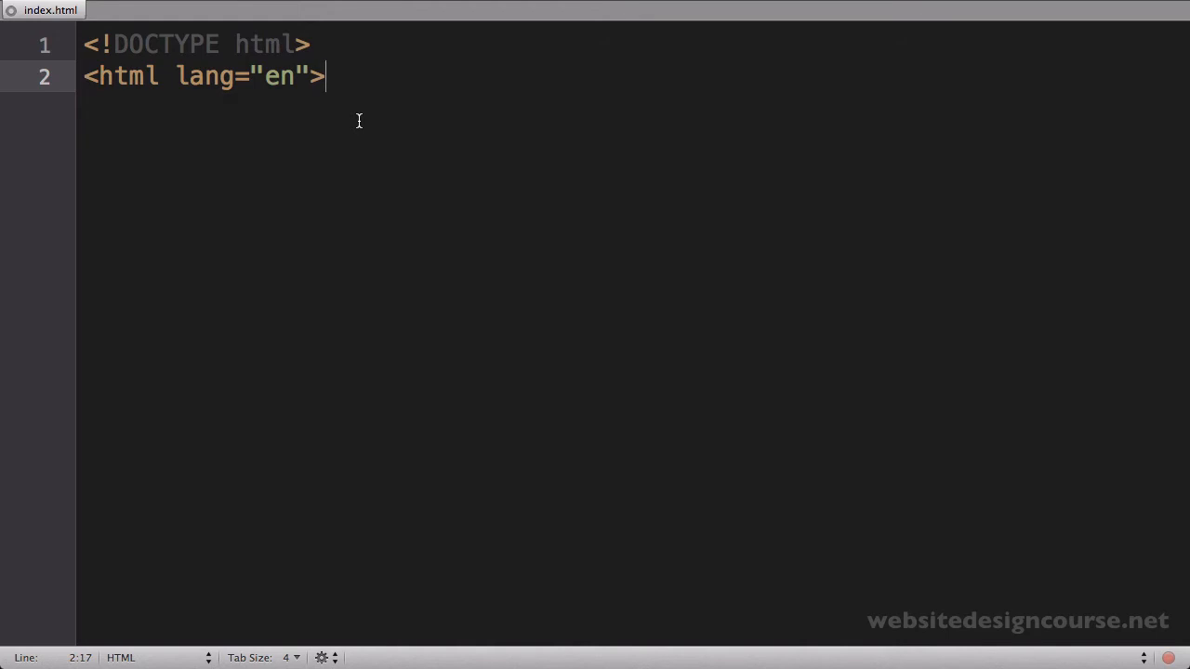
left_click(264, 77)
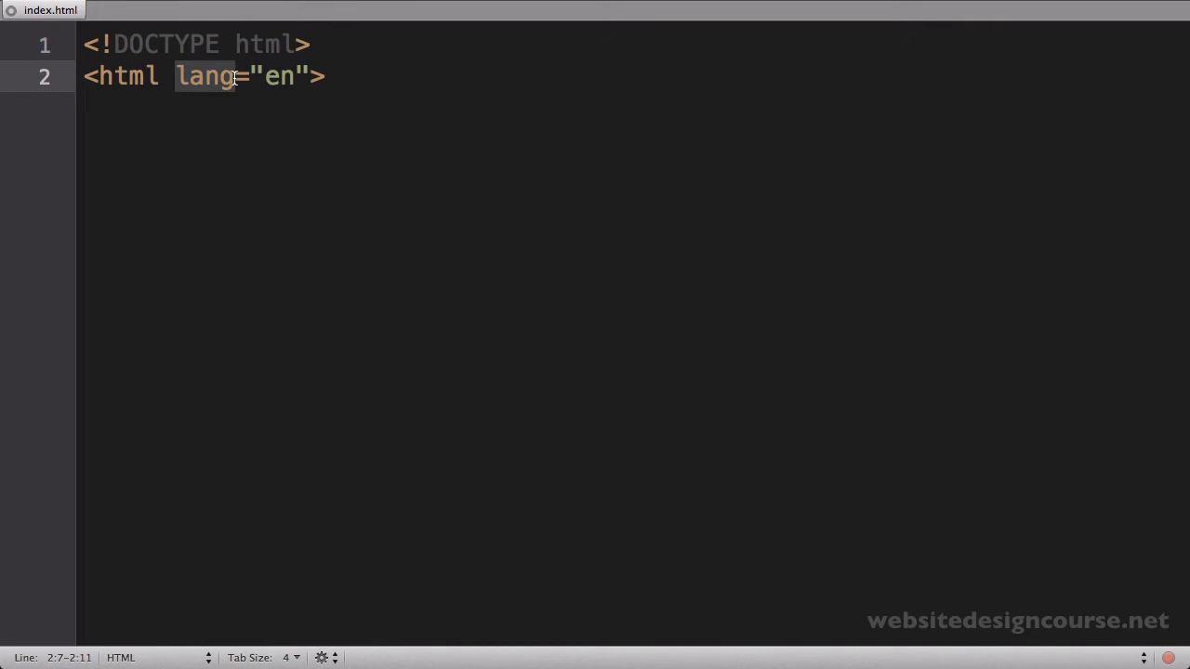
mouse_move(251, 101)
type("</>")
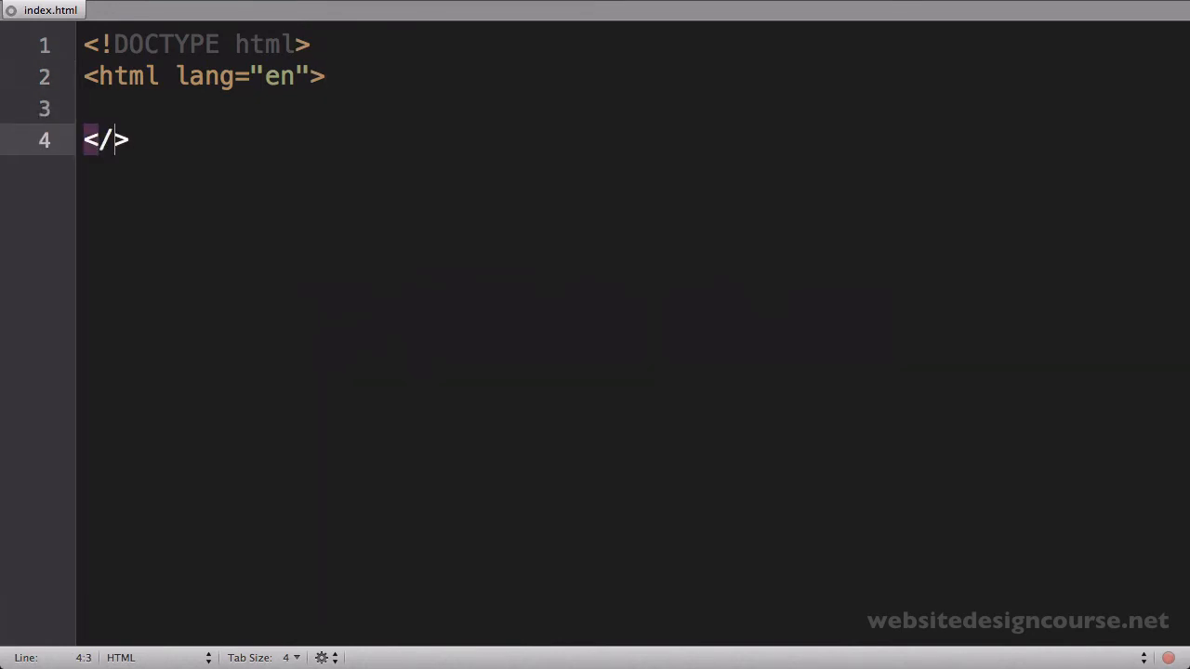
- Add the matching </html> closing tag two lines below
type("html")
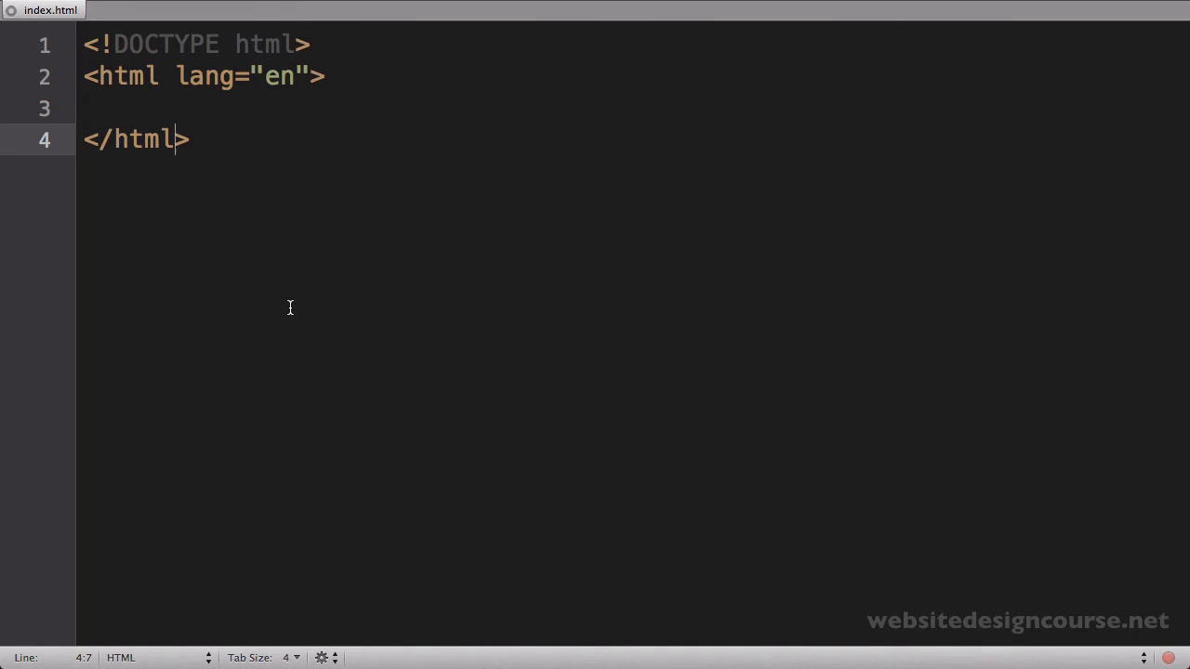
left_click(86, 76)
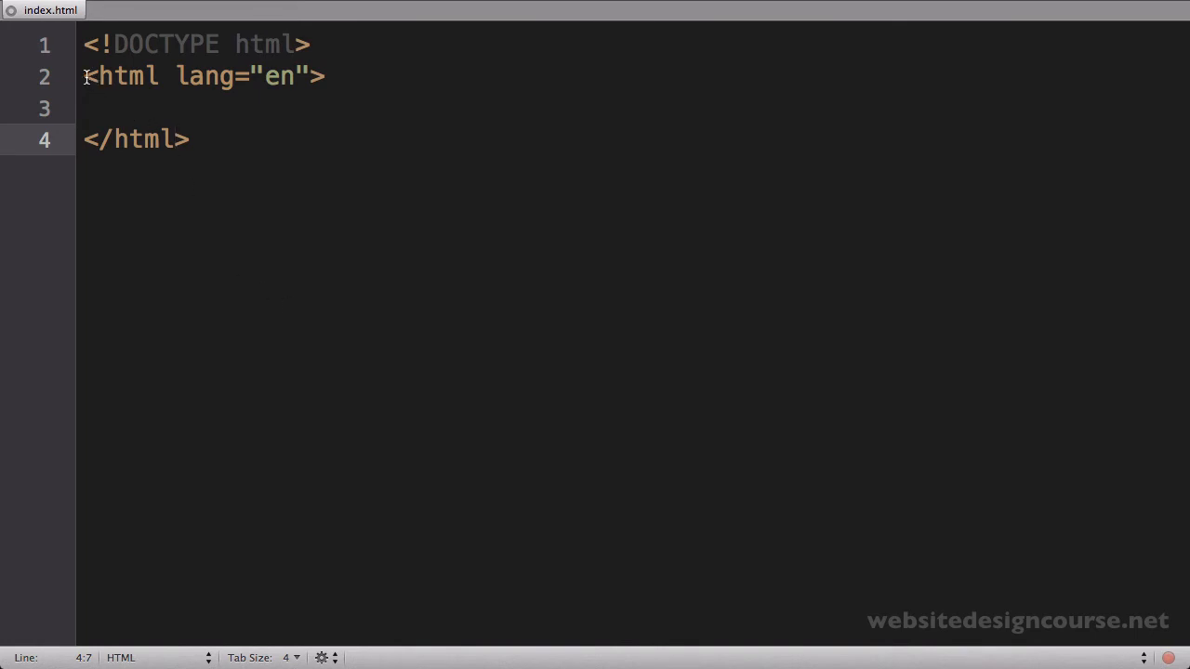
left_click(190, 138)
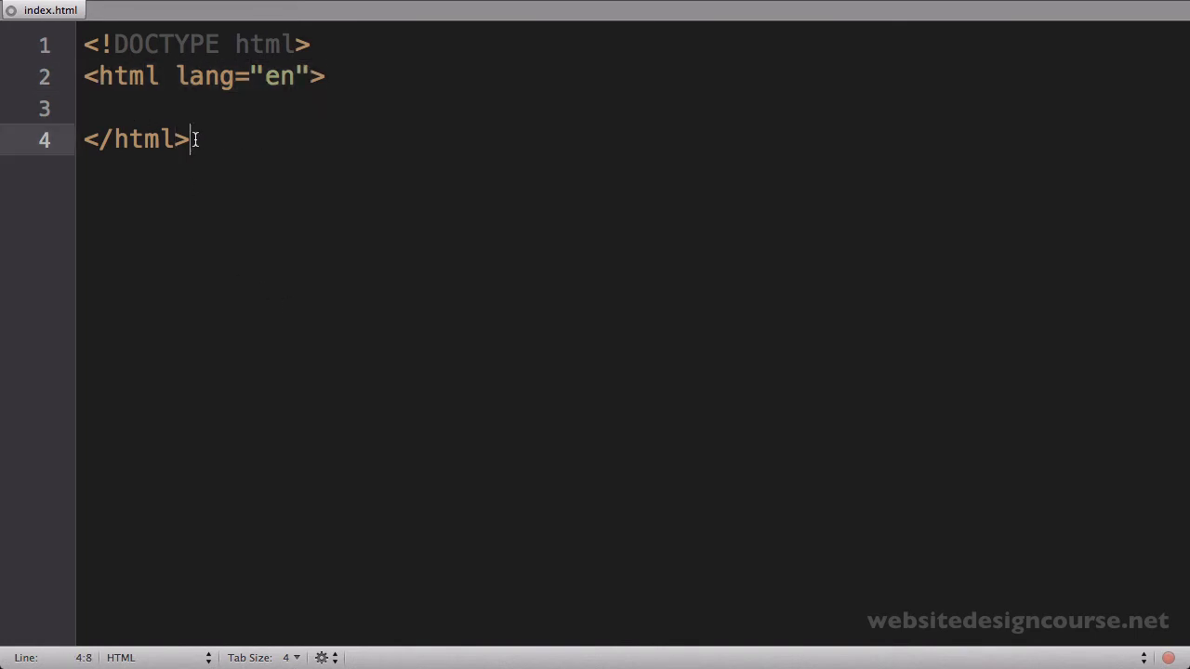
double_click(134, 138)
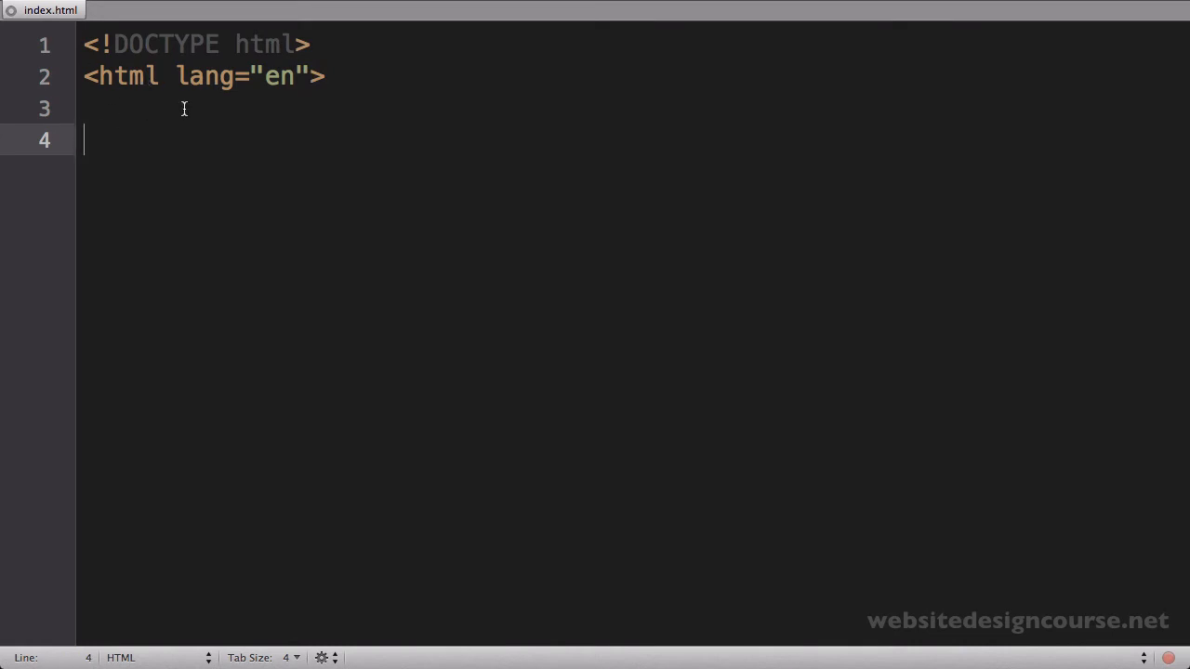
type("</html>")
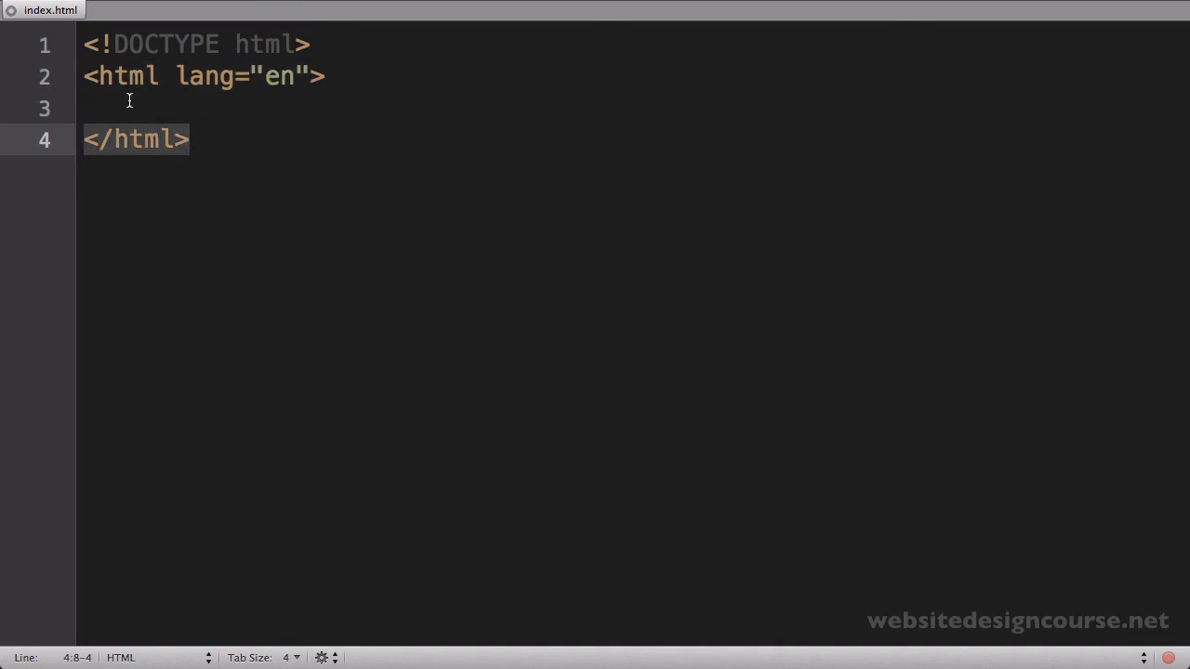
- Nest empty <head> and <body> elements inside the html element
left_click(130, 107)
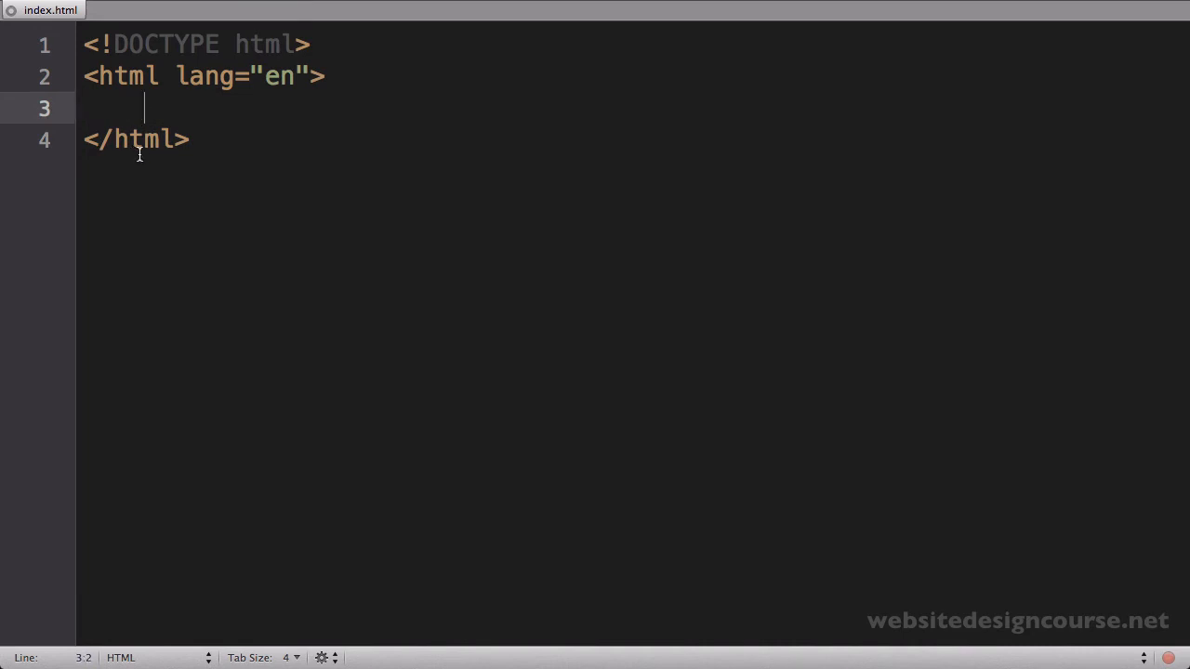
type("<>")
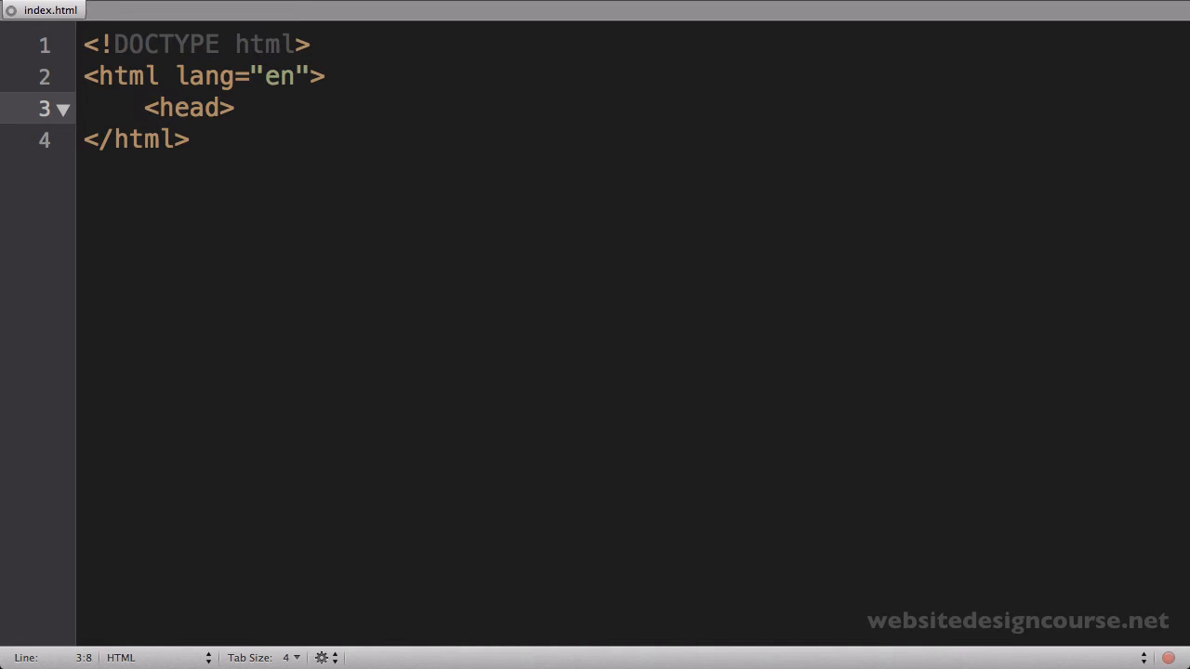
key("Enter")
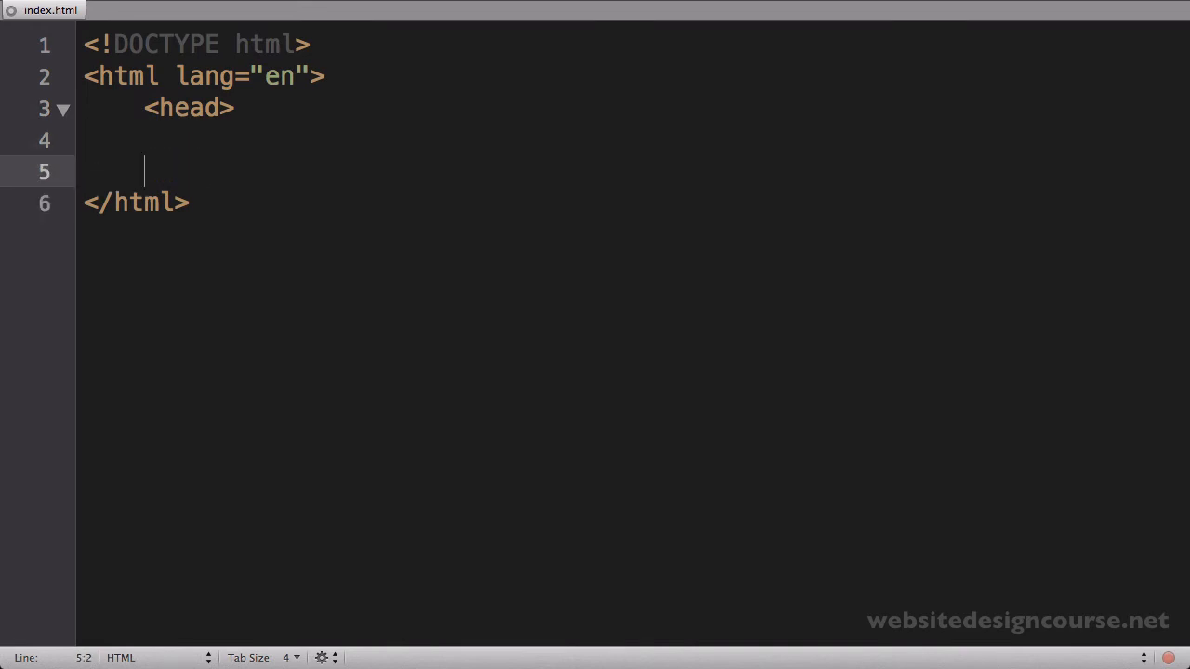
type("</head>")
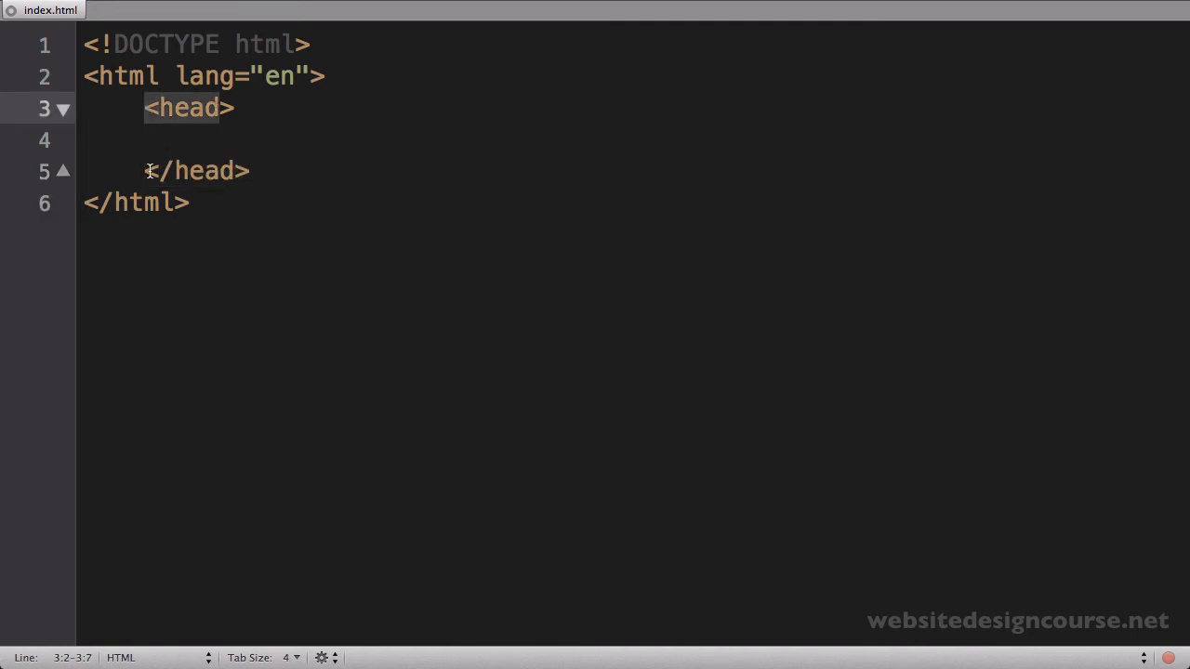
key("Enter")
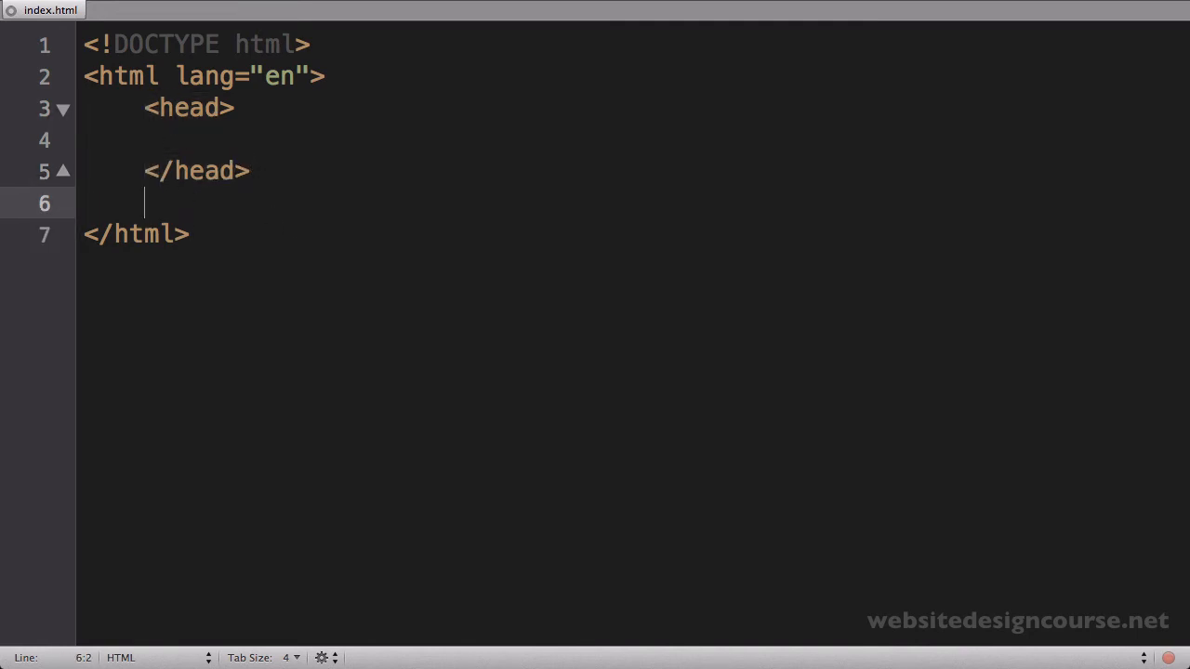
type("<body>")
type("</bod>")
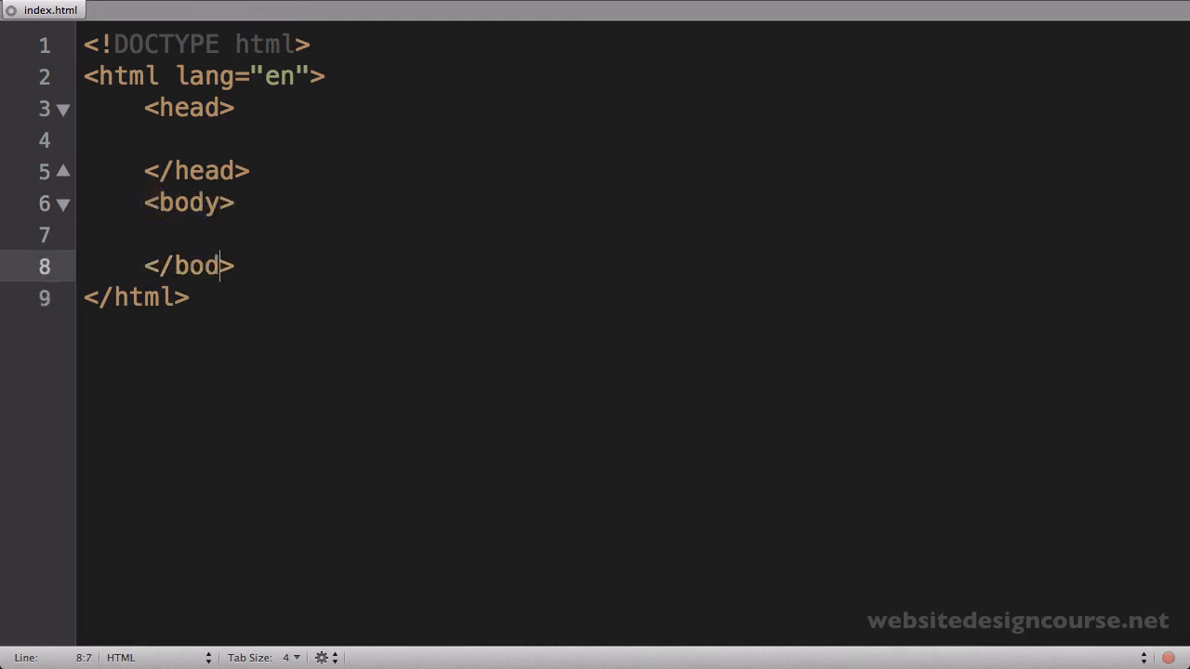
type("y>")
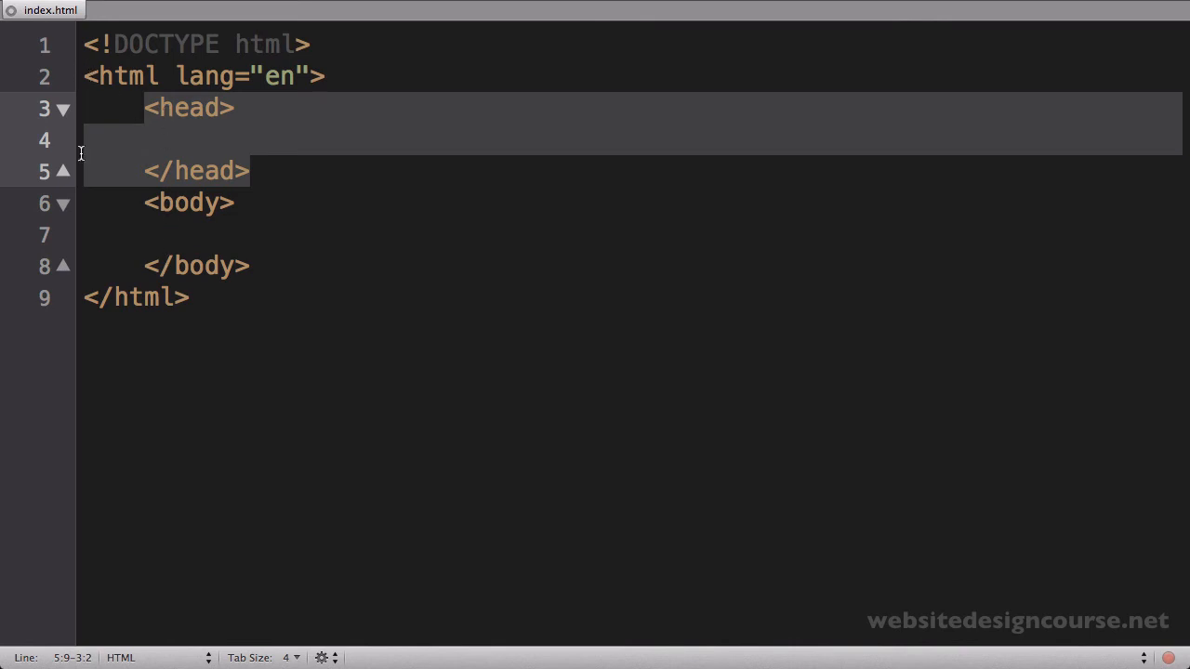
left_click(145, 106)
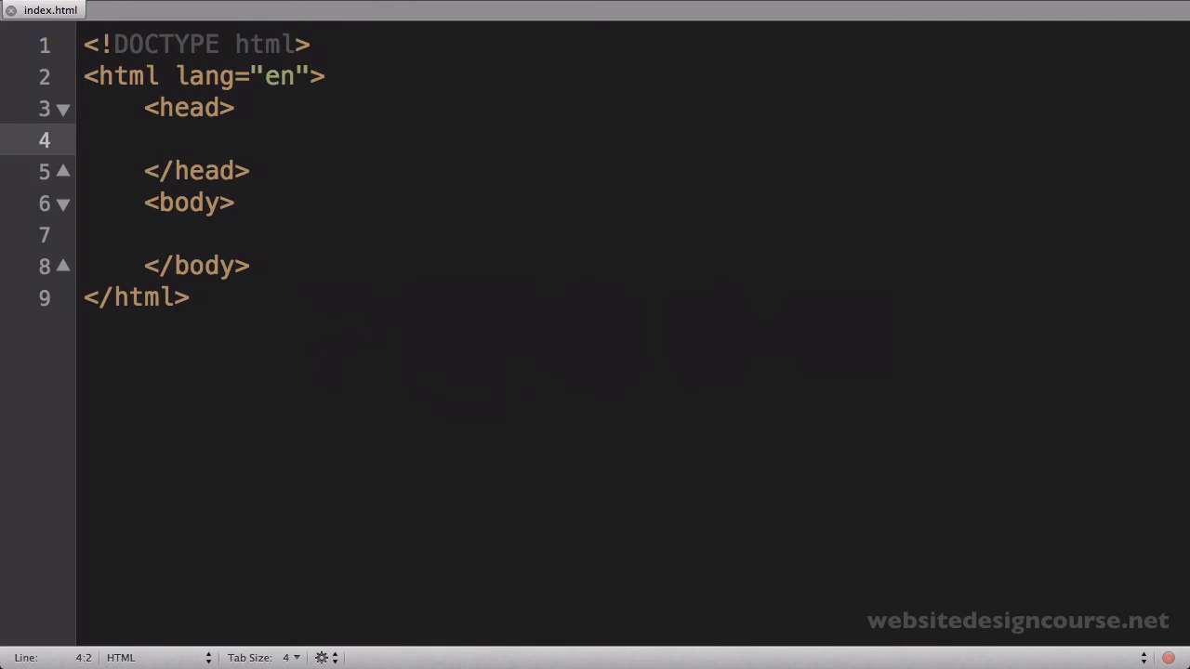
- Add <meta charset="utf-8"> inside the head
type("<met>")
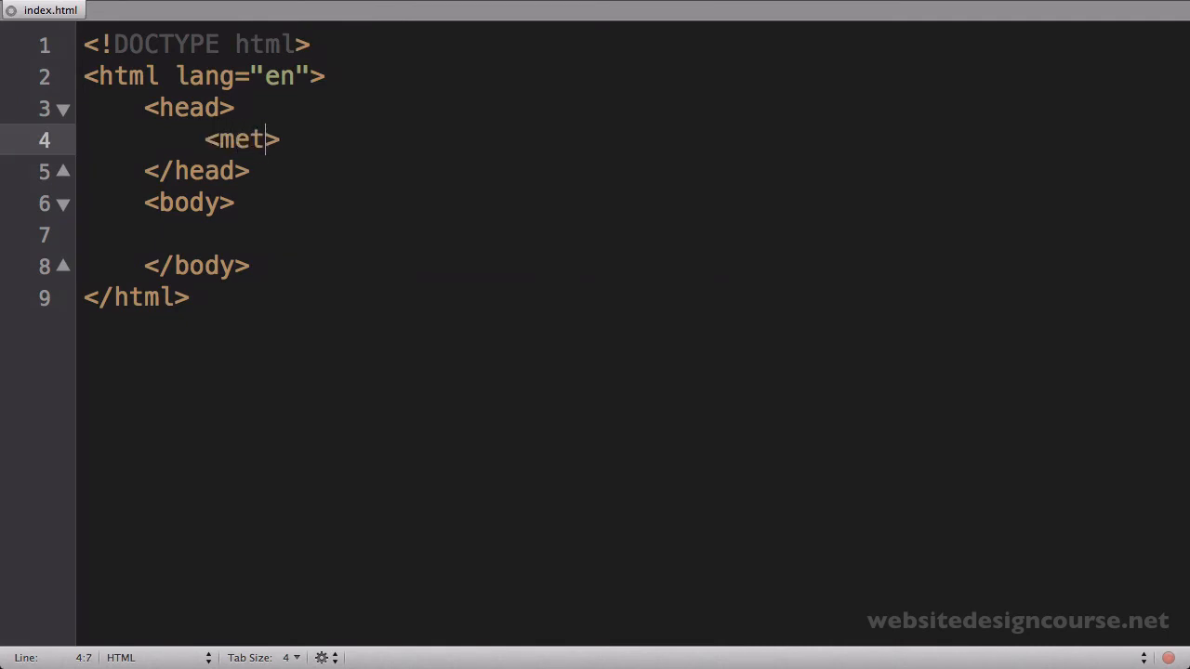
type("a charset")
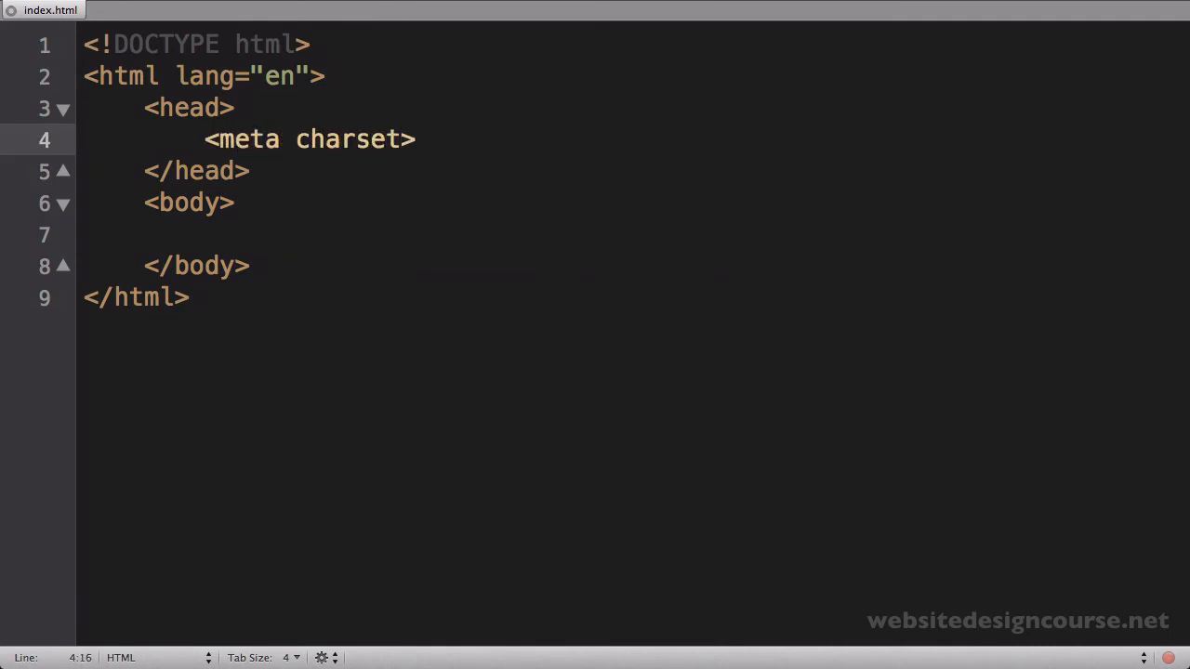
type("=\"ut\"")
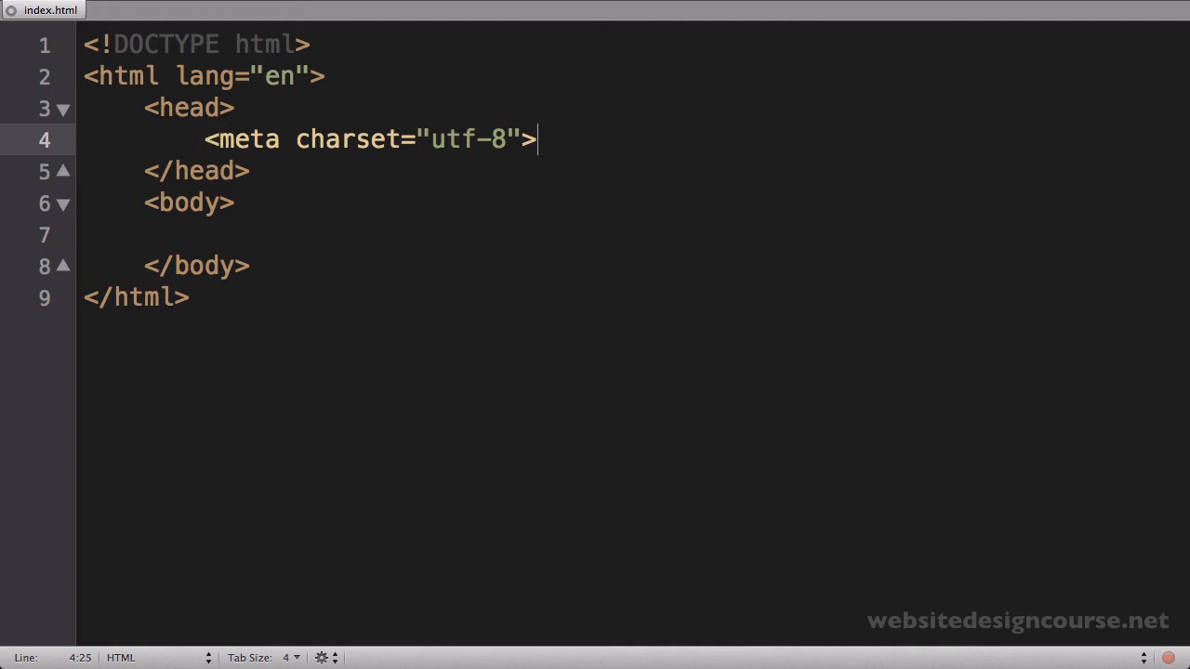
mouse_move(394, 320)
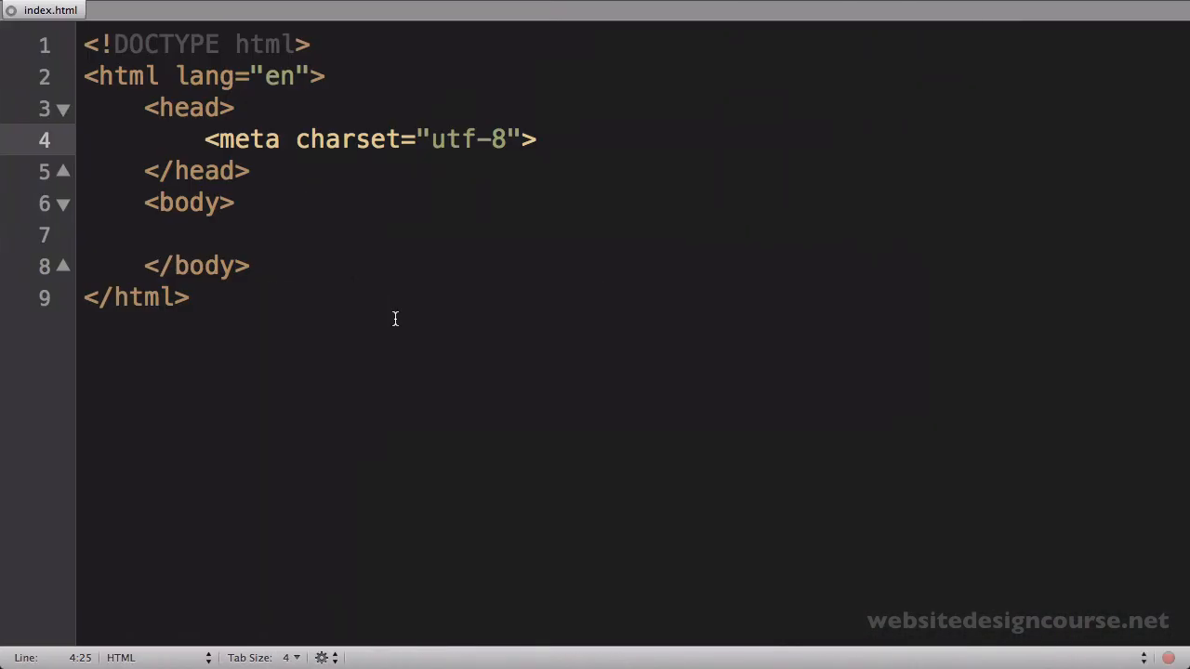
- Add <title>This is my new page</title> below the meta line
type("<ti>")
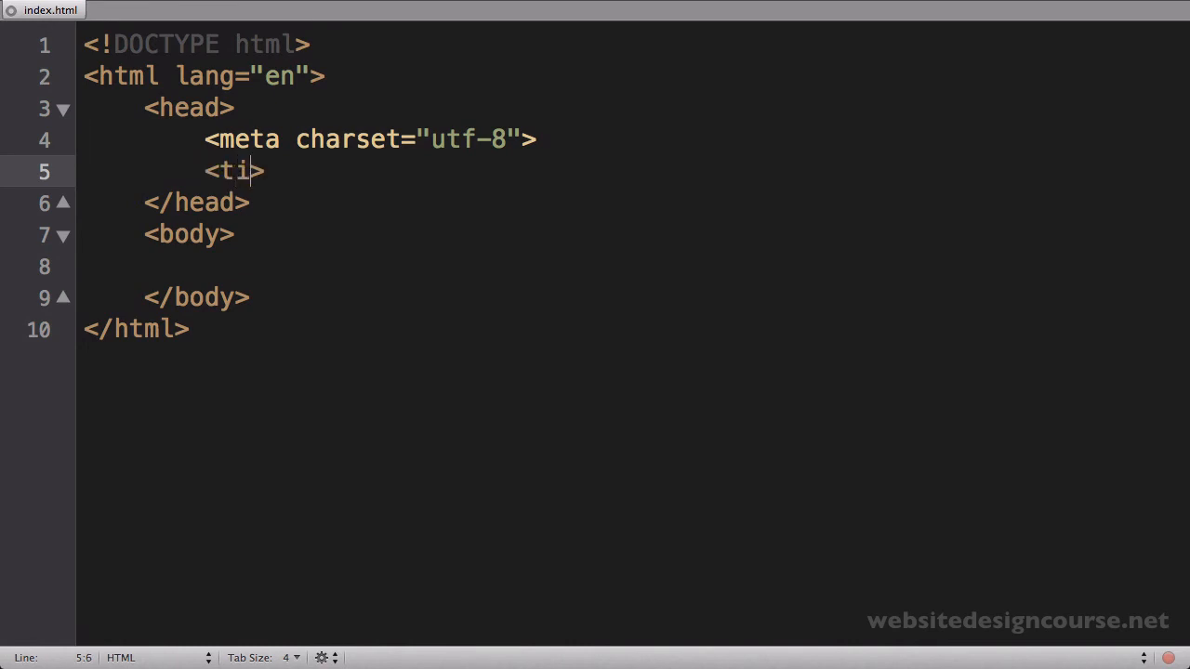
type("tle>")
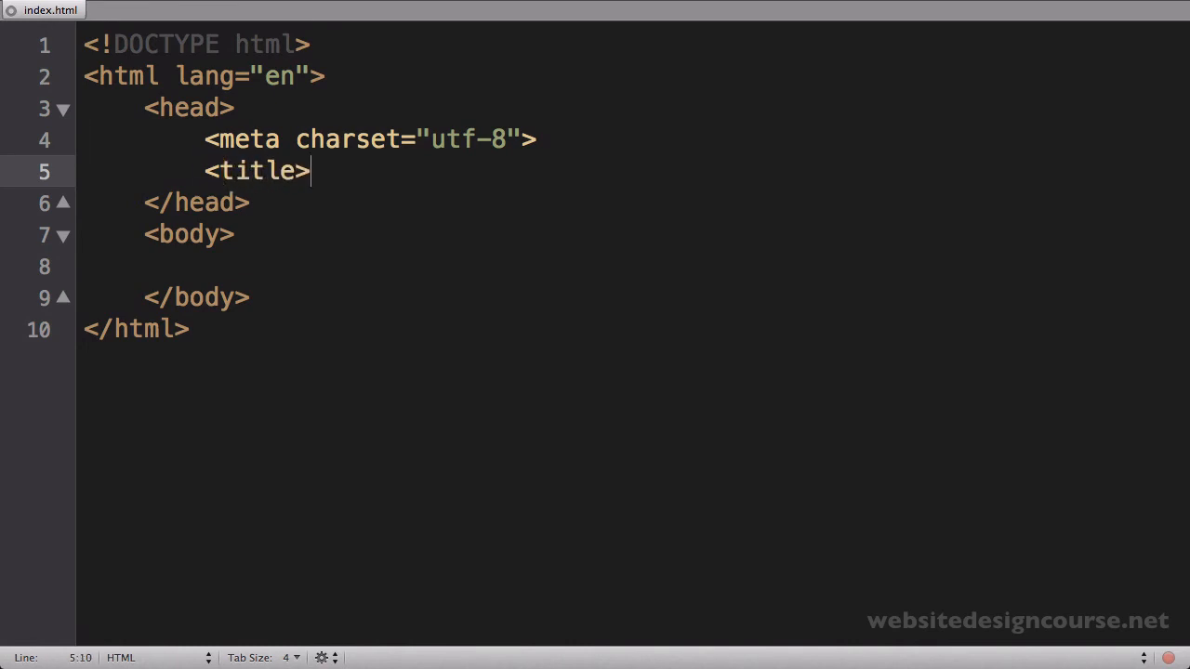
type("This is my n")
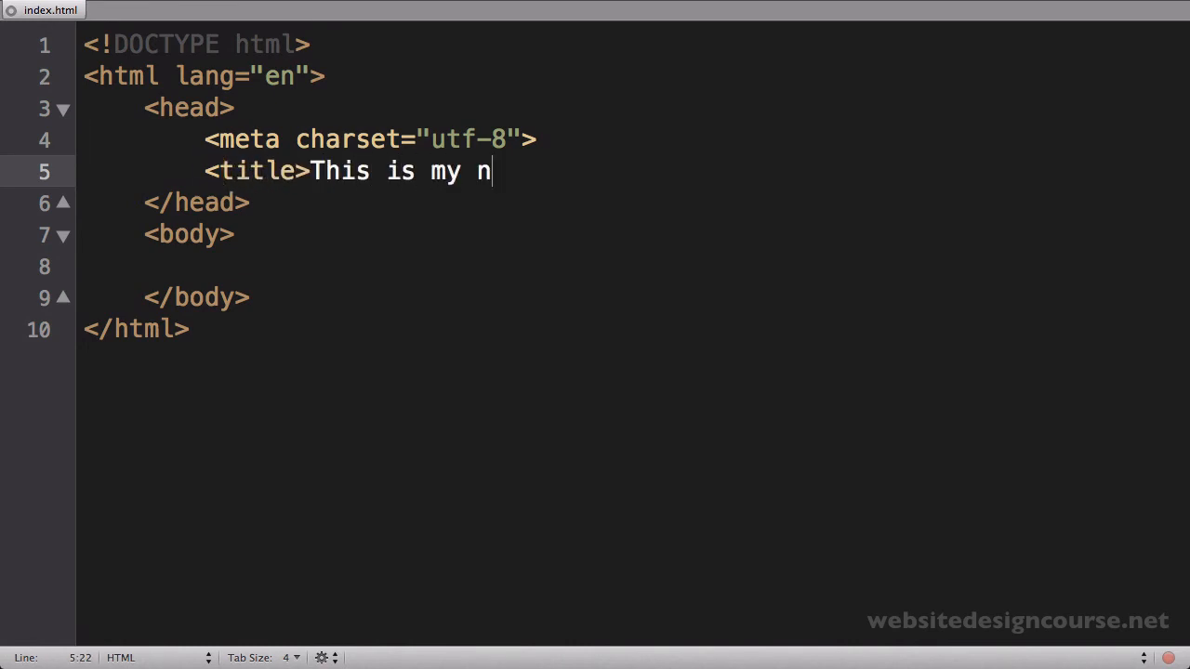
type("ew page</>")
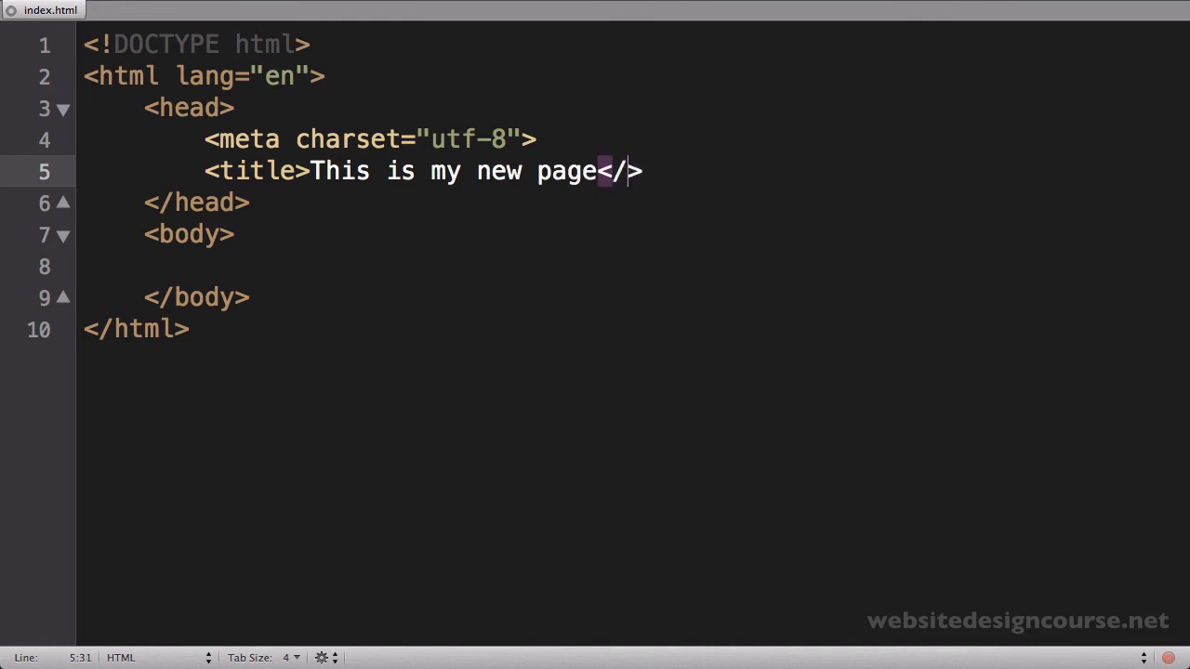
type("title")
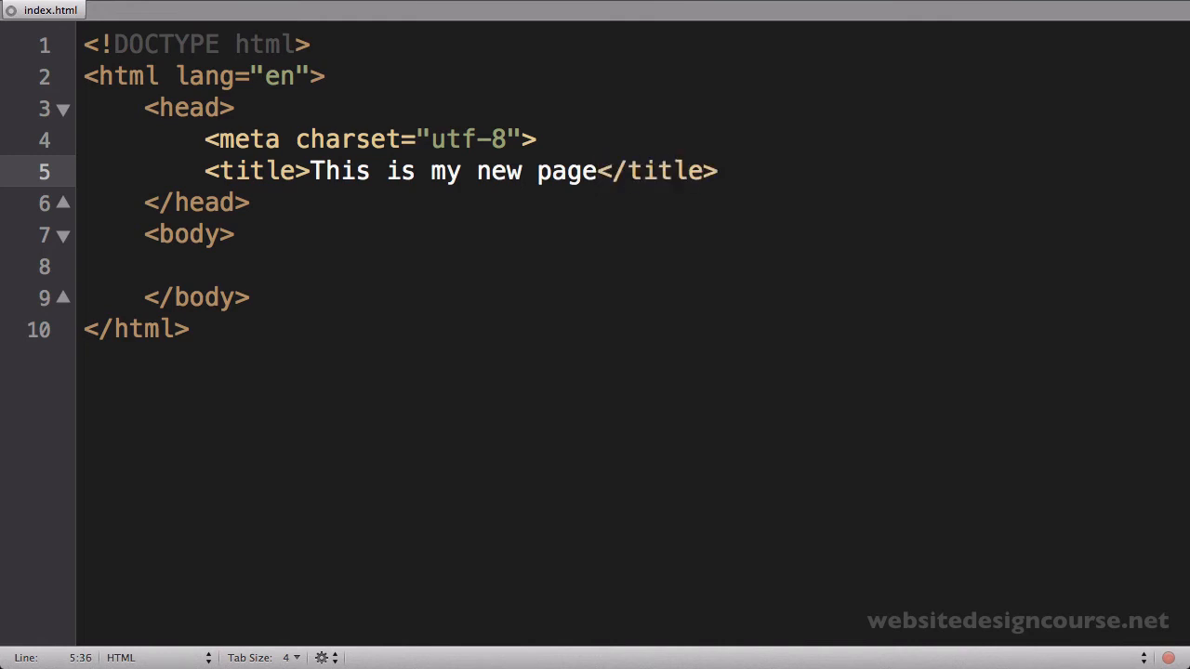
double_click(249, 172)
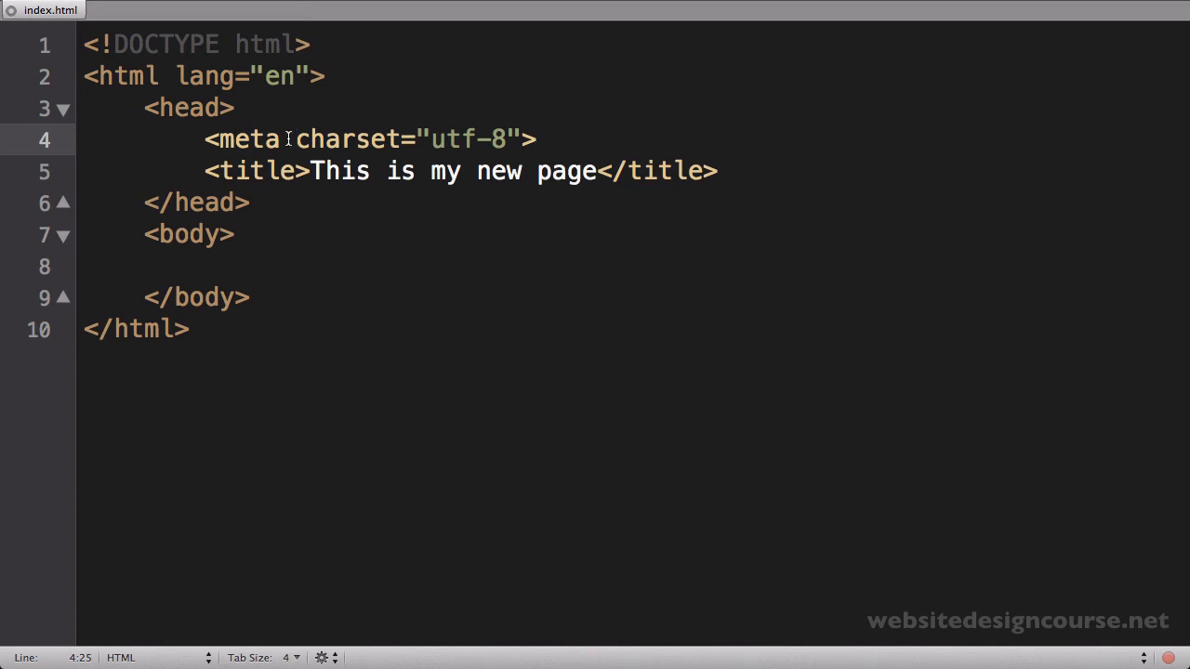
- Rewrite the meta tag as self-closing <meta charset="utf-8" /> and point out the title line
double_click(243, 137)
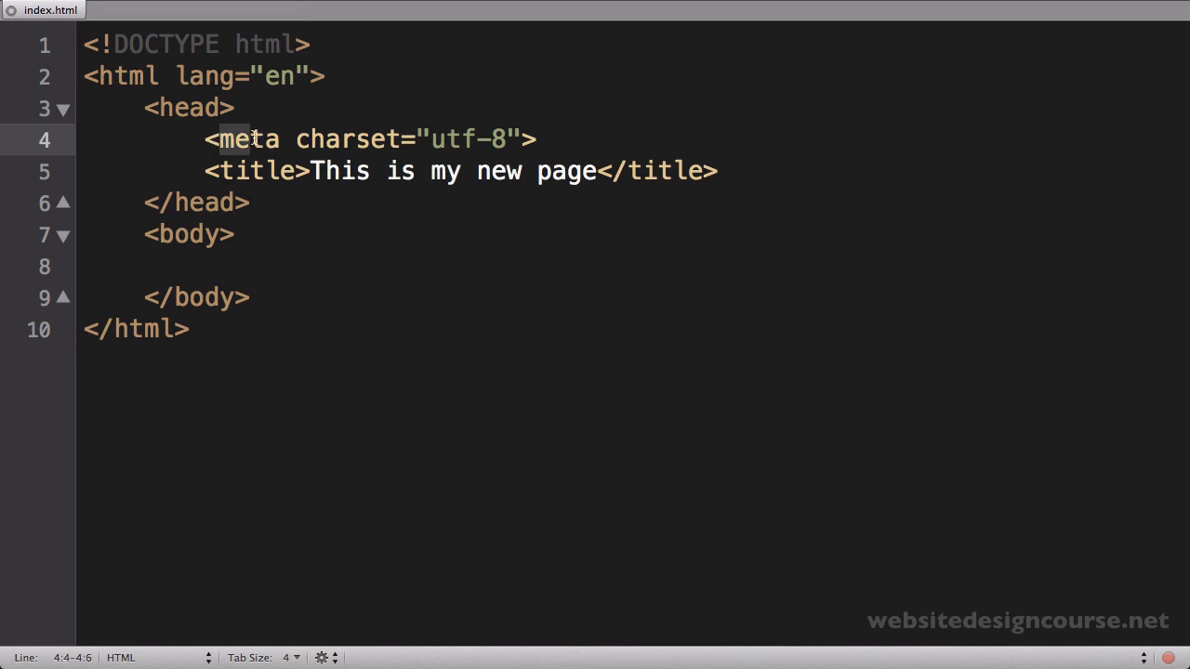
type("<>")
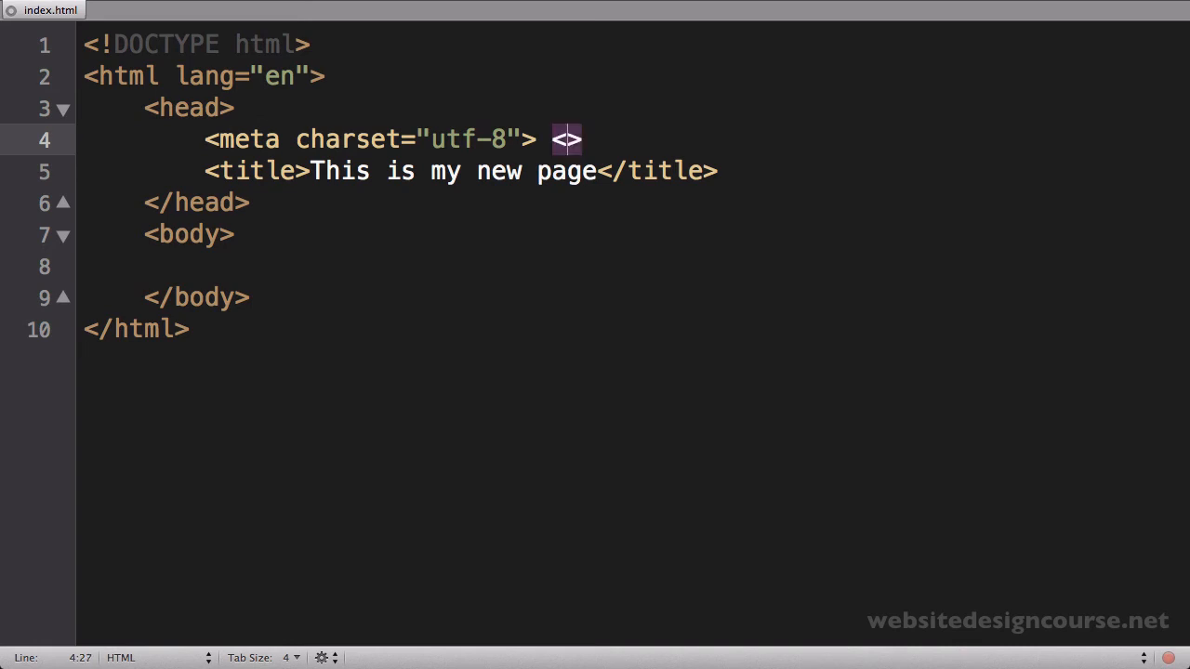
type("/meta")
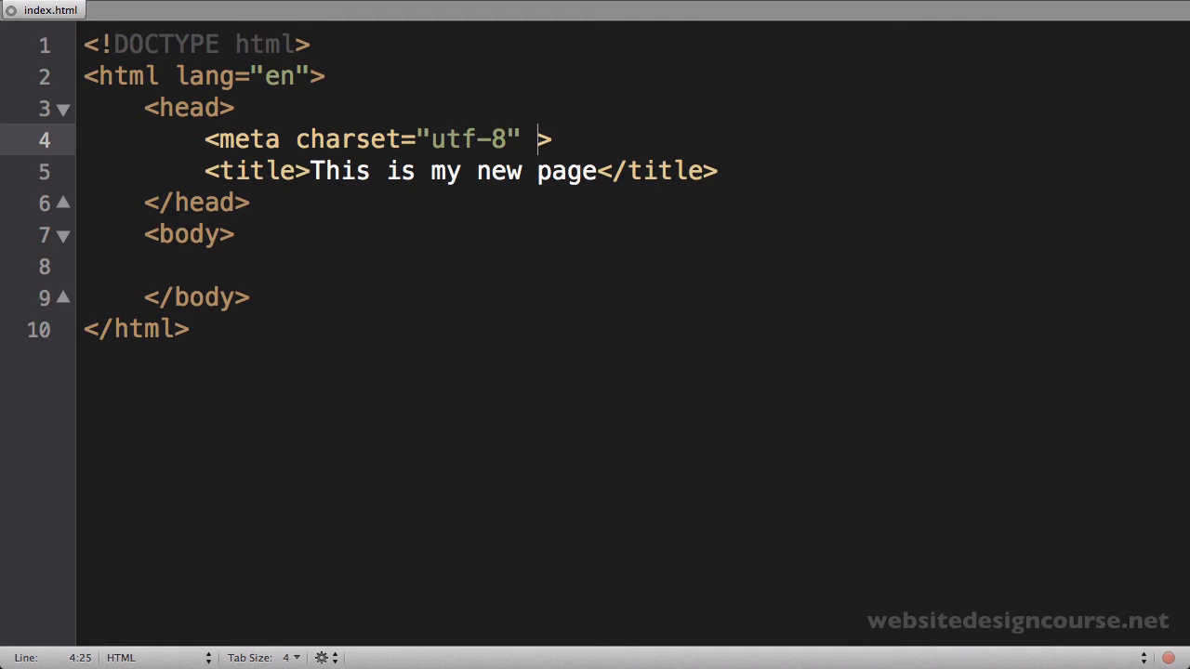
type("/")
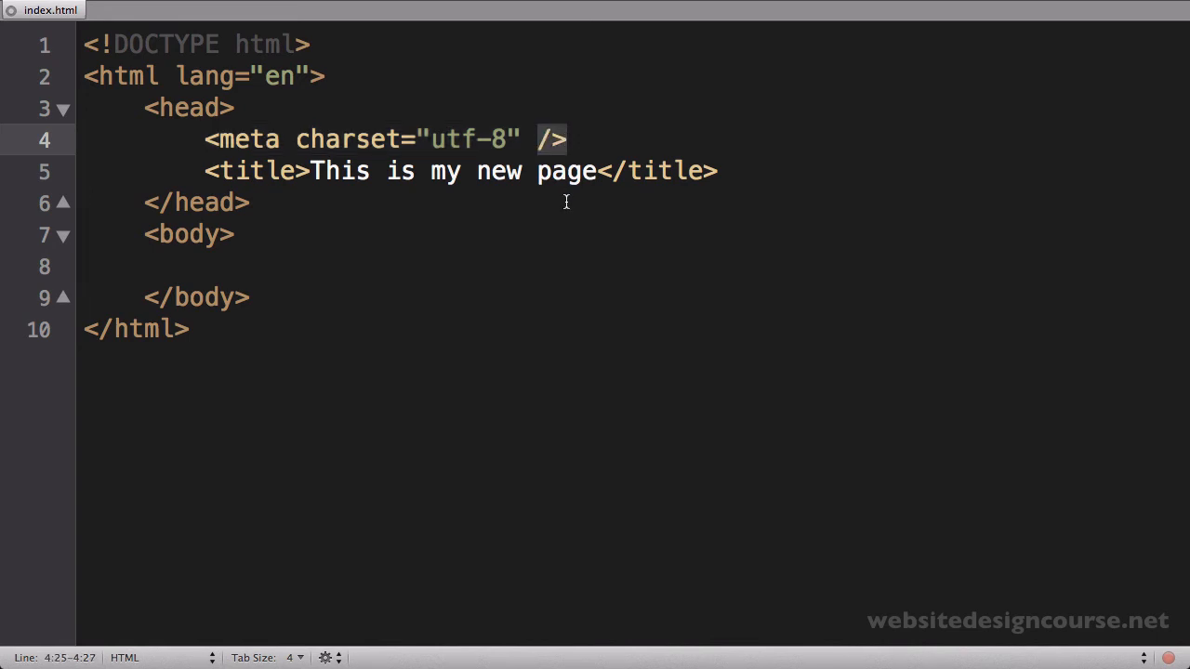
double_click(651, 171)
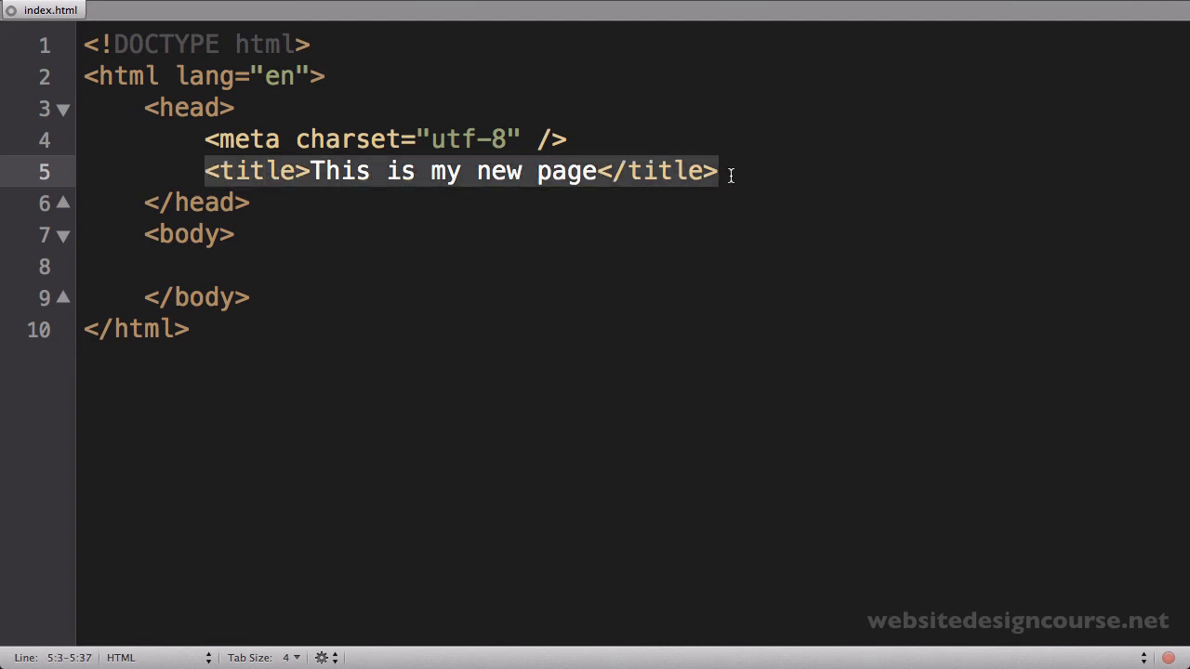
mouse_move(372, 363)
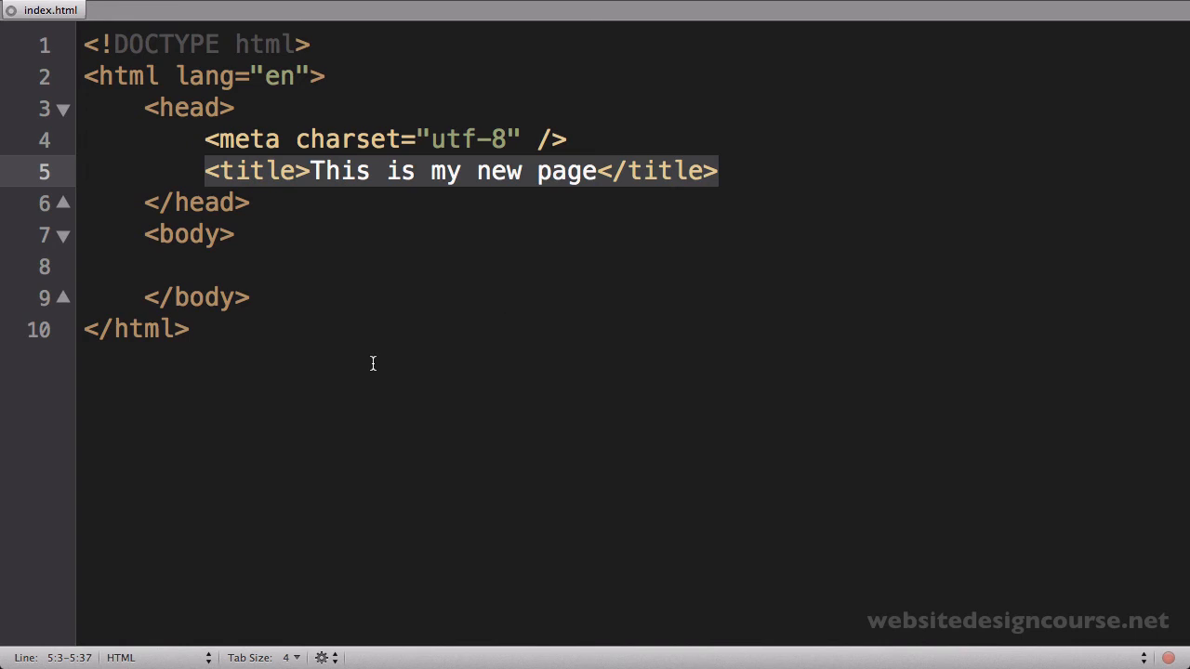
key("cmd+tab")
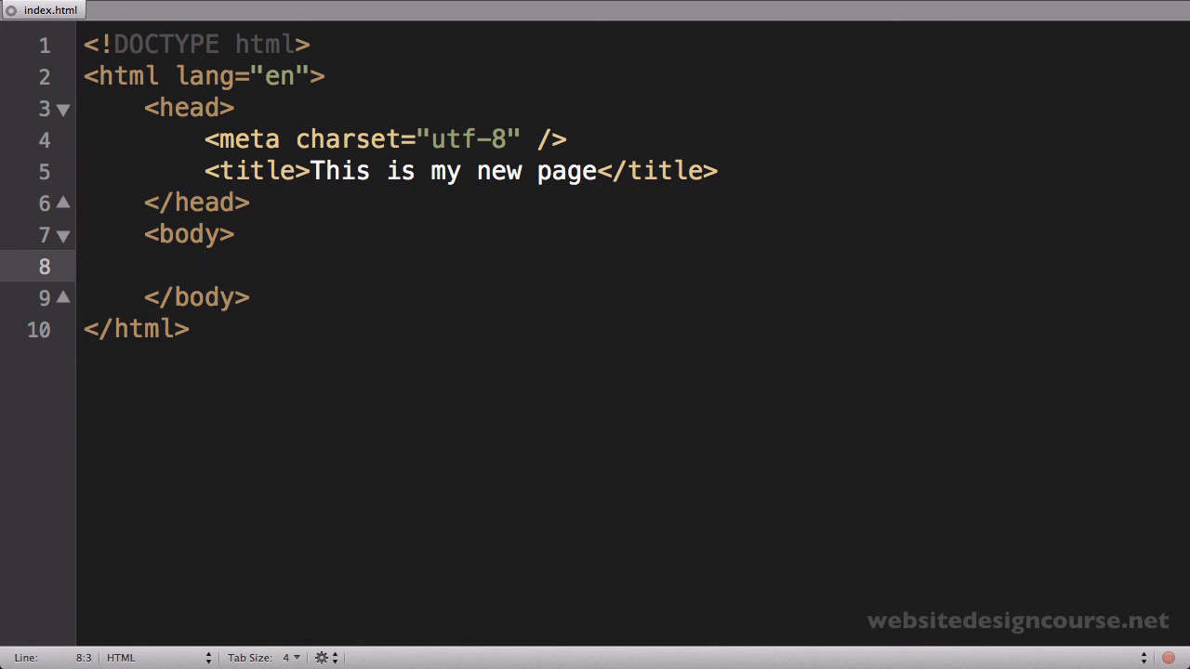
- Add <h1>This is the heading</h1> inside the body
type("<h1>This is t")
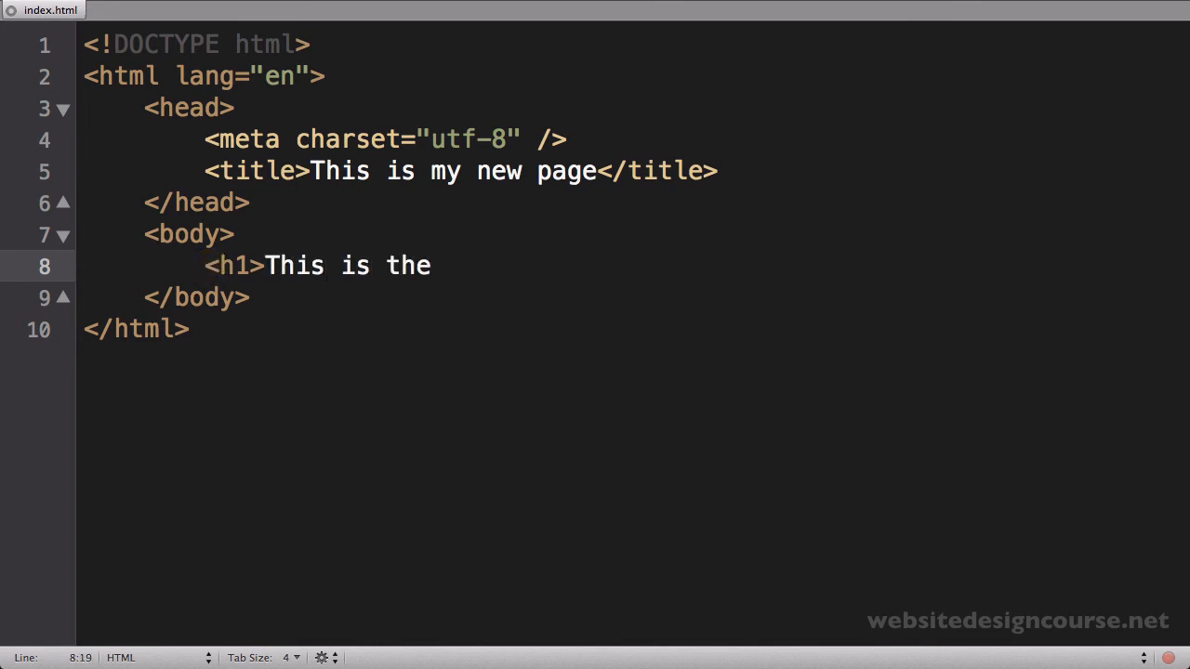
type("heading</h>")
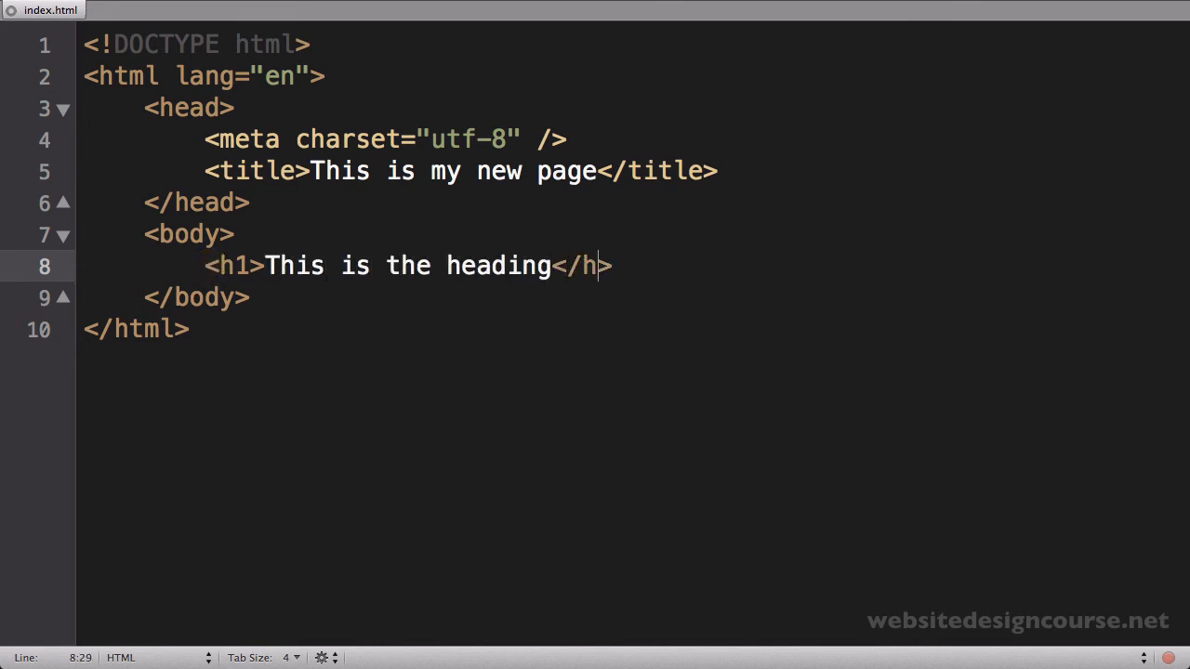
type("1>")
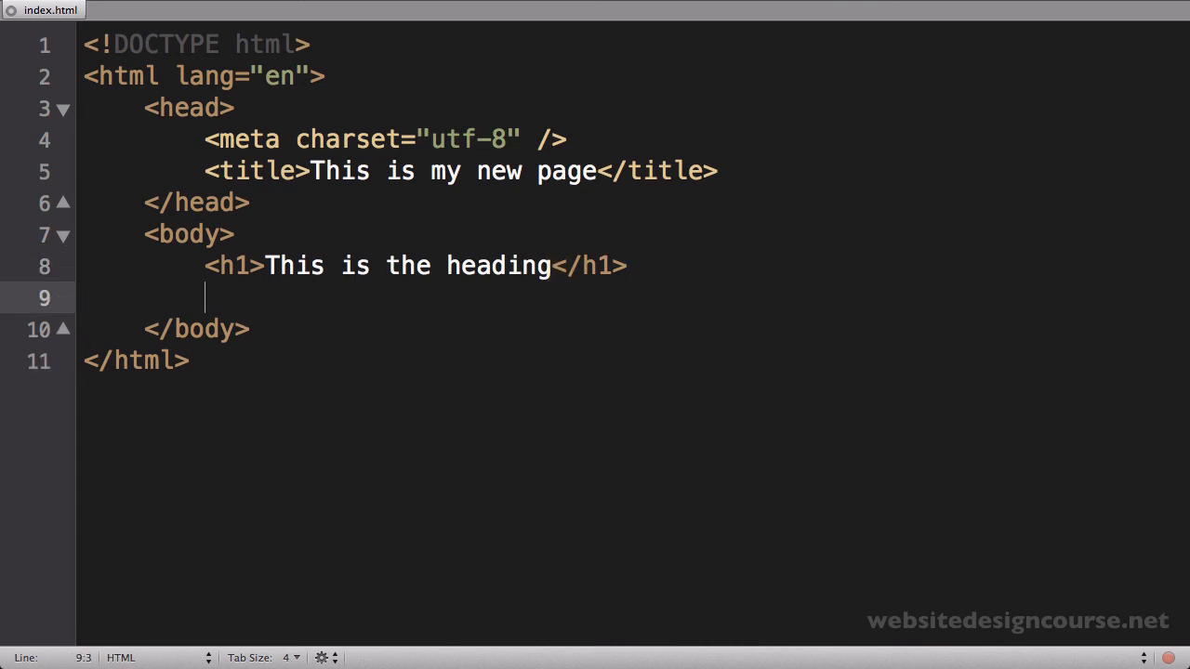
- Add the paragraph <p>This is the paragraph of the website following the heading</p> after the heading
type("<p>")
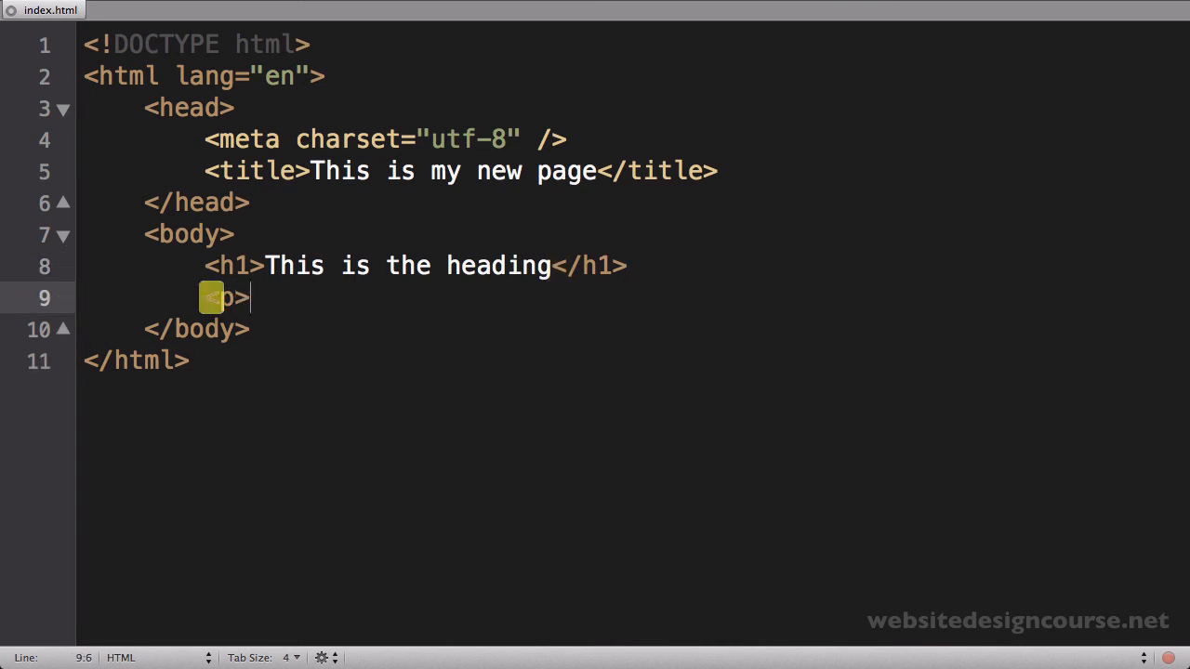
type("This is the para")
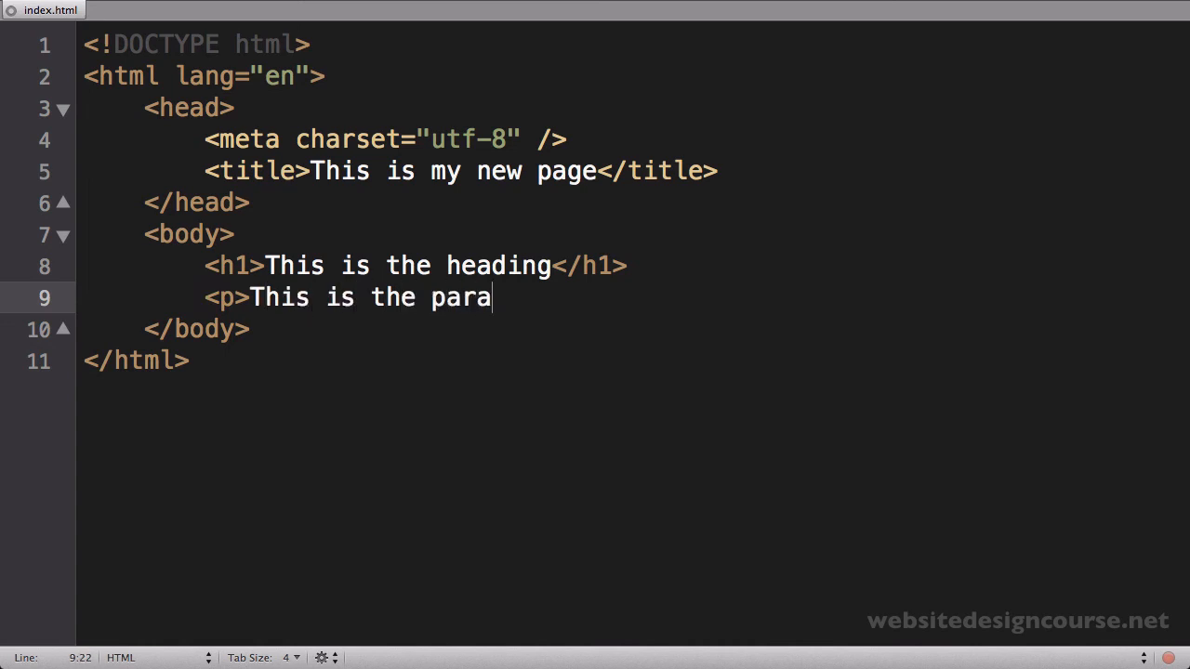
type("graph of the web")
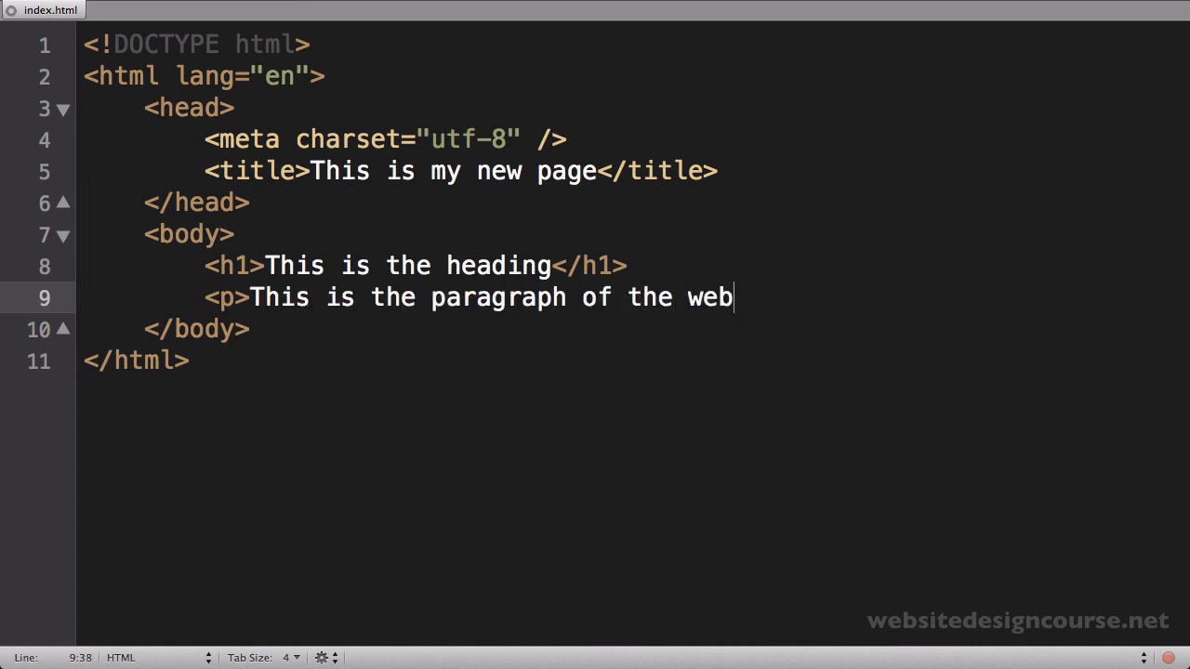
type("site following the heading</p>")
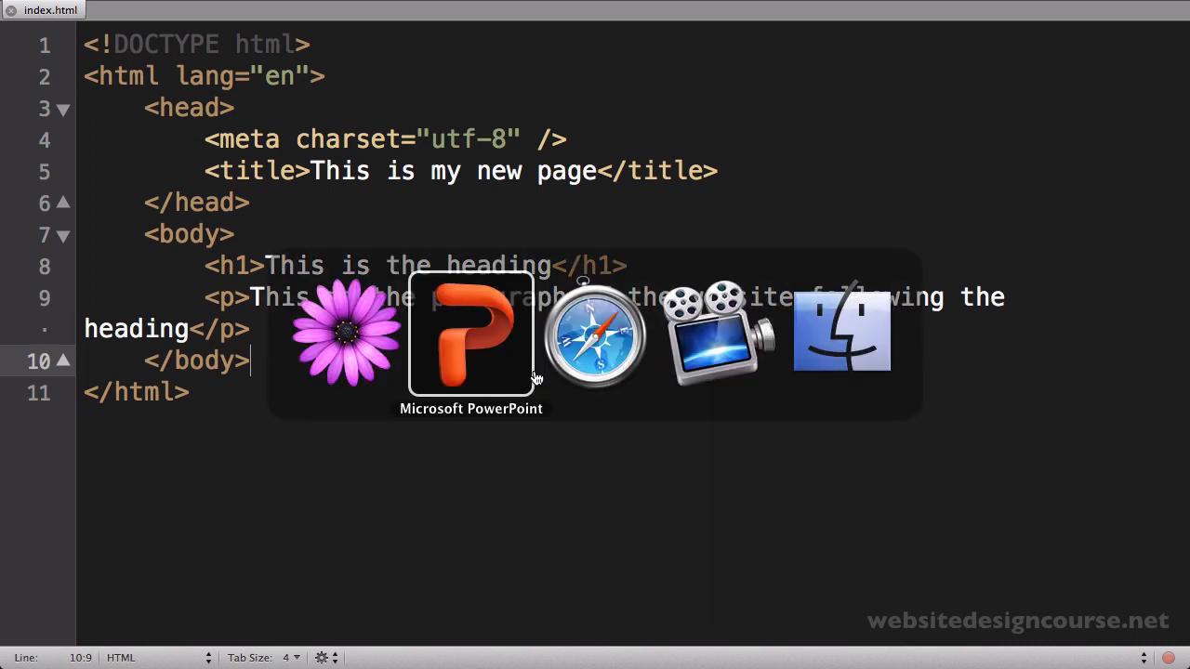
mouse_move(840, 335)
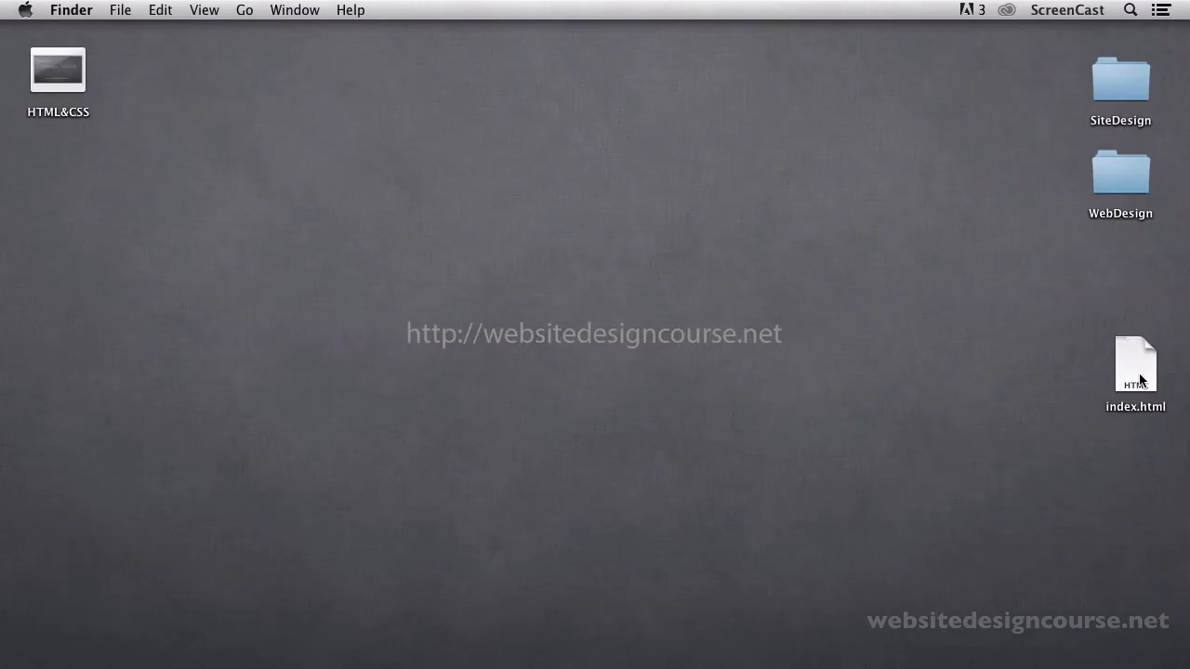
- Open index.html from the desktop with Safari to see the rendered heading and paragraph
left_click_drag(1134, 365, 458, 238)
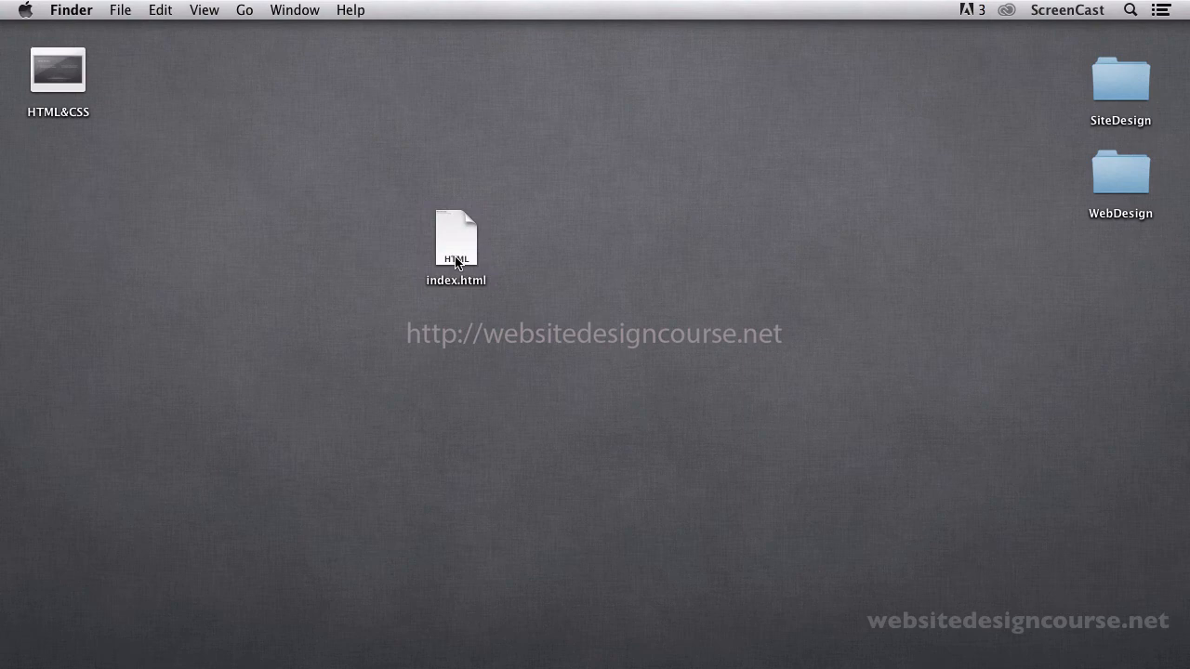
right_click(456, 238)
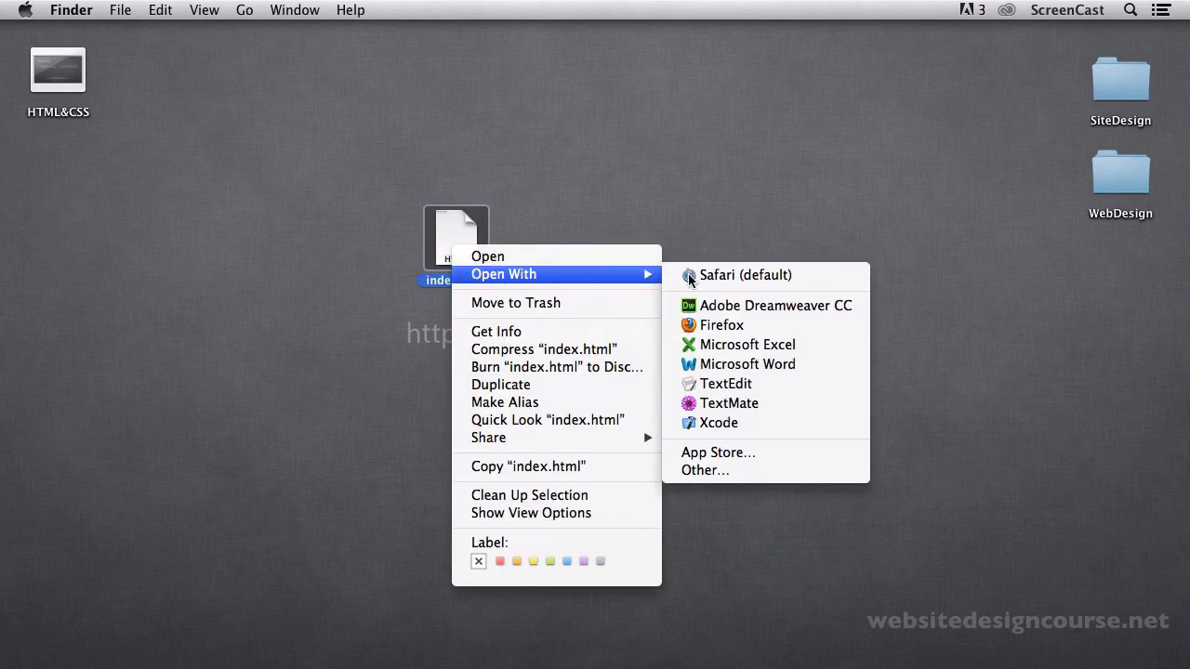
mouse_move(734, 275)
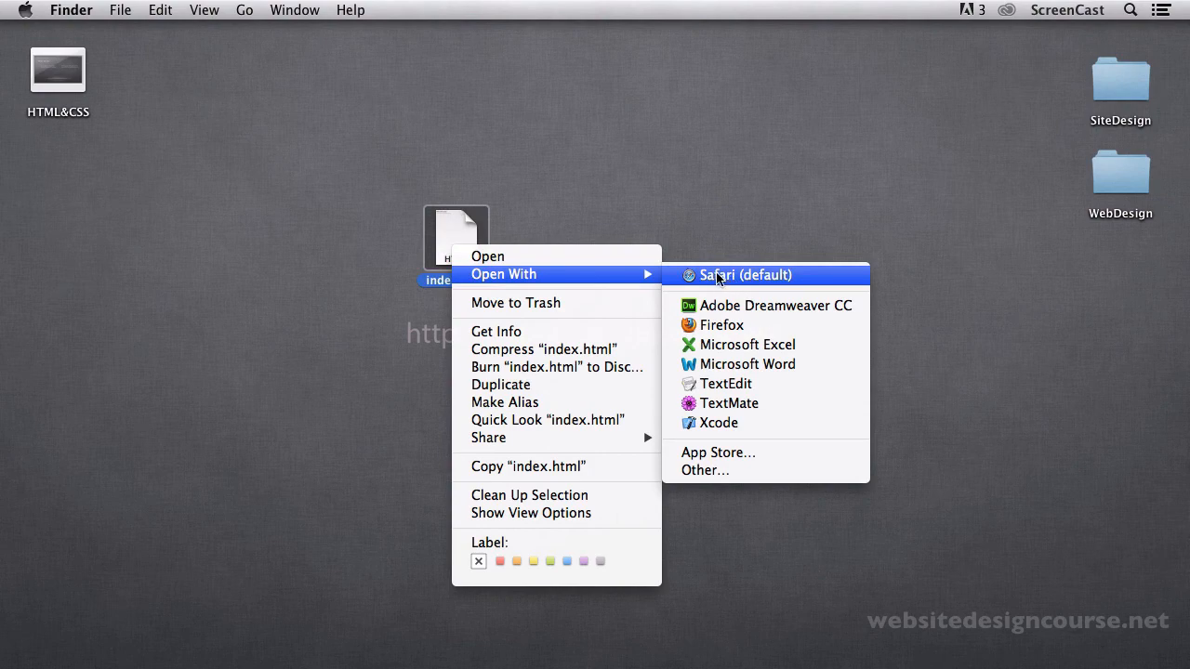
left_click(744, 275)
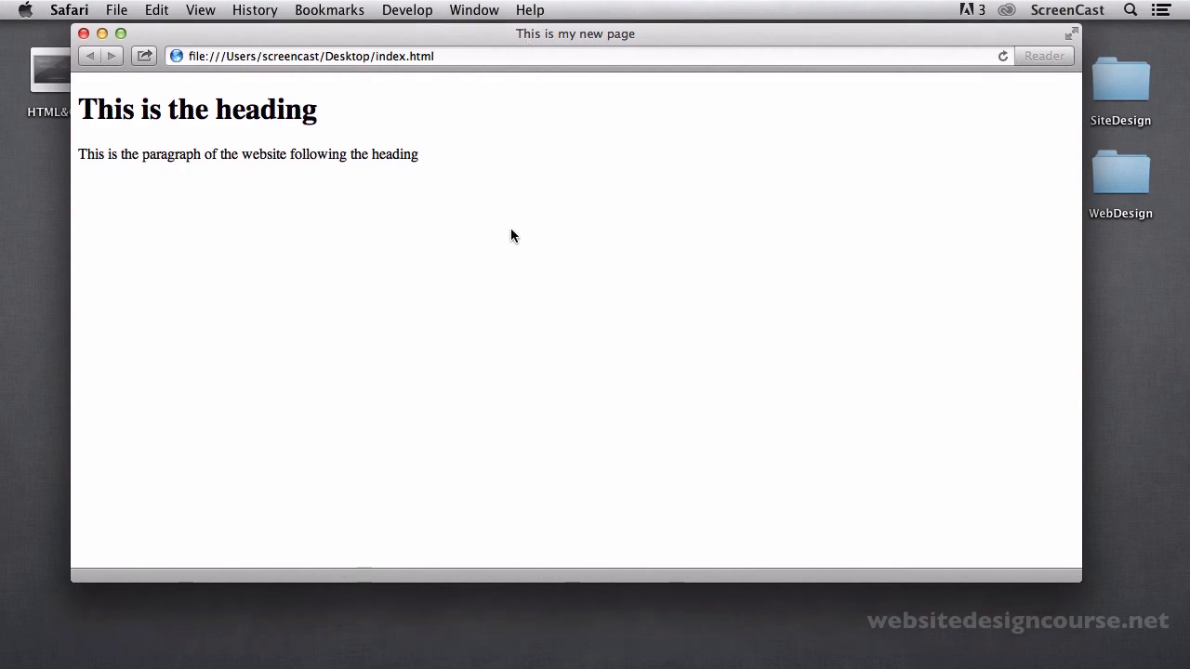
left_click_drag(152, 110, 317, 110)
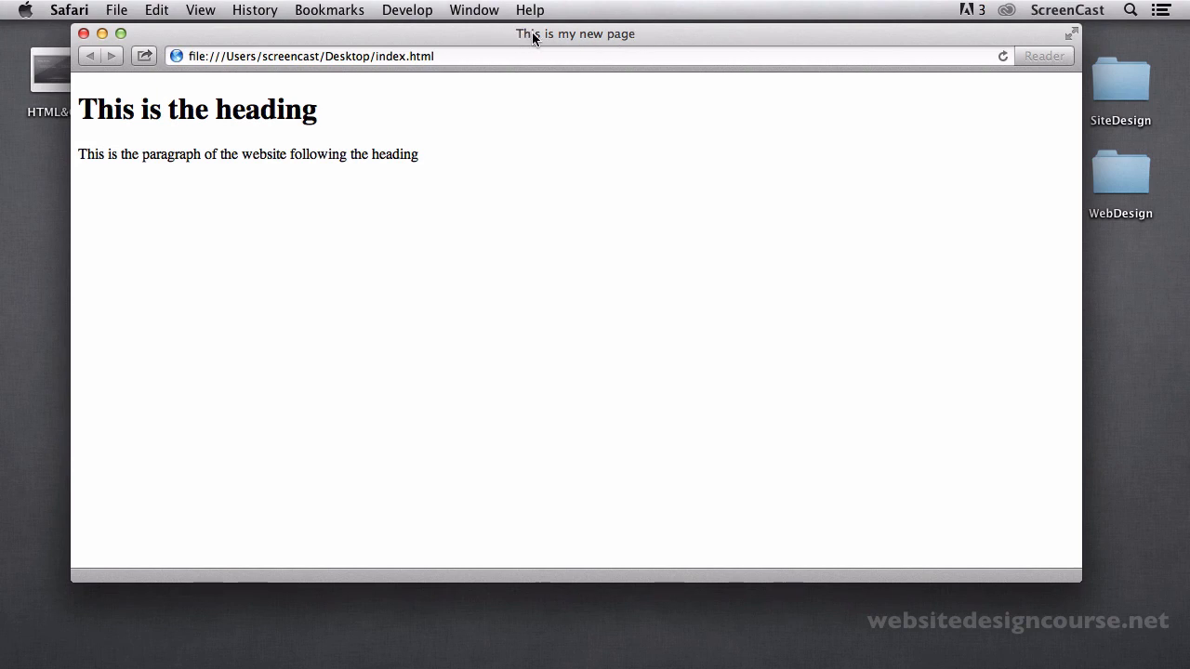
mouse_move(604, 37)
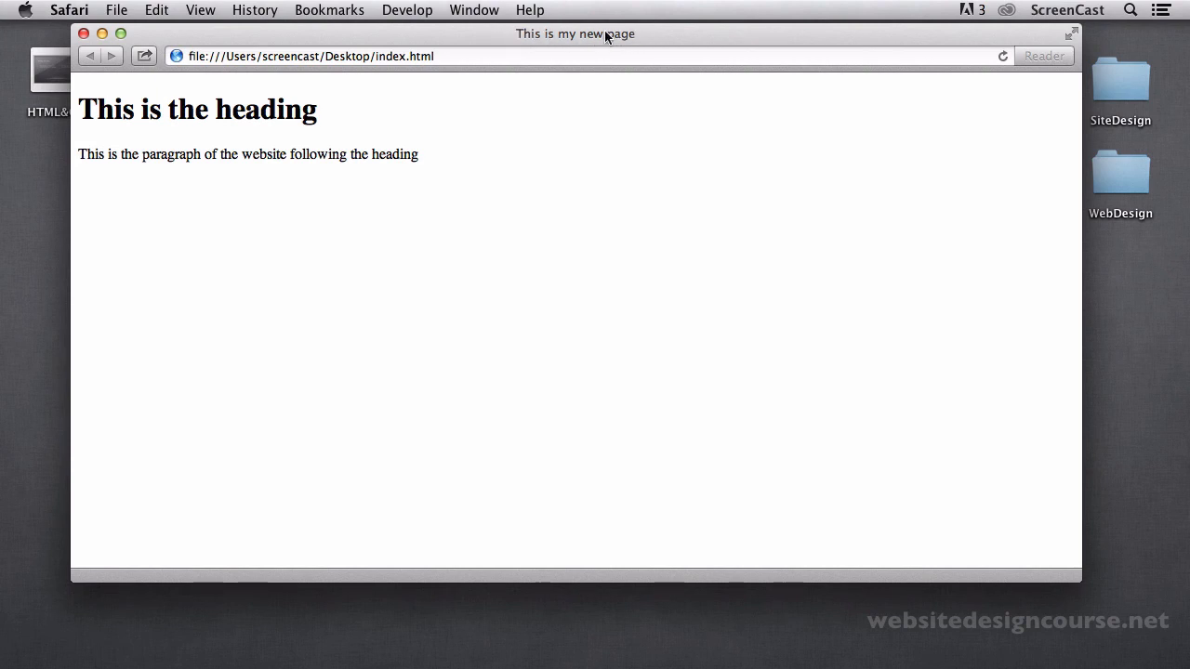
mouse_move(502, 36)
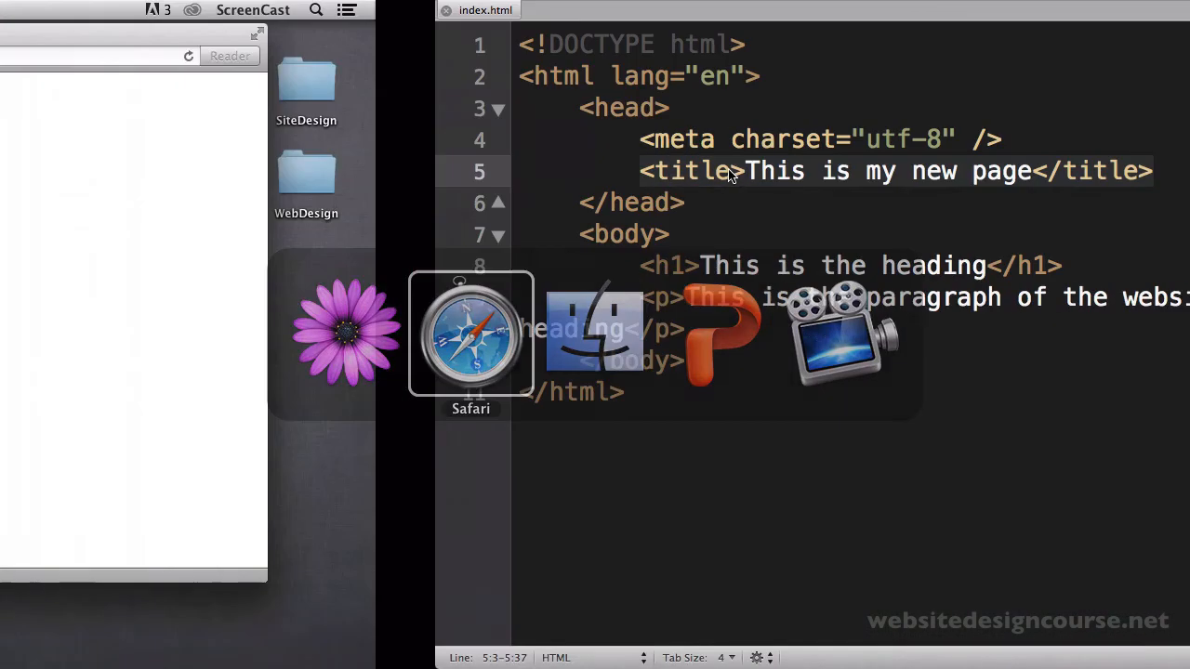
left_click(472, 335)
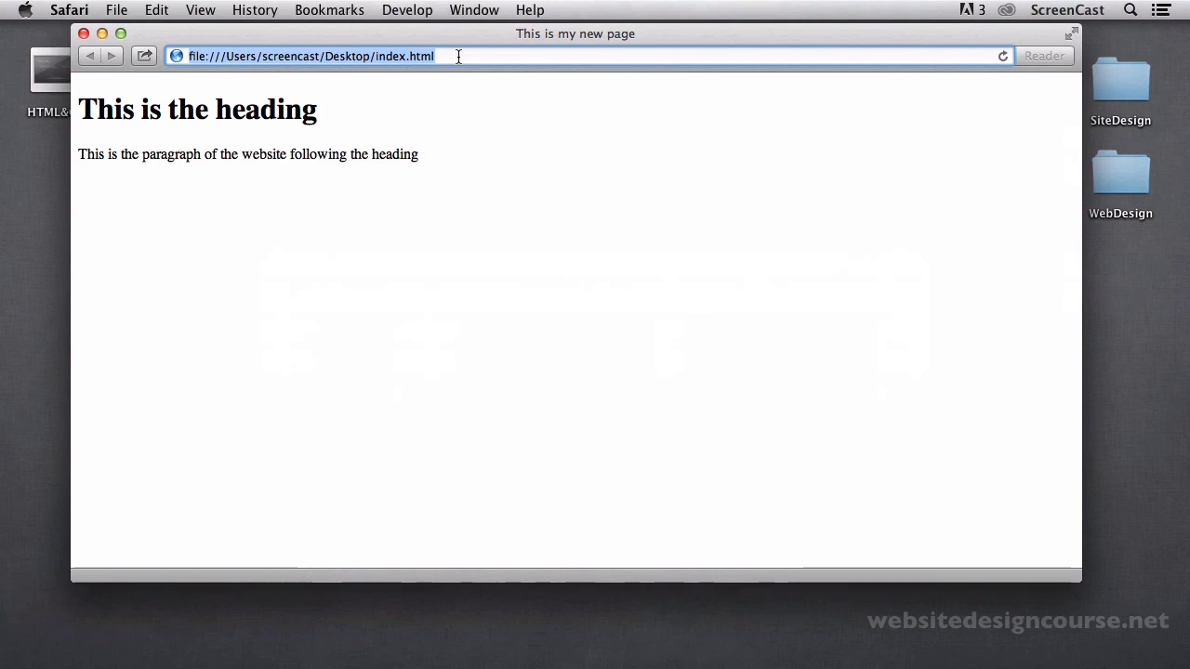
- Search Google for 'text editors' and scroll through the results
type("text editors")
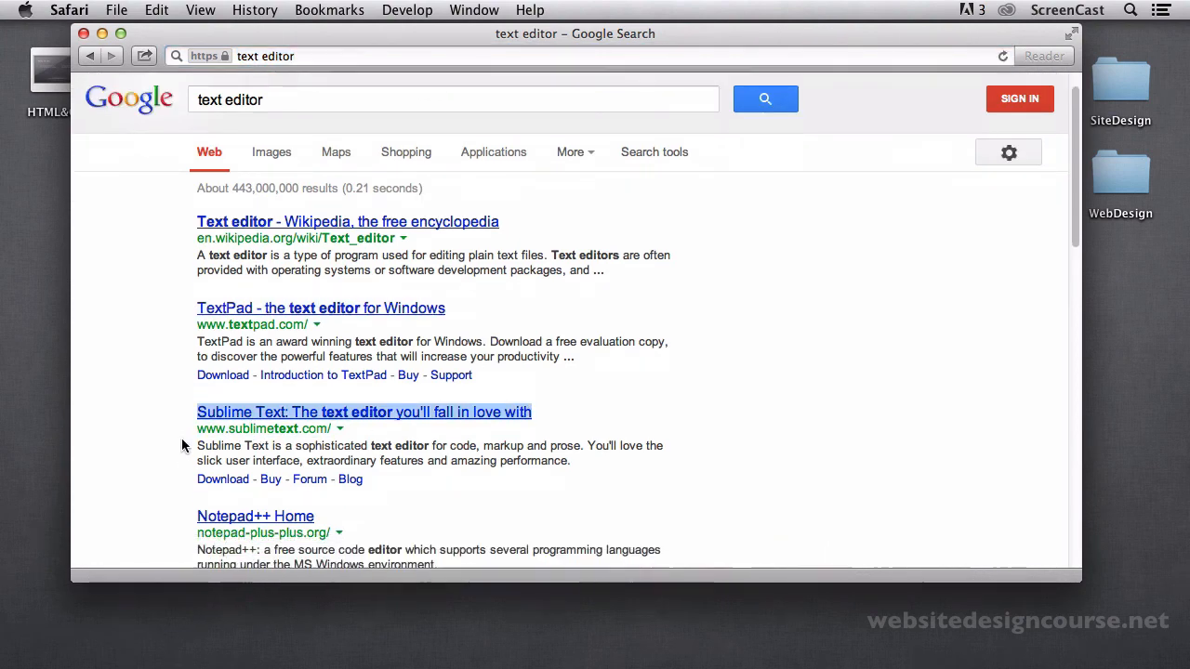
scroll("down", 3)
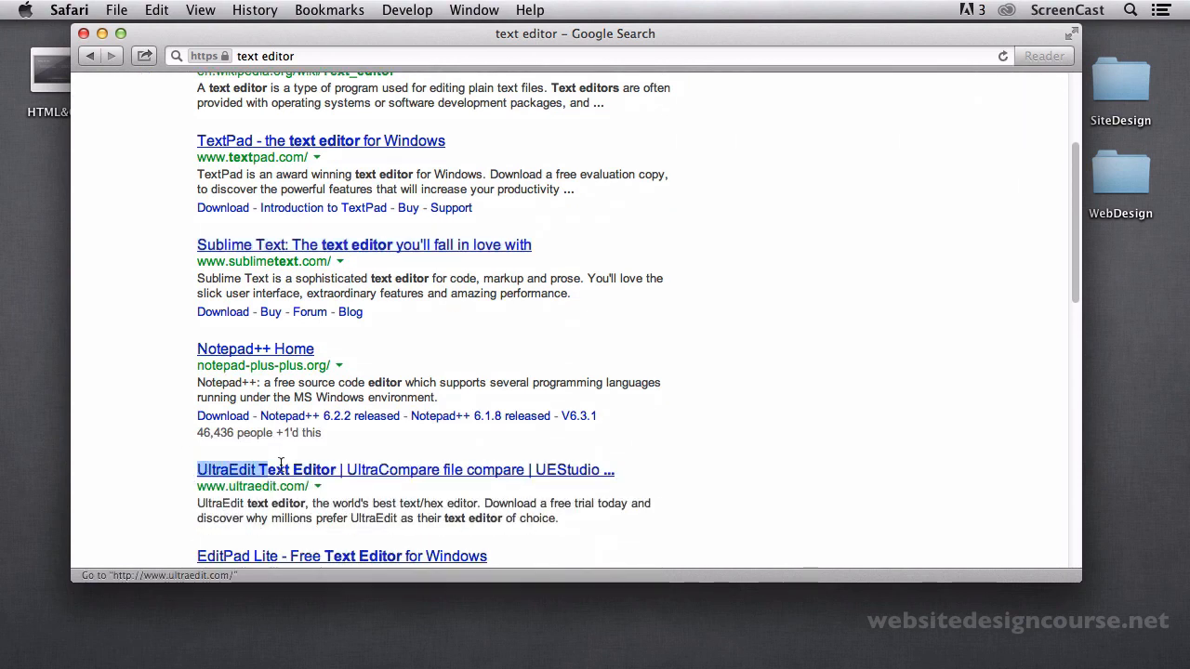
scroll("down", 3)
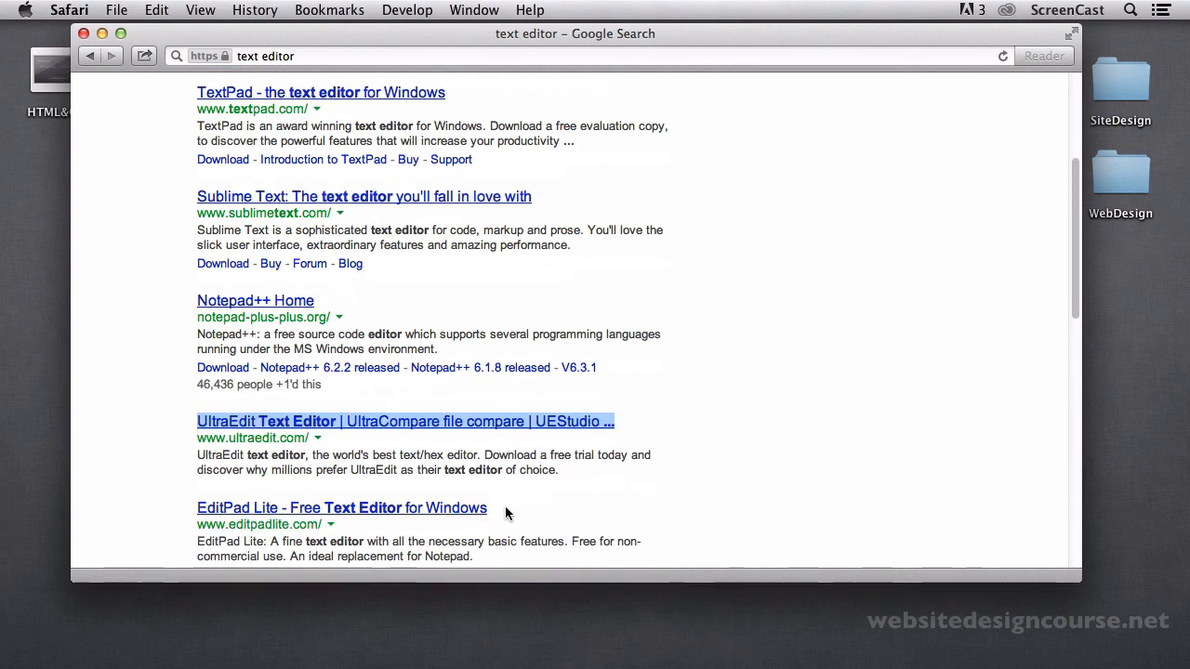
scroll("down", 3)
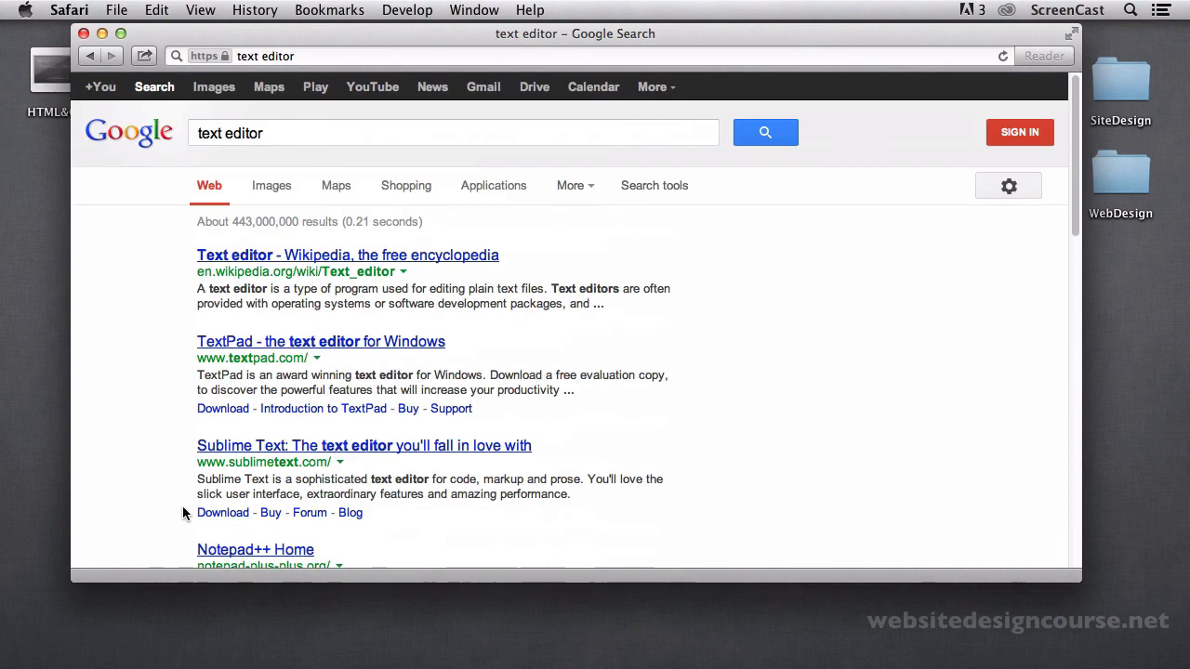
mouse_move(286, 352)
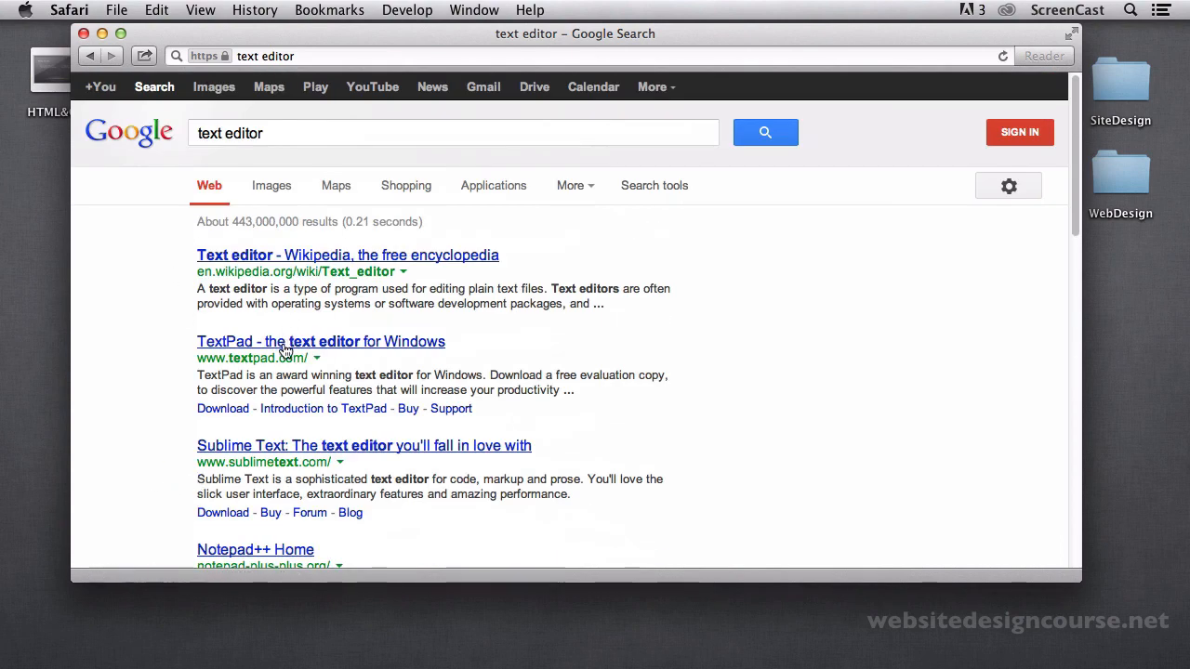
mouse_move(279, 350)
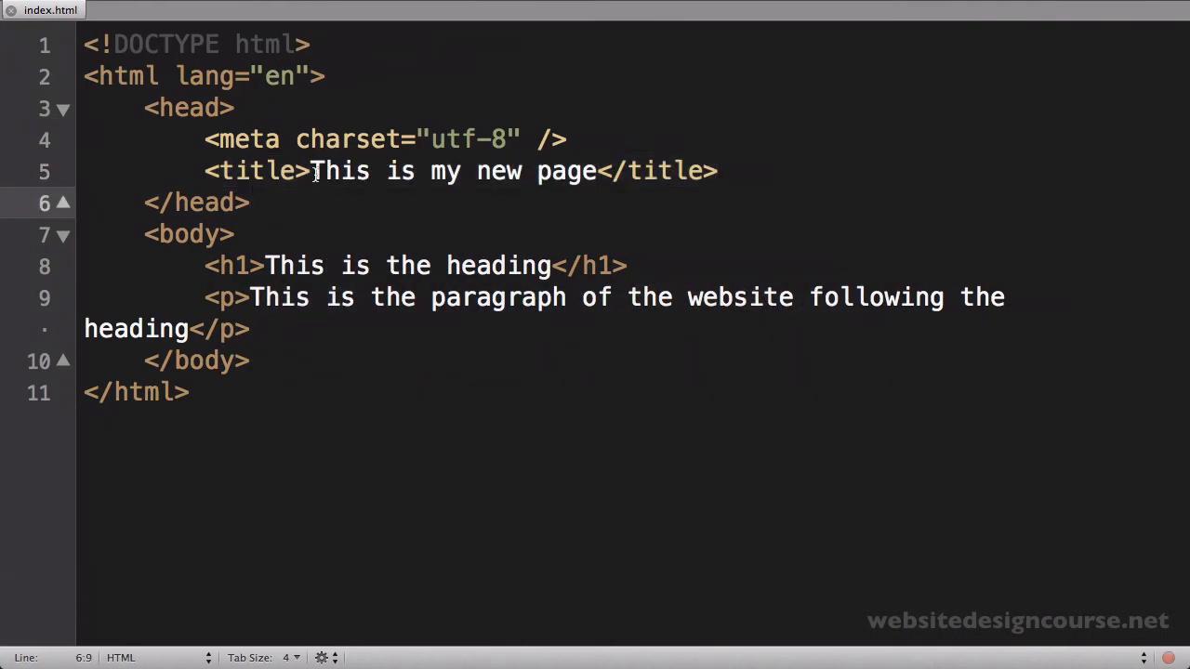
left_click_drag(312, 171, 599, 171)
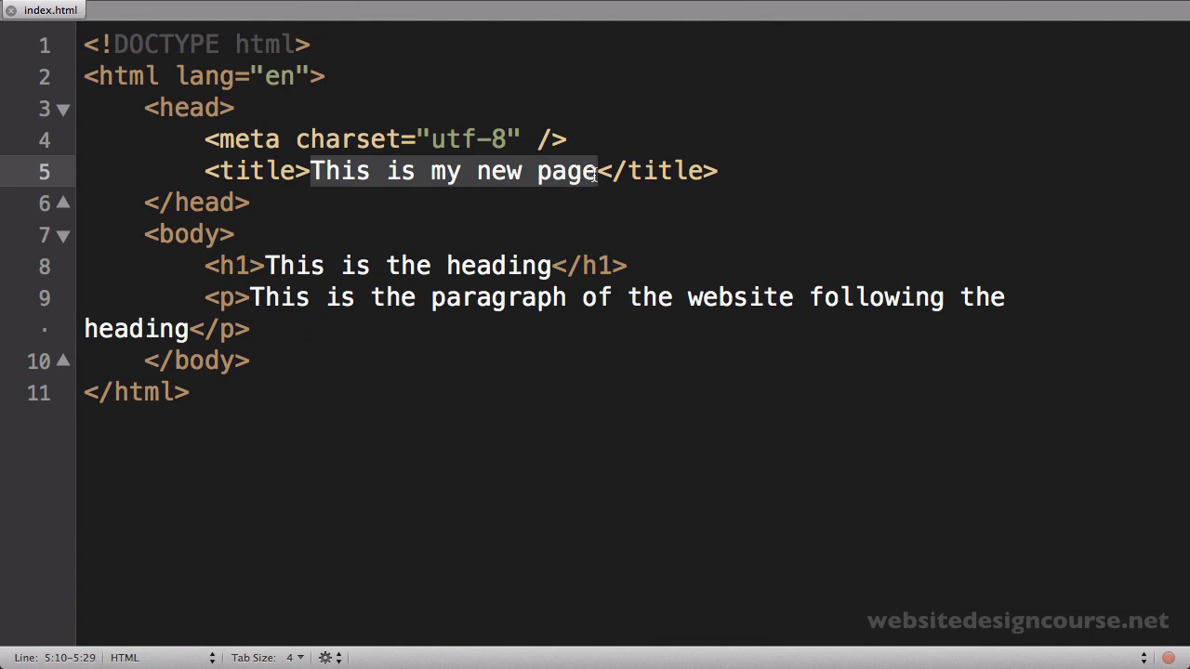
type("Snowboa")
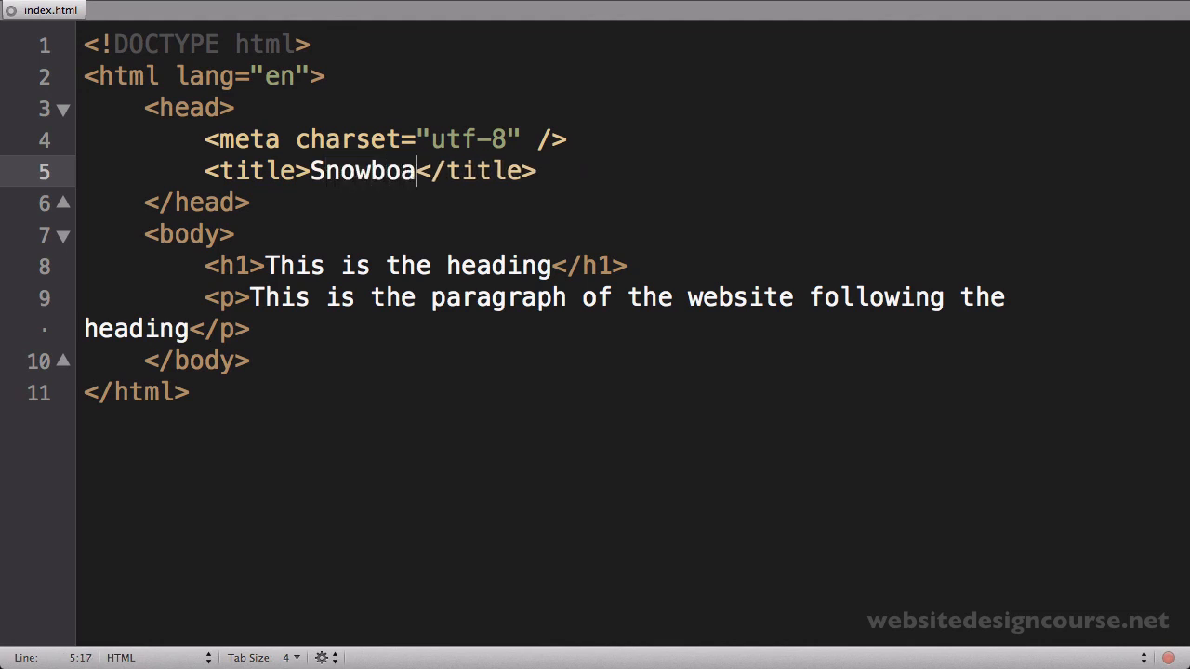
type("rds")
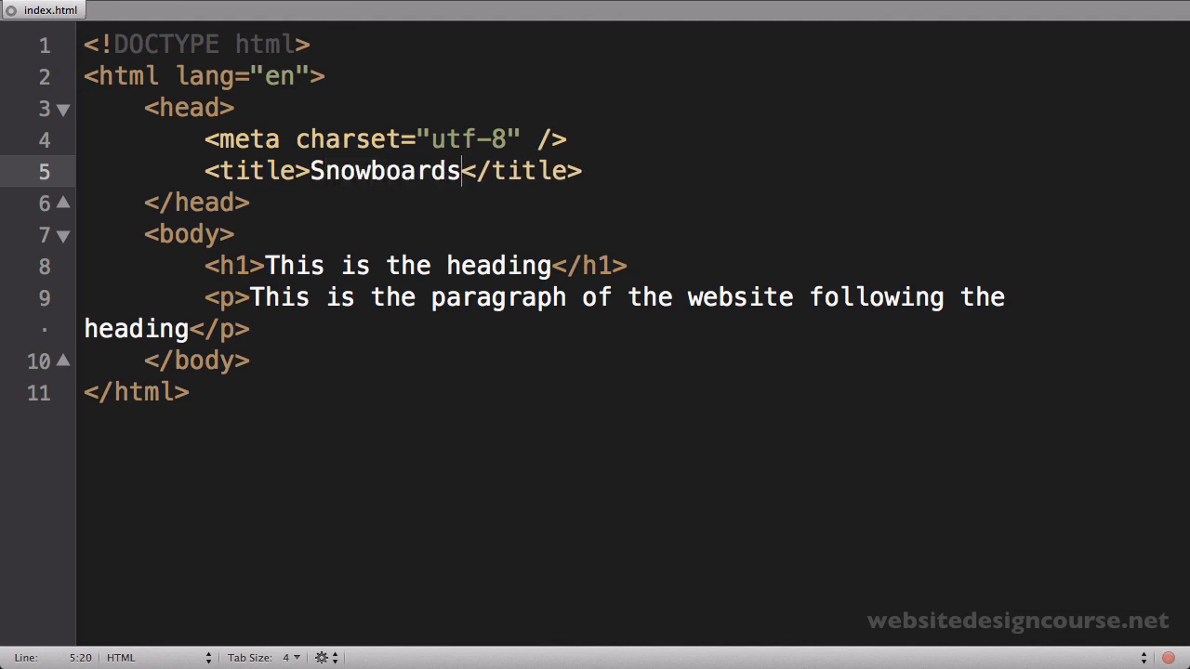
key("Backspace")
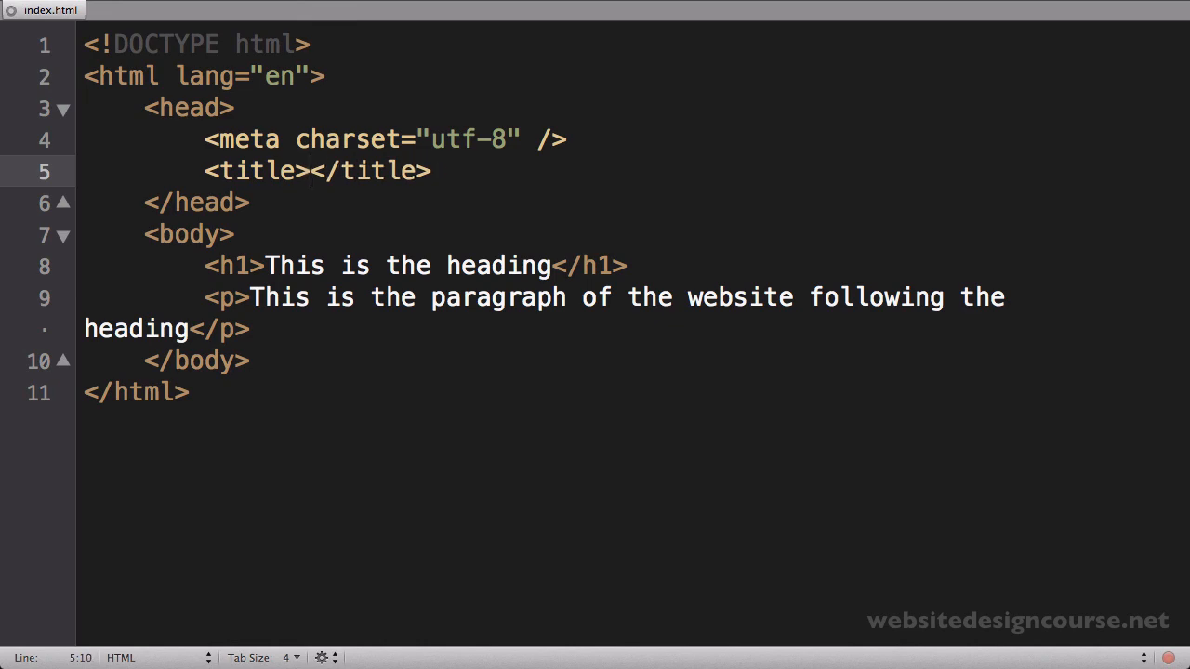
type("This is my new page")
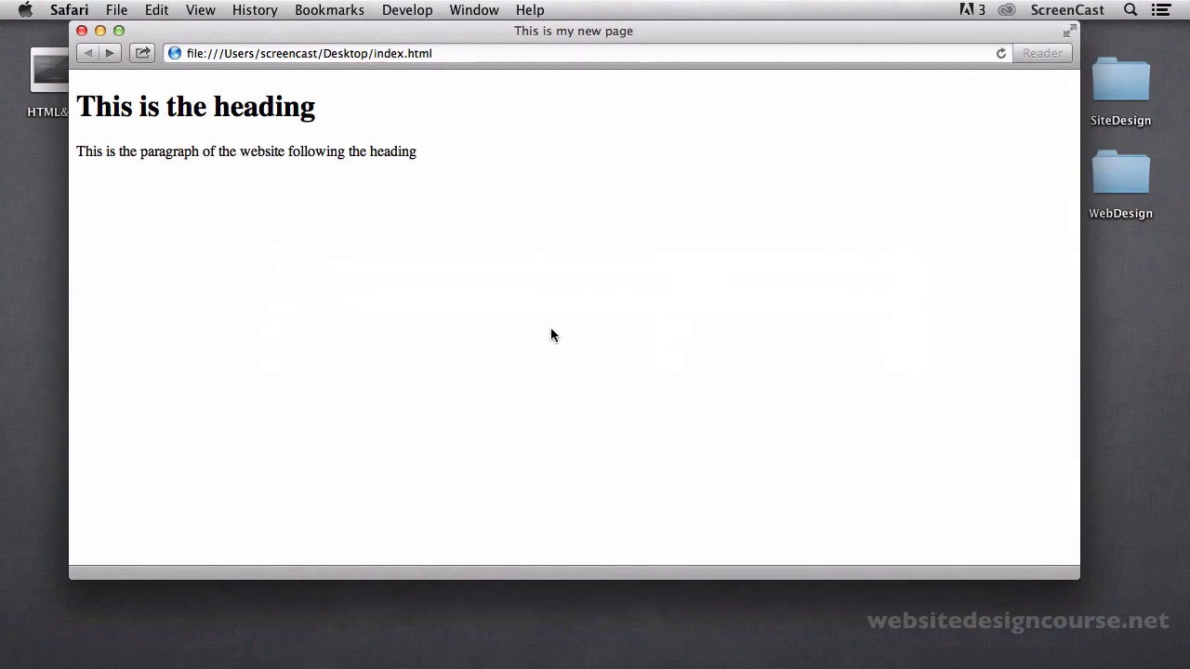
- Show the page source of index.html in Safari, select all of it, then close the source view
right_click(551, 335)
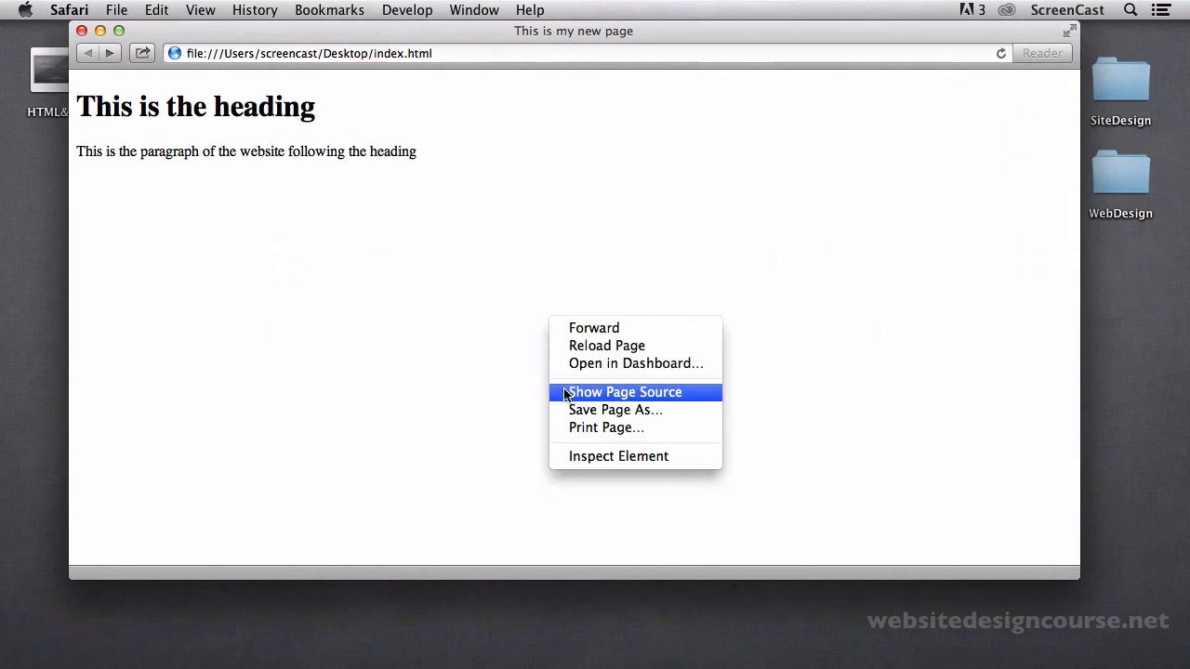
left_click(625, 391)
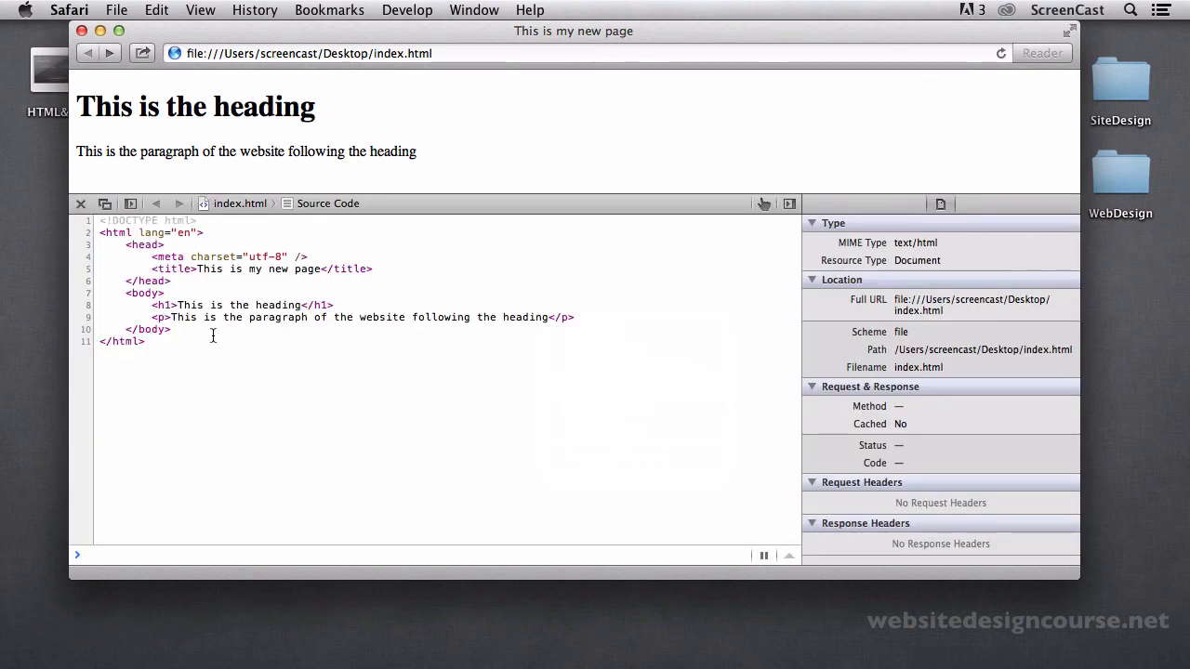
key("cmd+a")
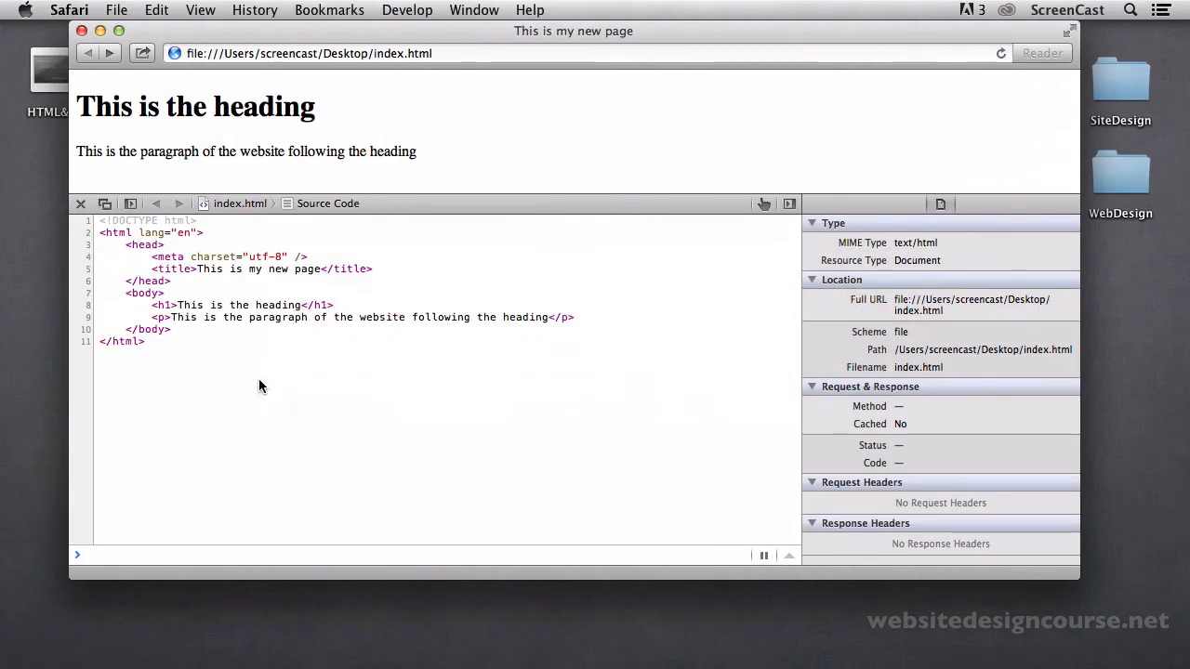
key("cmd+a")
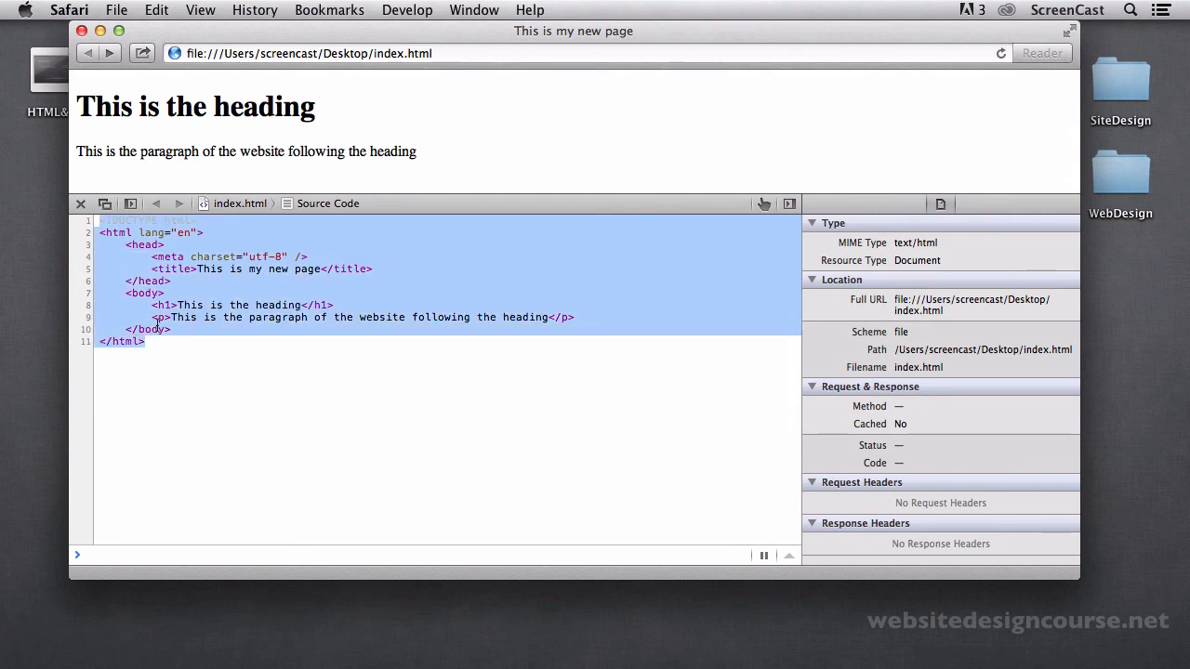
left_click(82, 203)
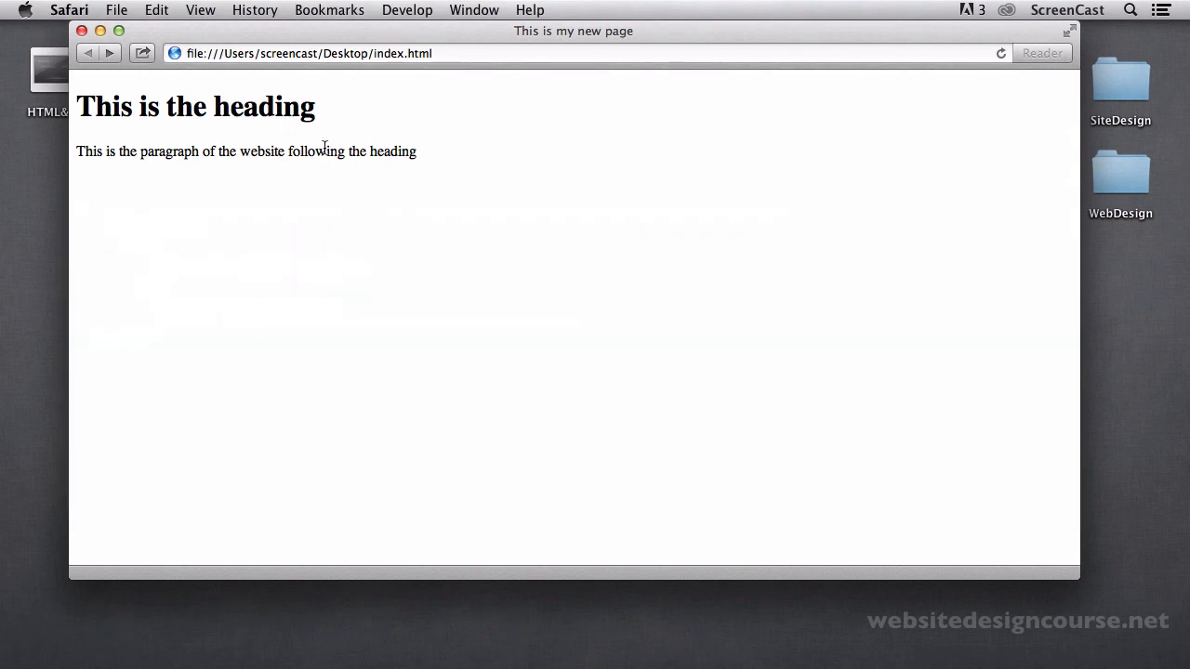
mouse_move(262, 167)
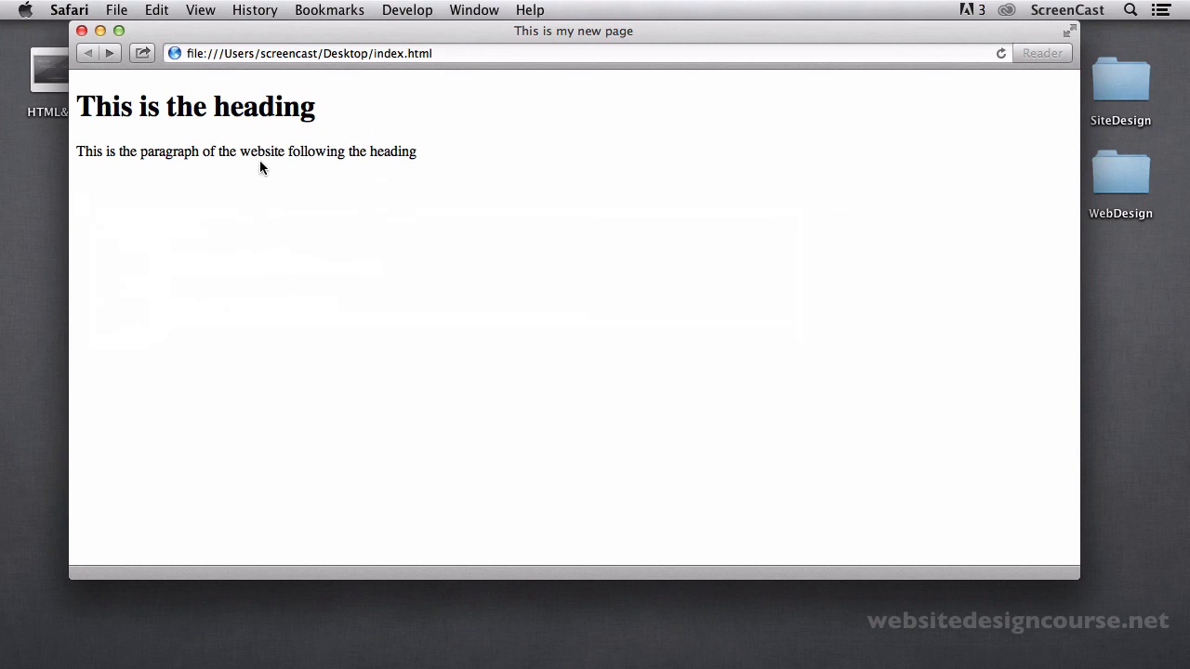
- Bring TextMate back to the front to continue editing index.html
key("cmd+tab")
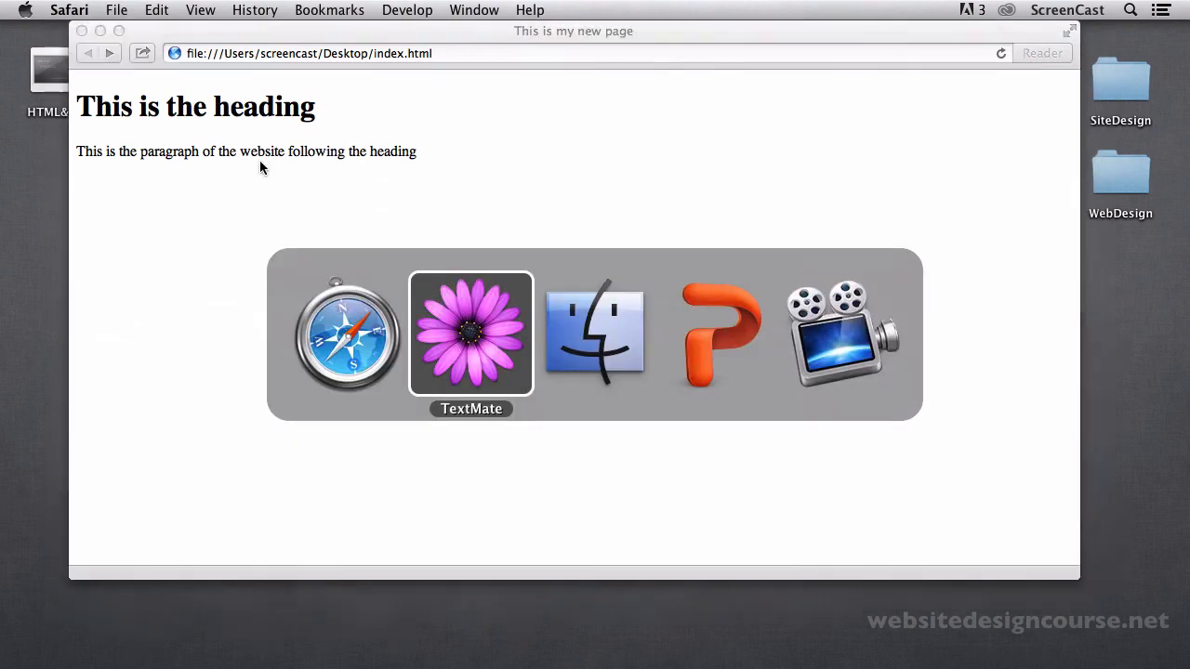
left_click(470, 335)
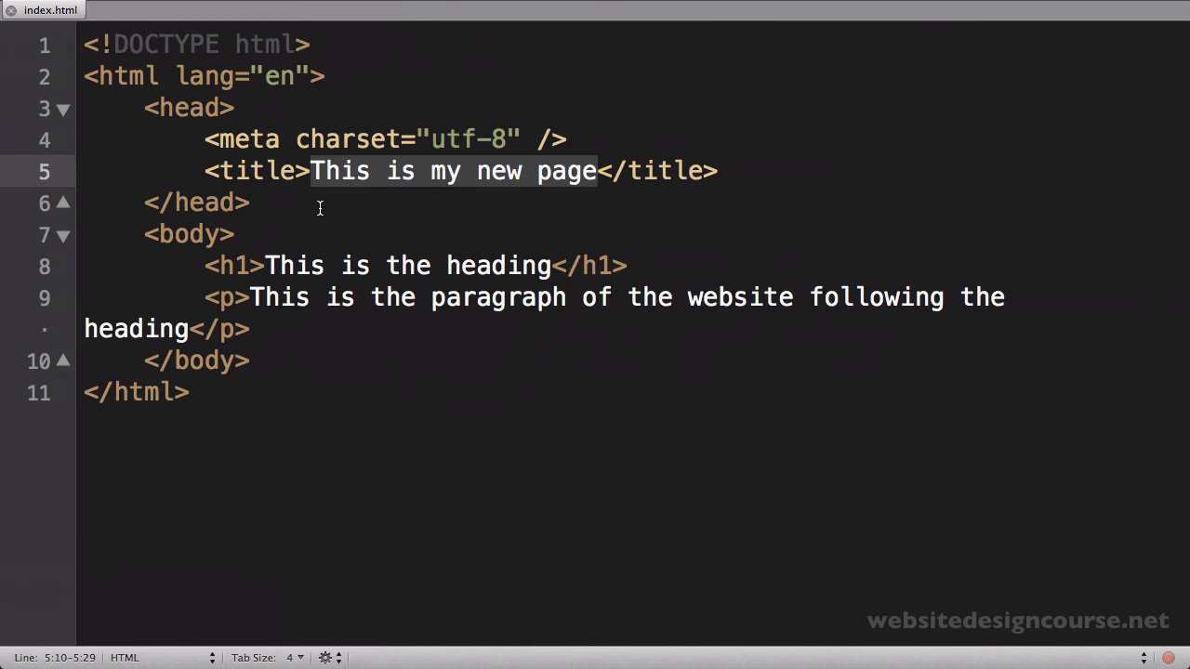